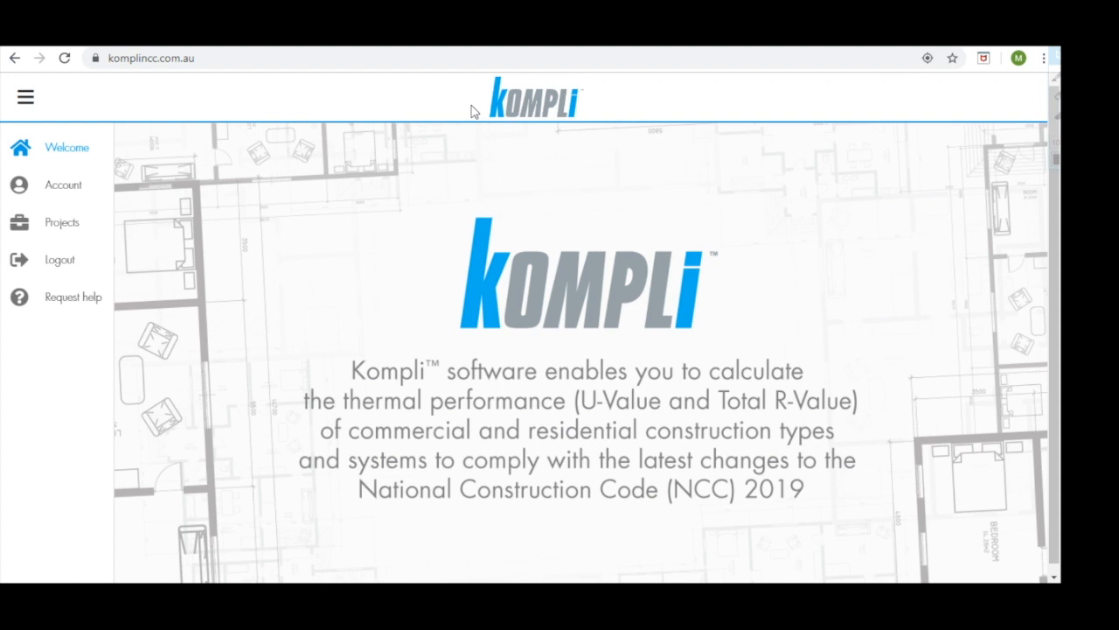
mouse_move(225, 212)
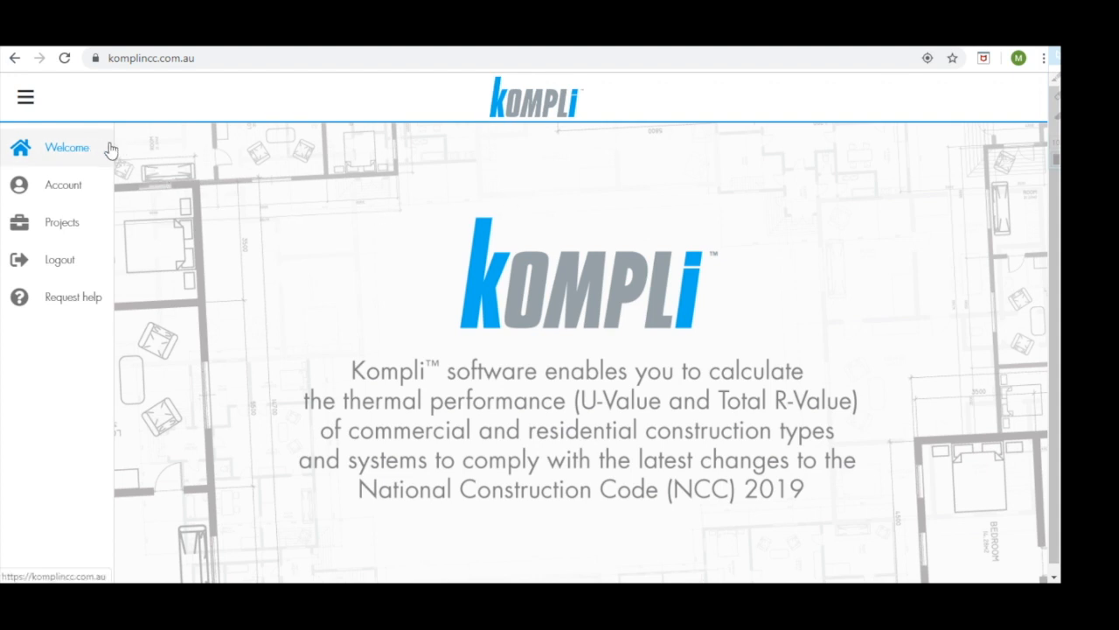
mouse_move(72, 160)
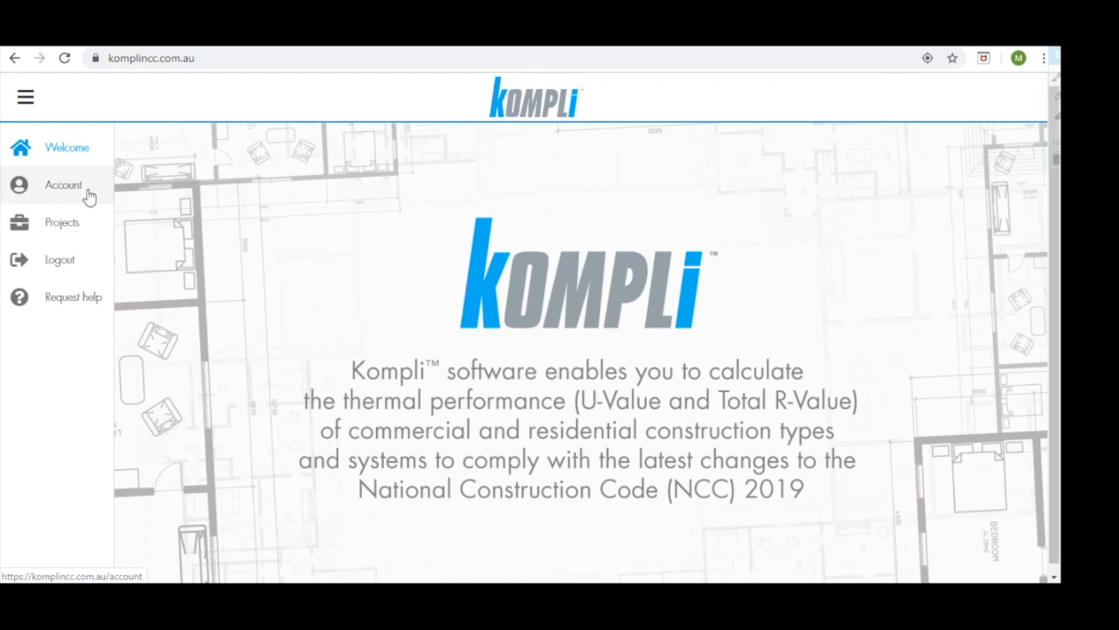
mouse_move(147, 208)
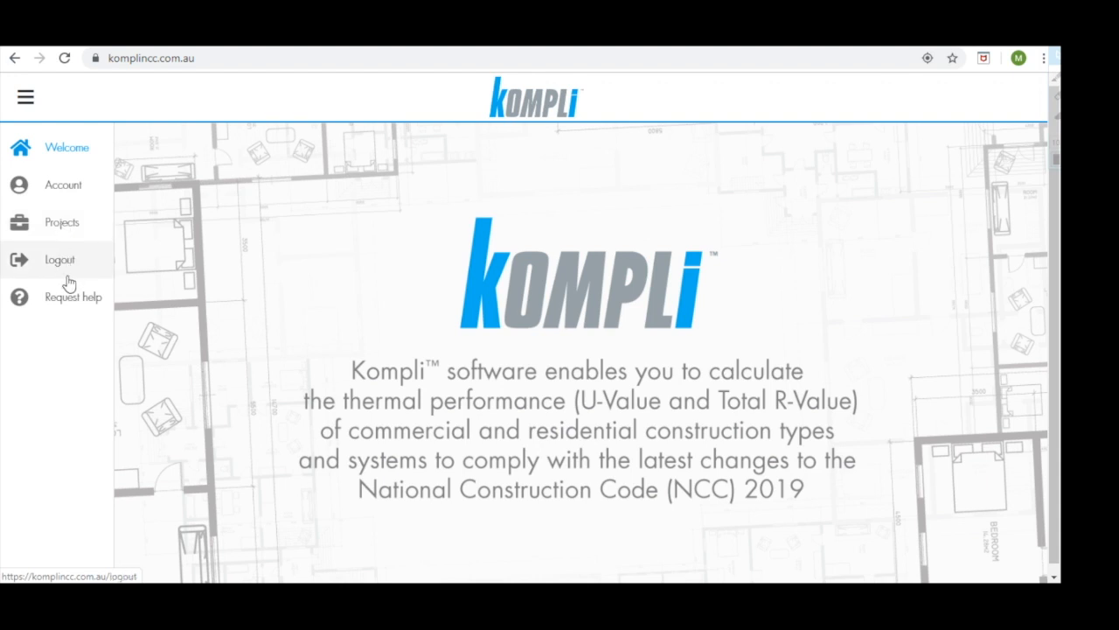
mouse_move(70, 301)
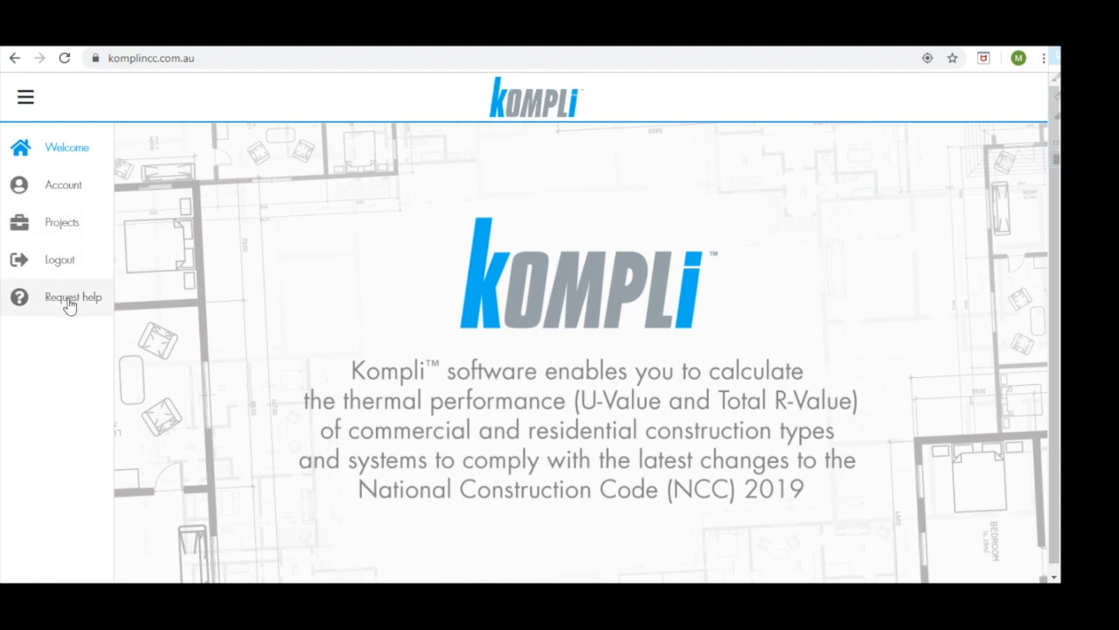
Ask for a Kompli staff member to call back using the profile details
click(72, 296)
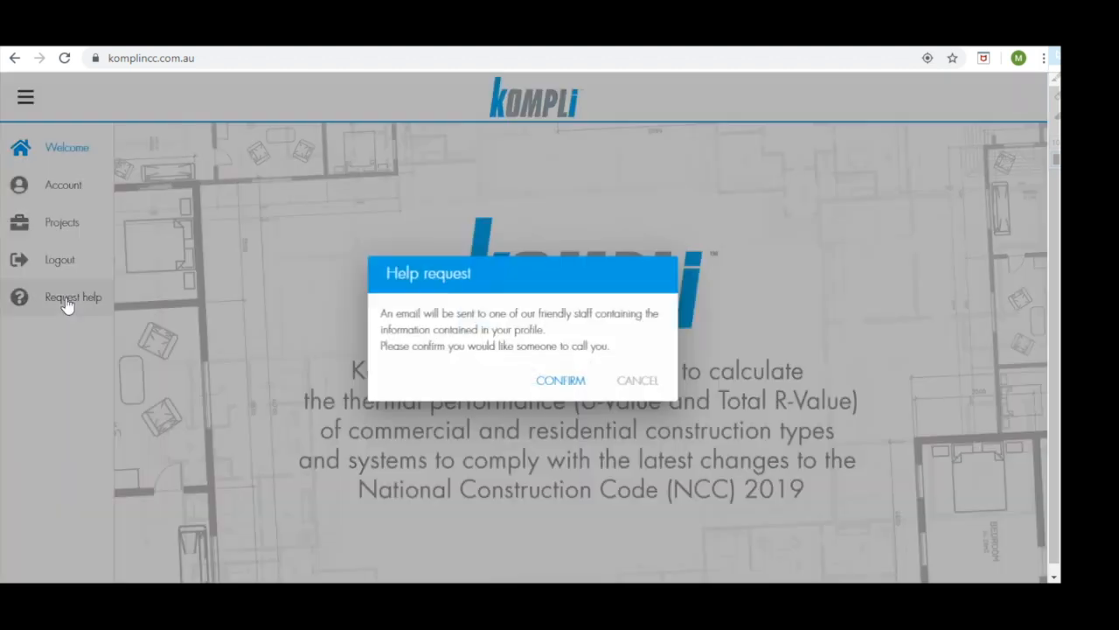
mouse_move(553, 411)
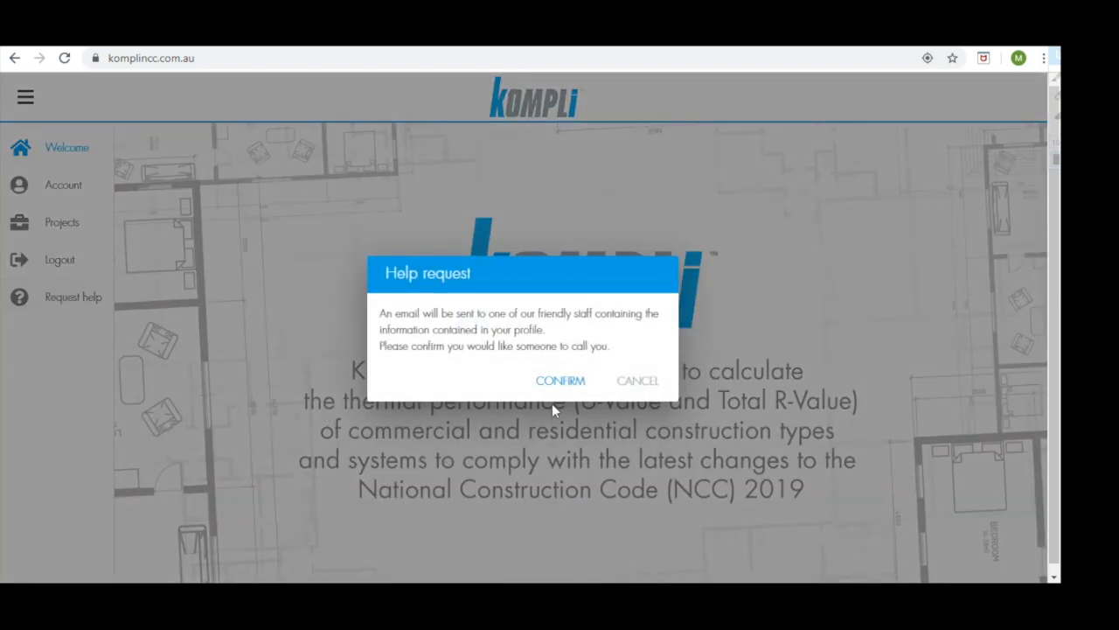
mouse_move(396, 454)
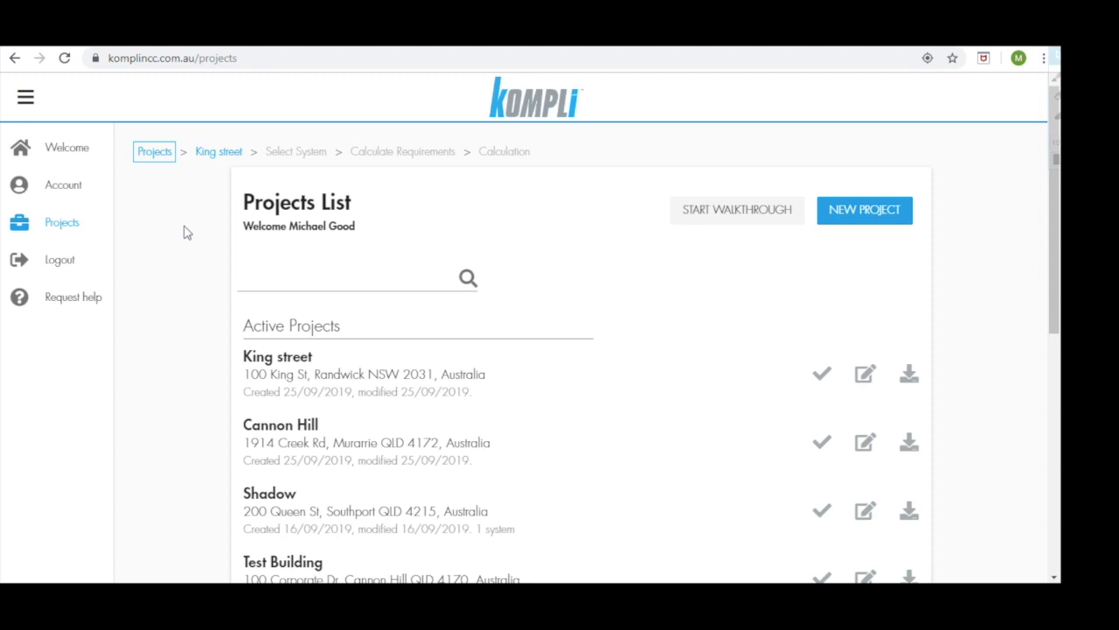
mouse_move(157, 175)
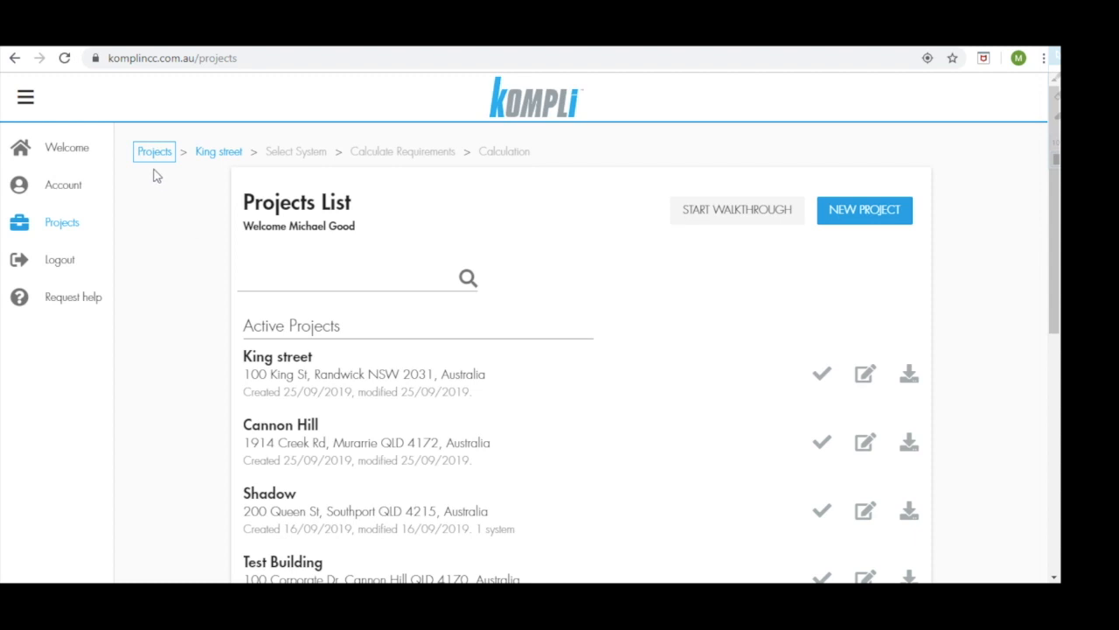
mouse_move(156, 170)
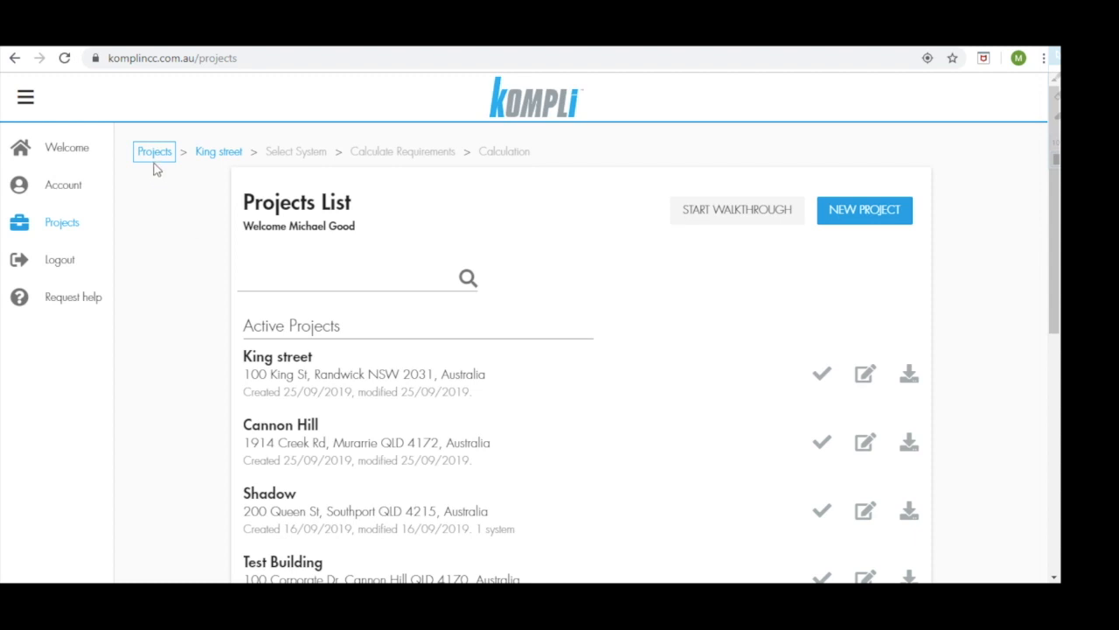
mouse_move(502, 167)
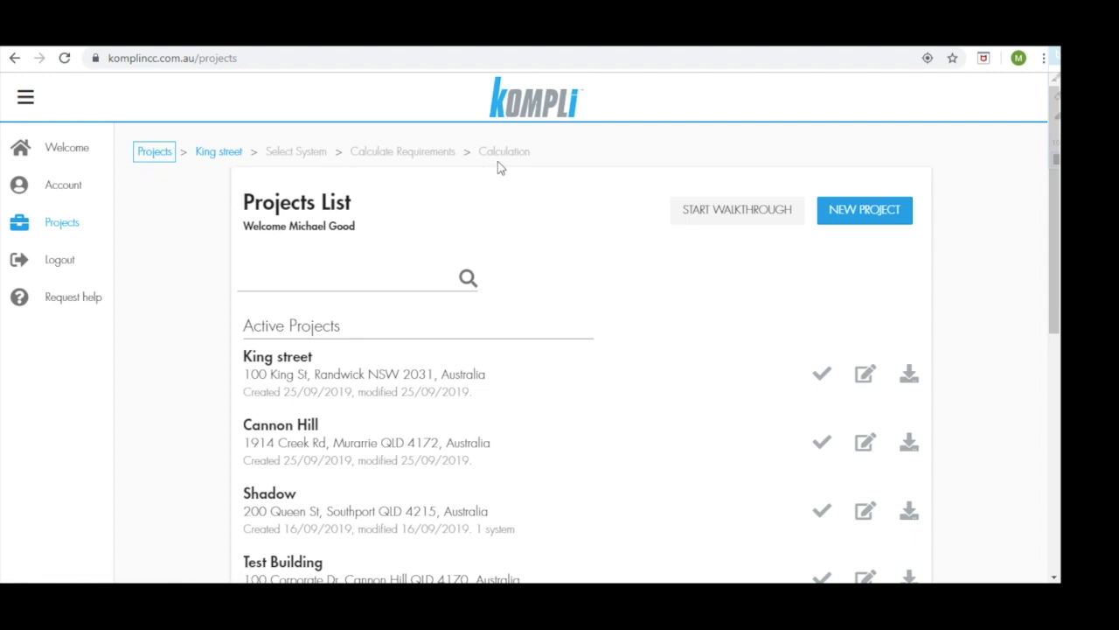
mouse_move(505, 166)
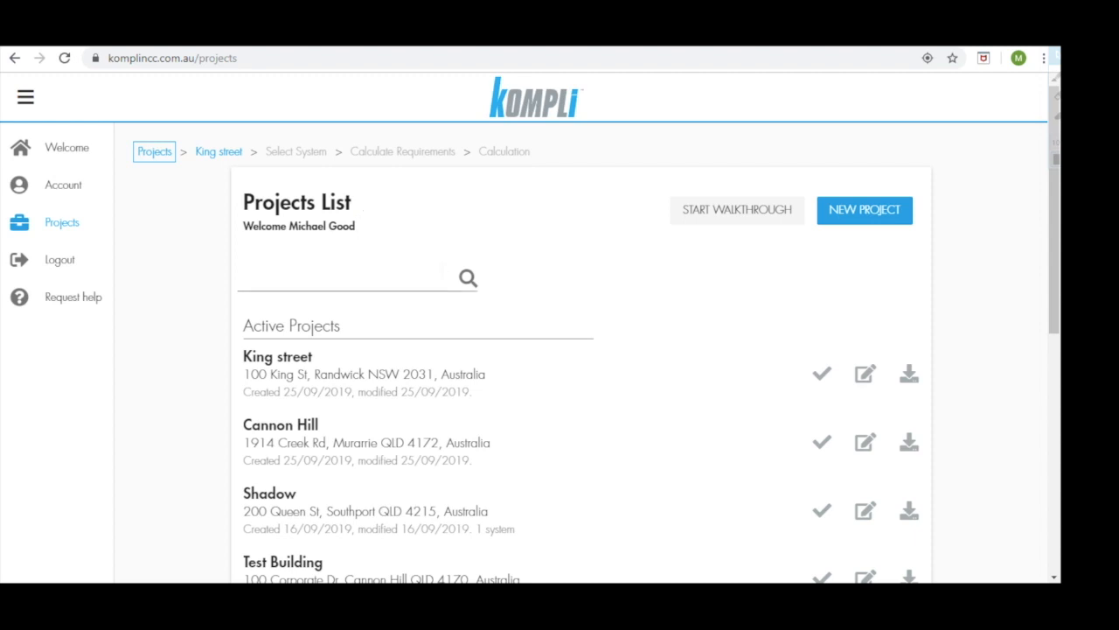
mouse_move(468, 278)
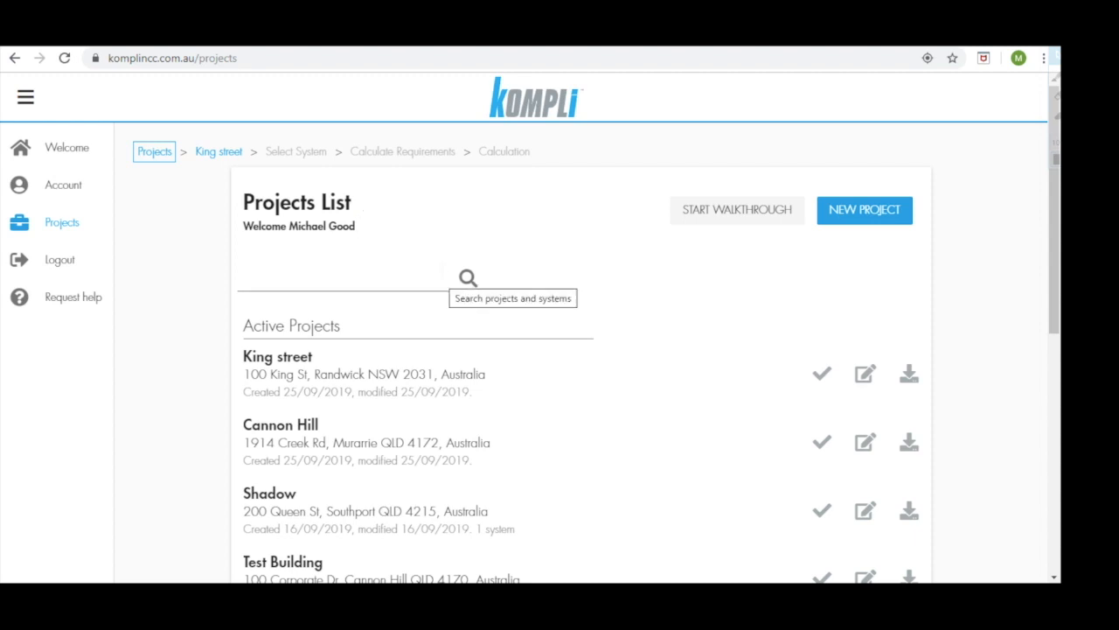
mouse_move(558, 282)
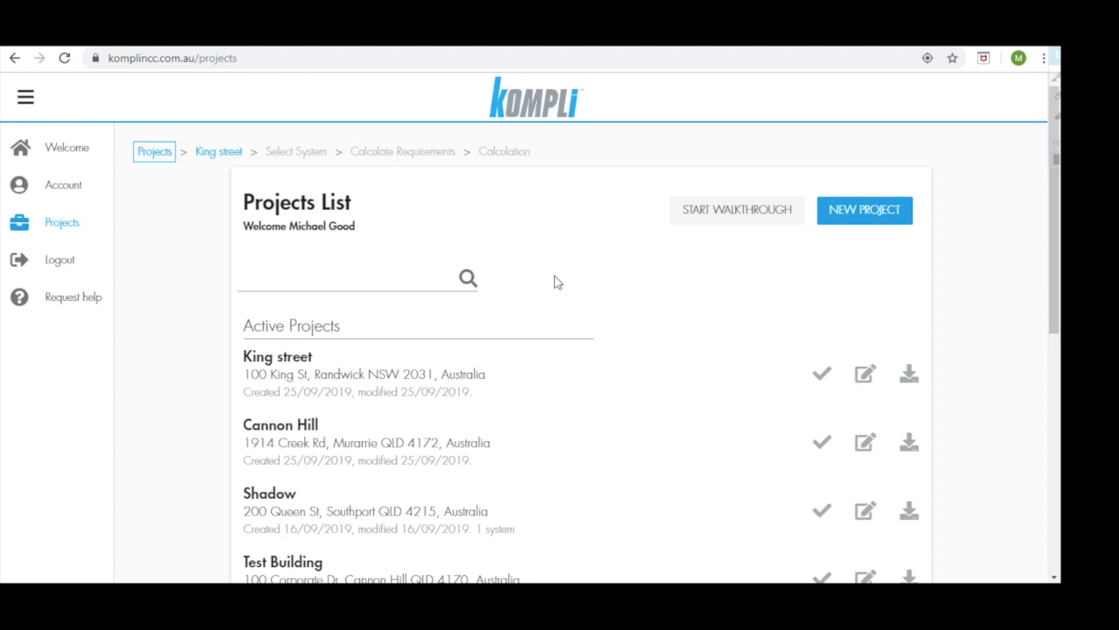
mouse_move(865, 210)
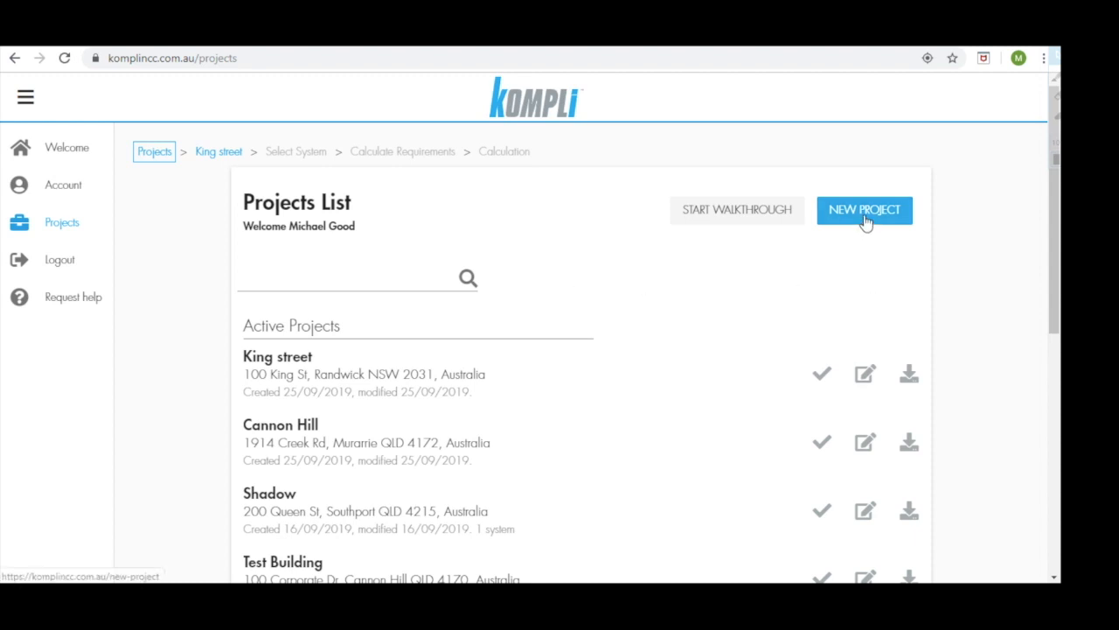
mouse_move(750, 277)
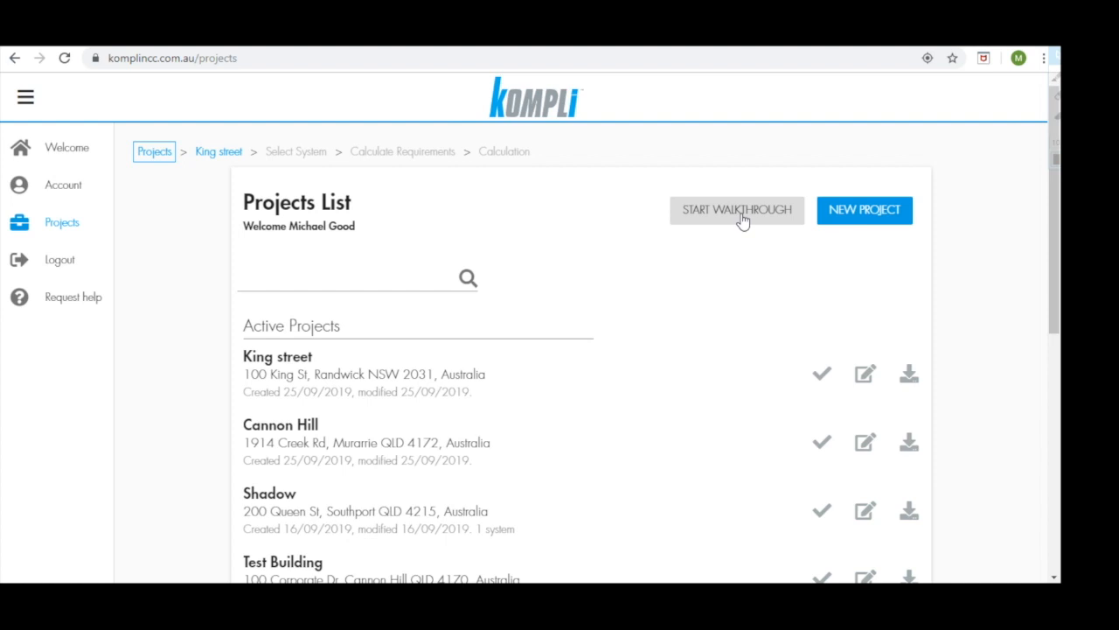
Browse the projects, make King street inactive and then active again, and open it
scroll(down, 3)
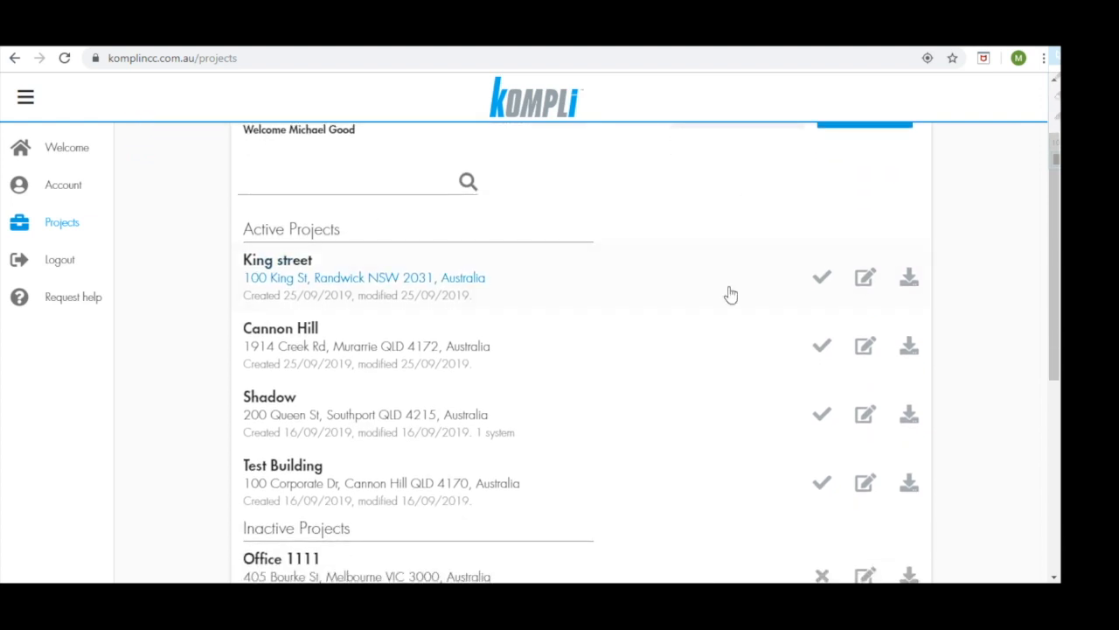
scroll(down, 3)
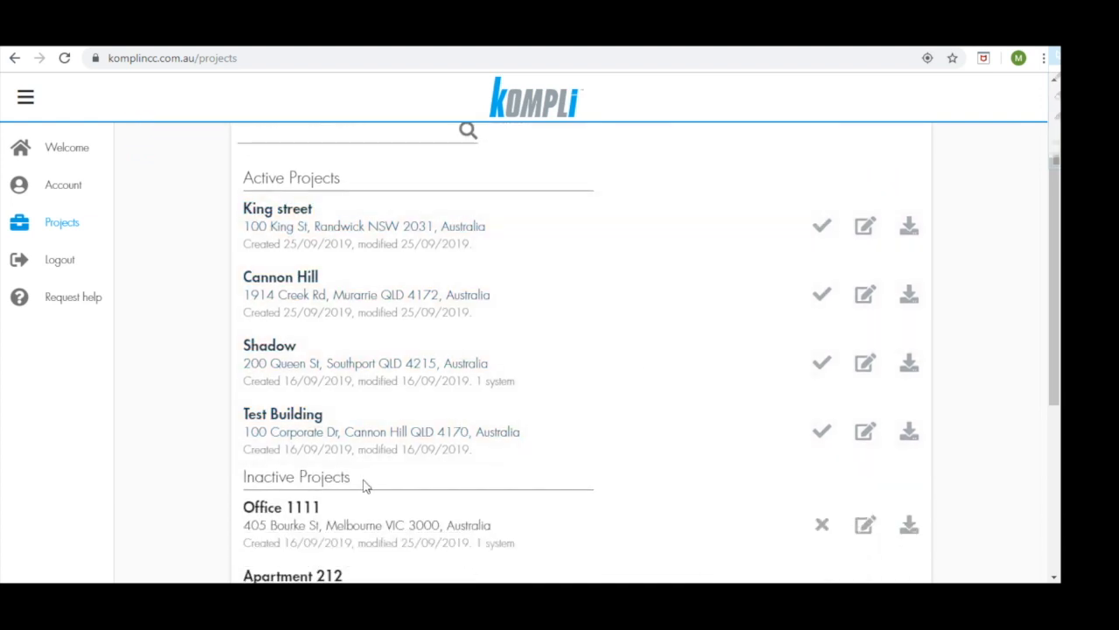
scroll(up, 3)
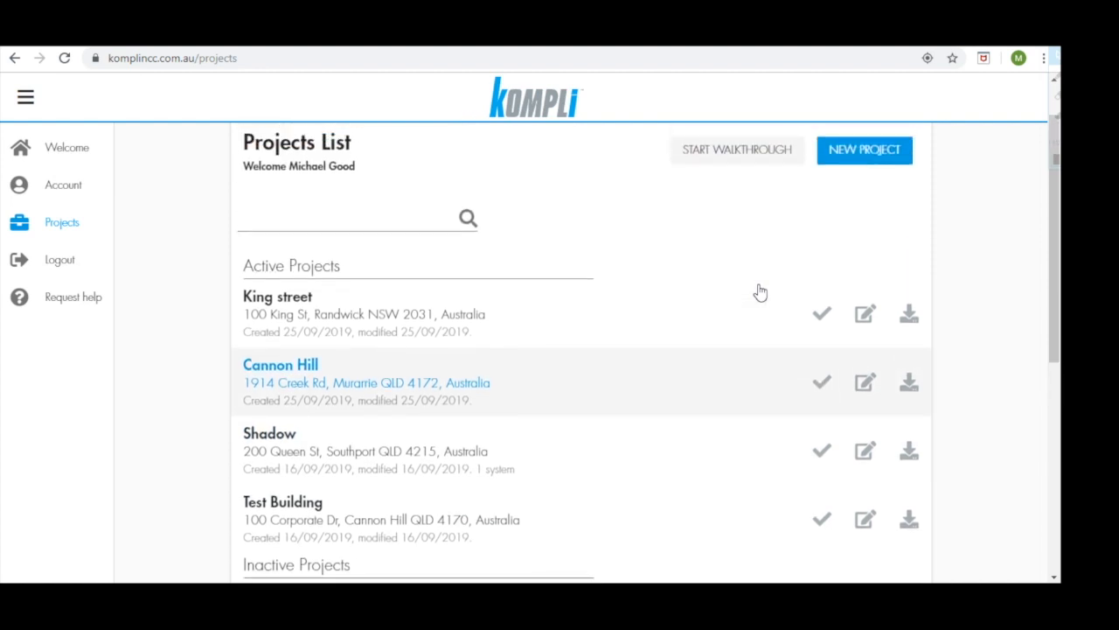
mouse_move(324, 300)
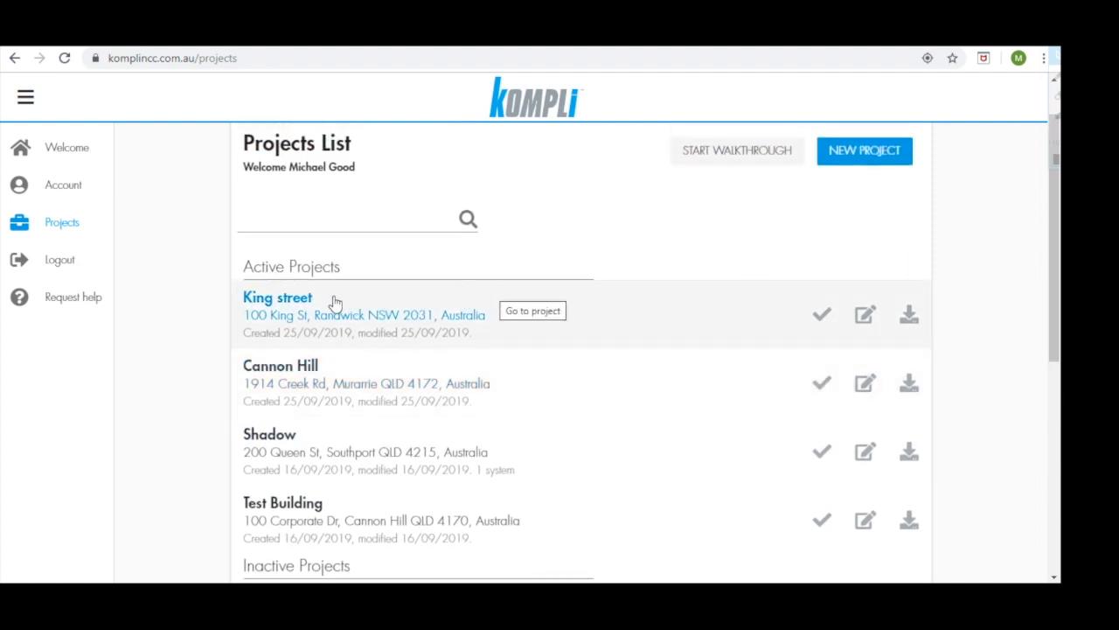
mouse_move(503, 322)
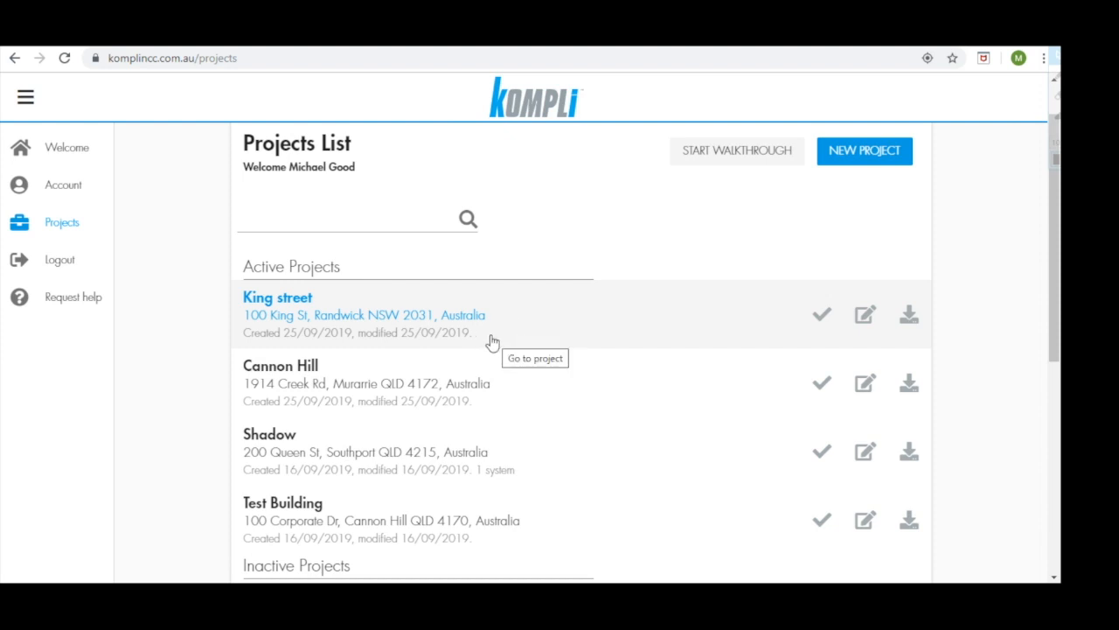
mouse_move(606, 310)
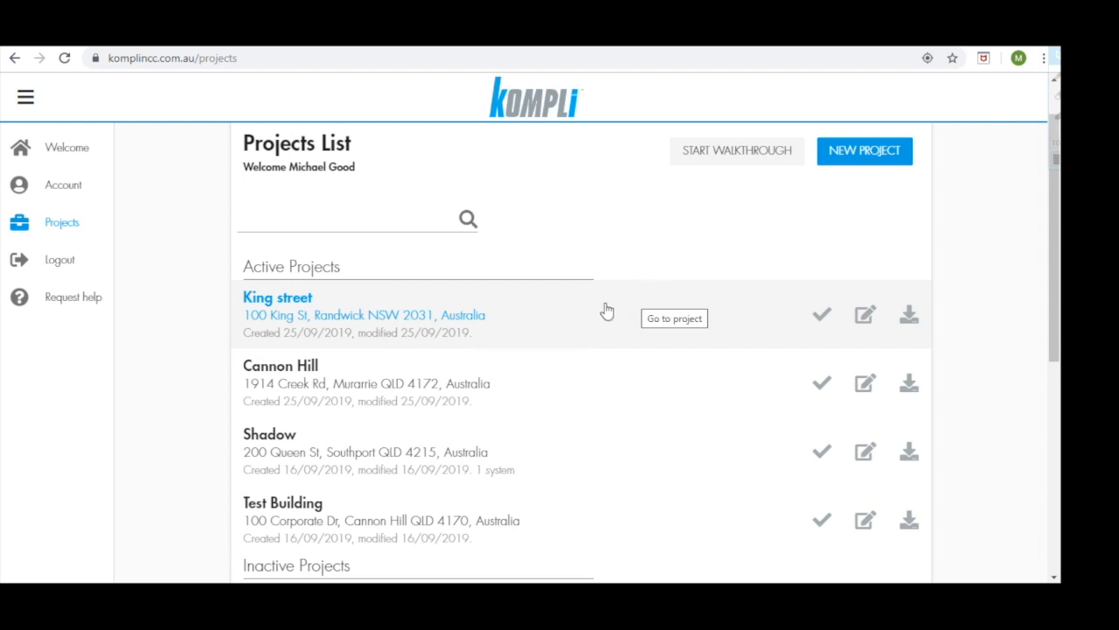
mouse_move(608, 561)
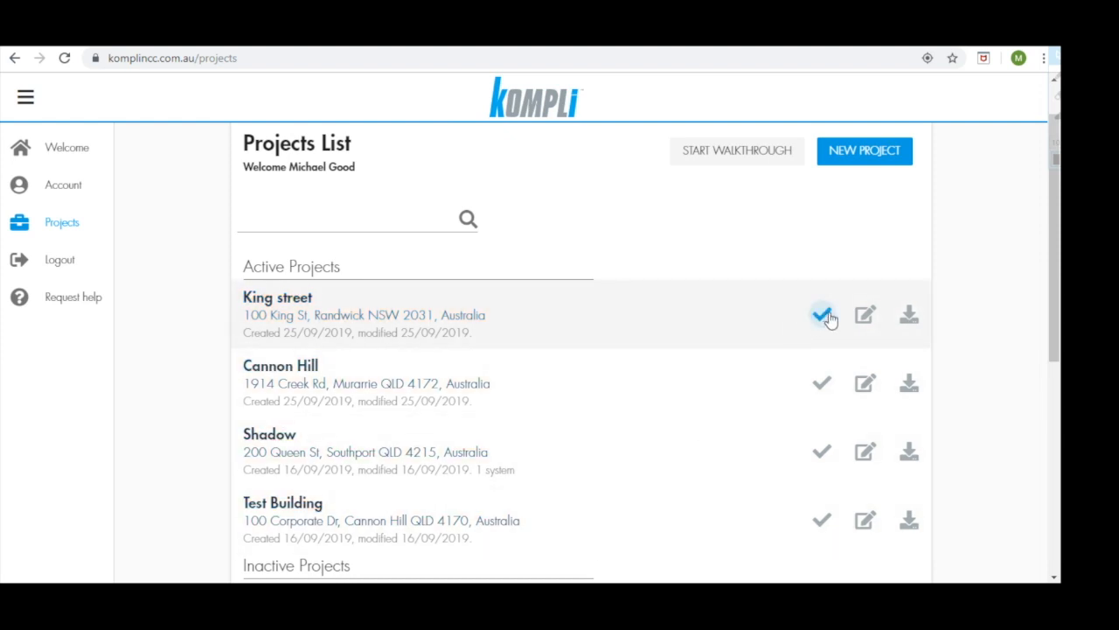
click(821, 315)
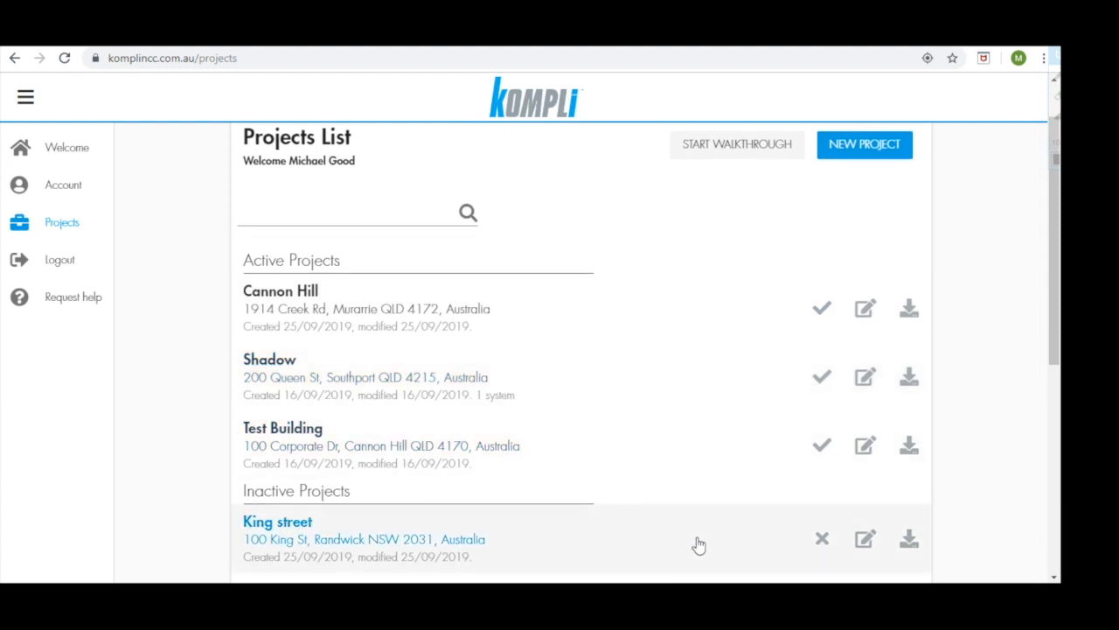
mouse_move(703, 544)
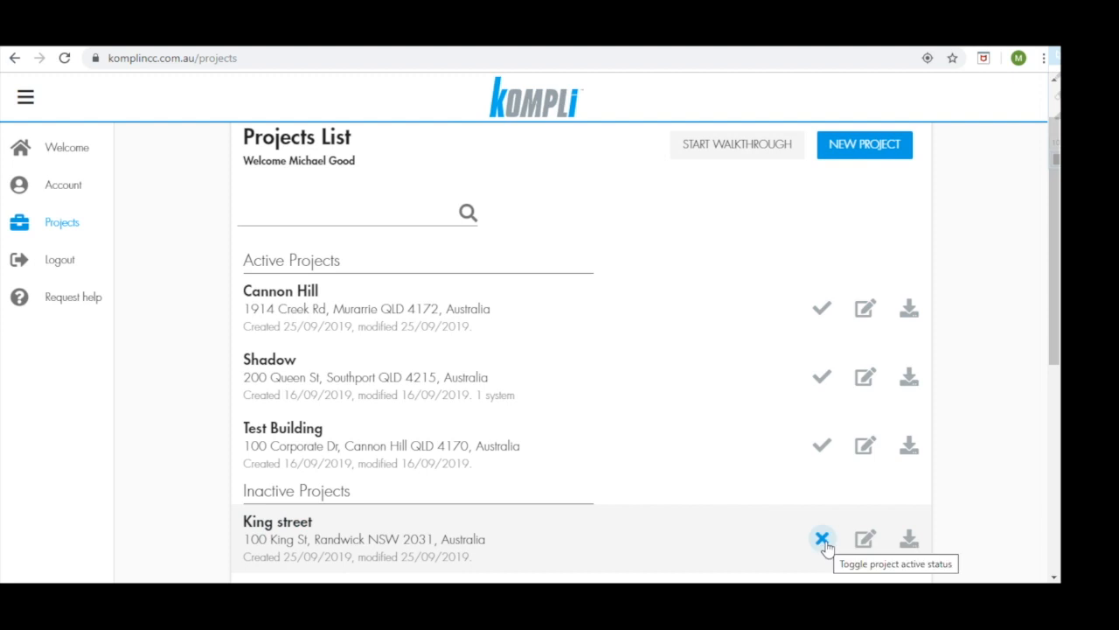
click(821, 539)
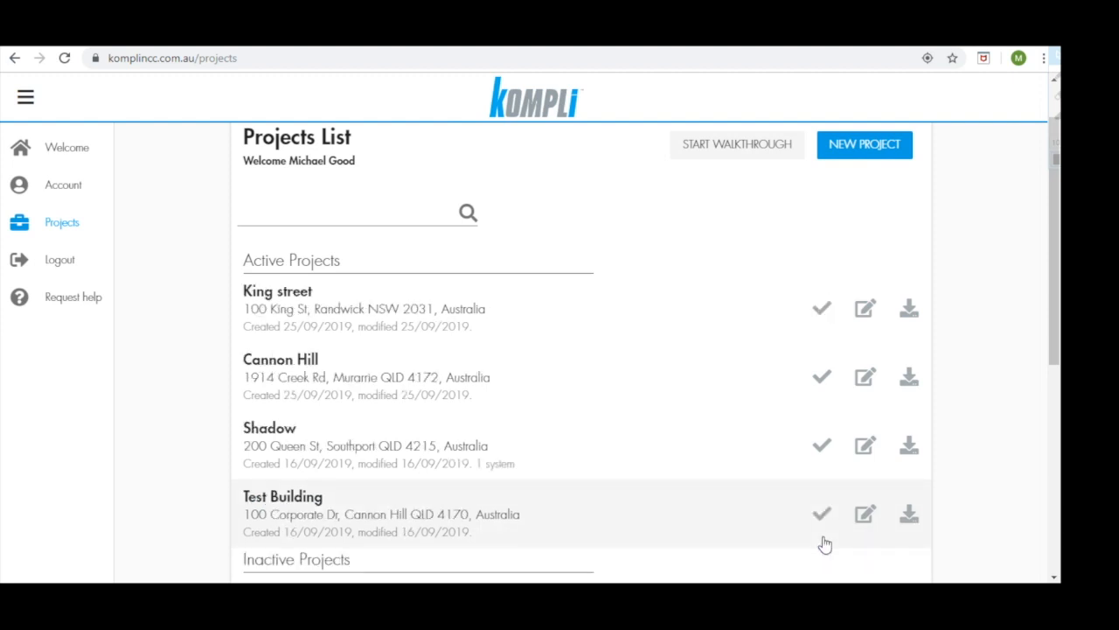
mouse_move(820, 308)
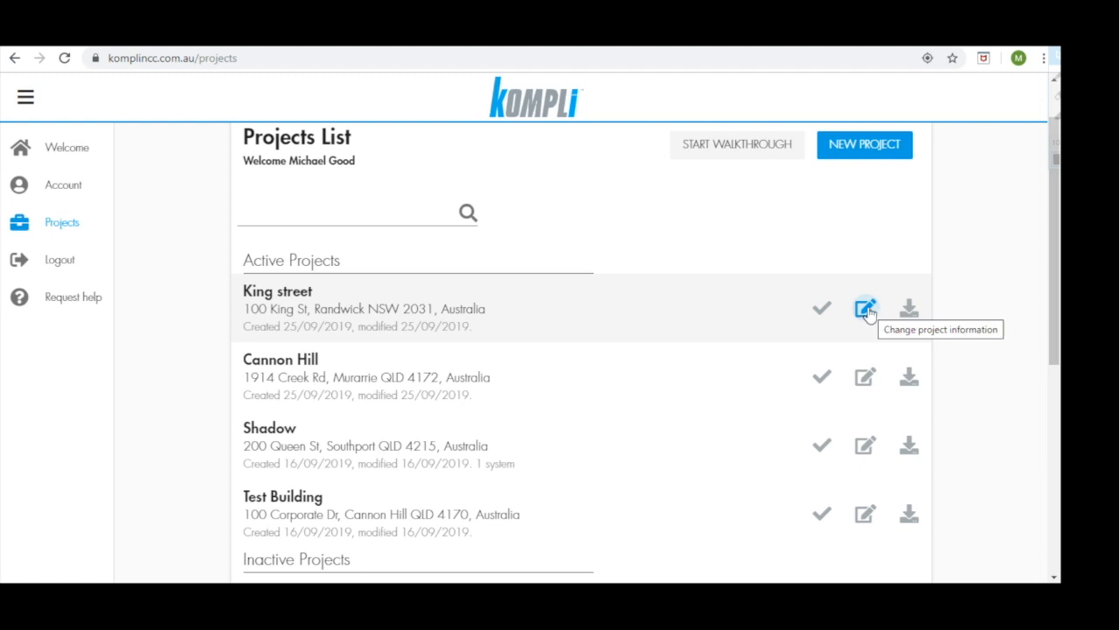
mouse_move(909, 307)
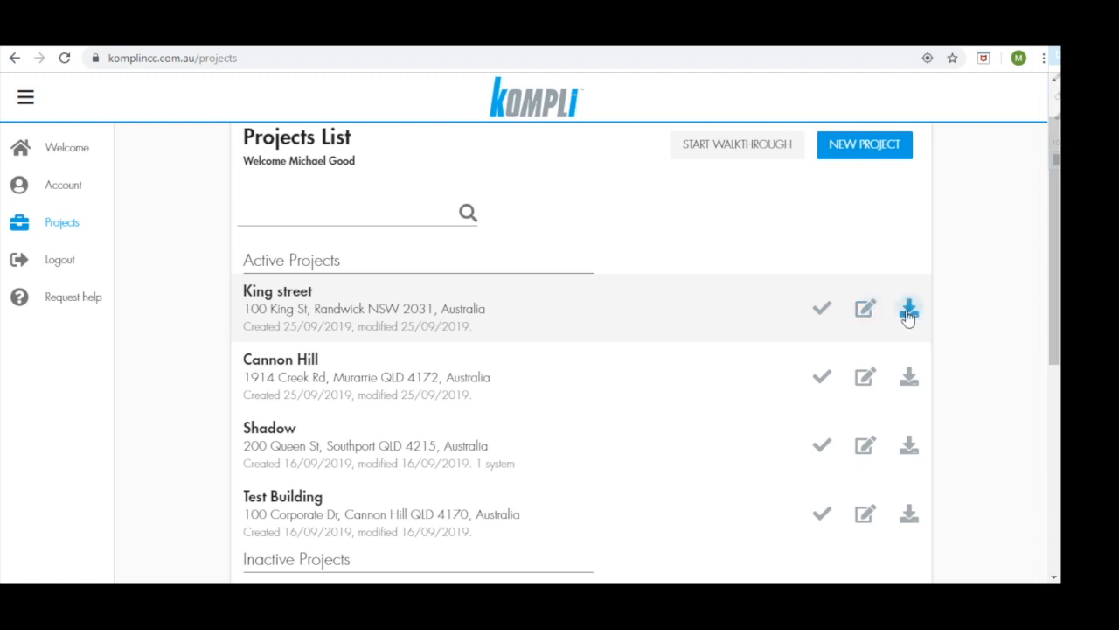
click(909, 307)
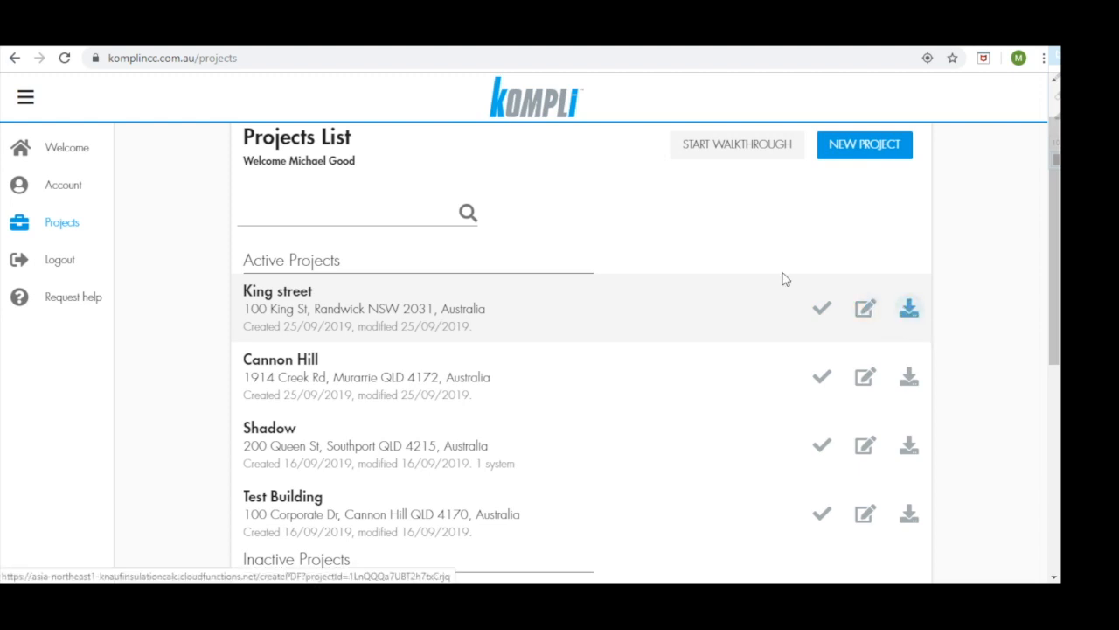
click(908, 307)
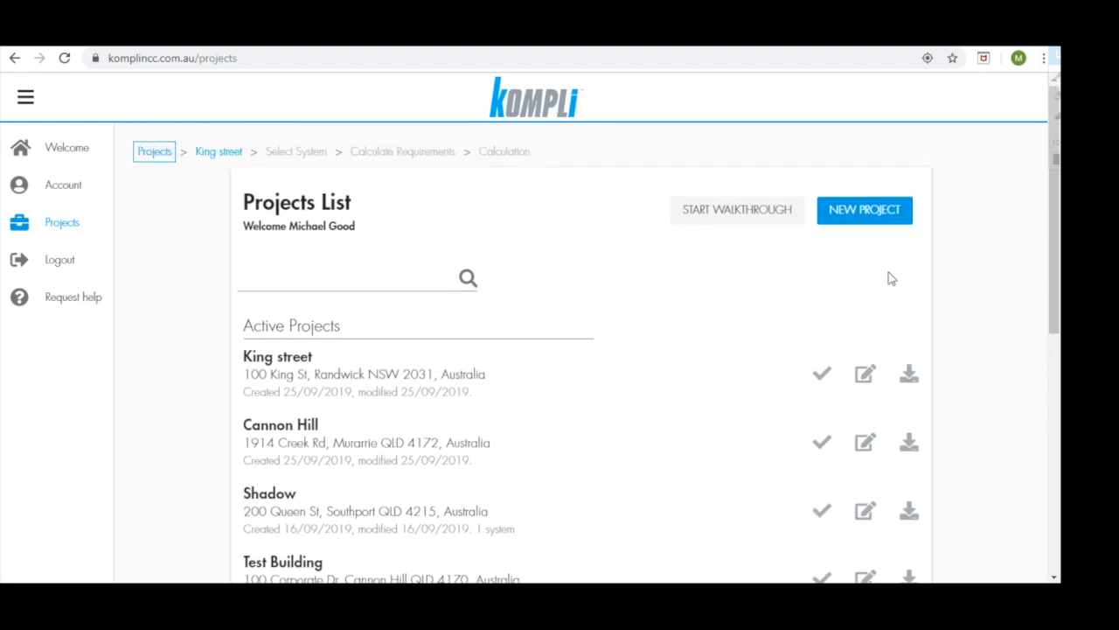
mouse_move(865, 210)
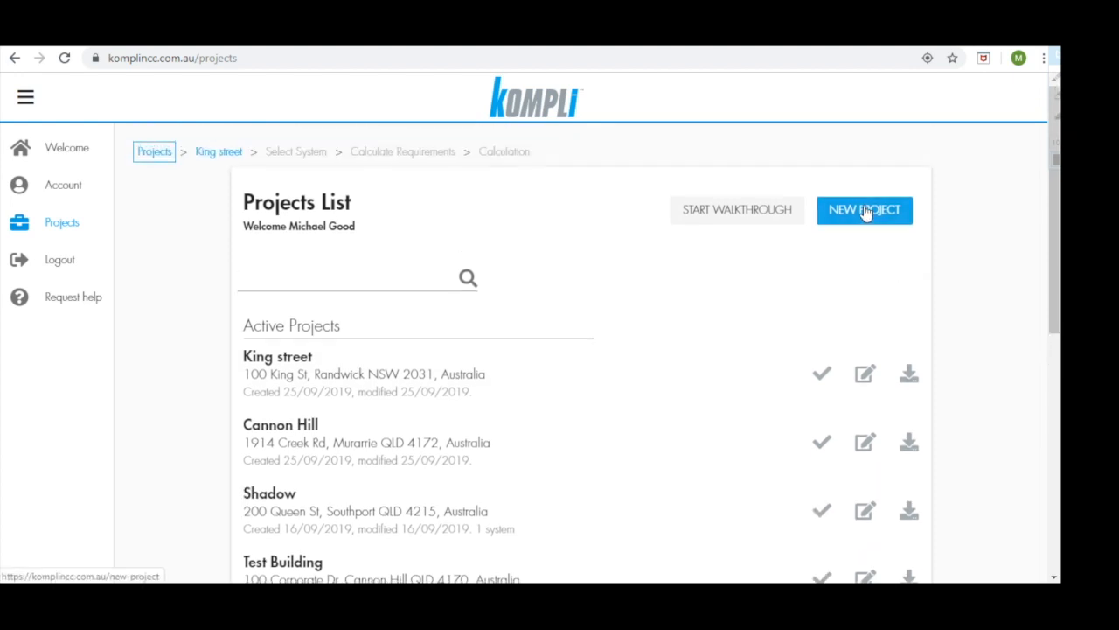
Start project Office 405 at 405 Bourke St, Melbourne, and check the building class reference
click(863, 210)
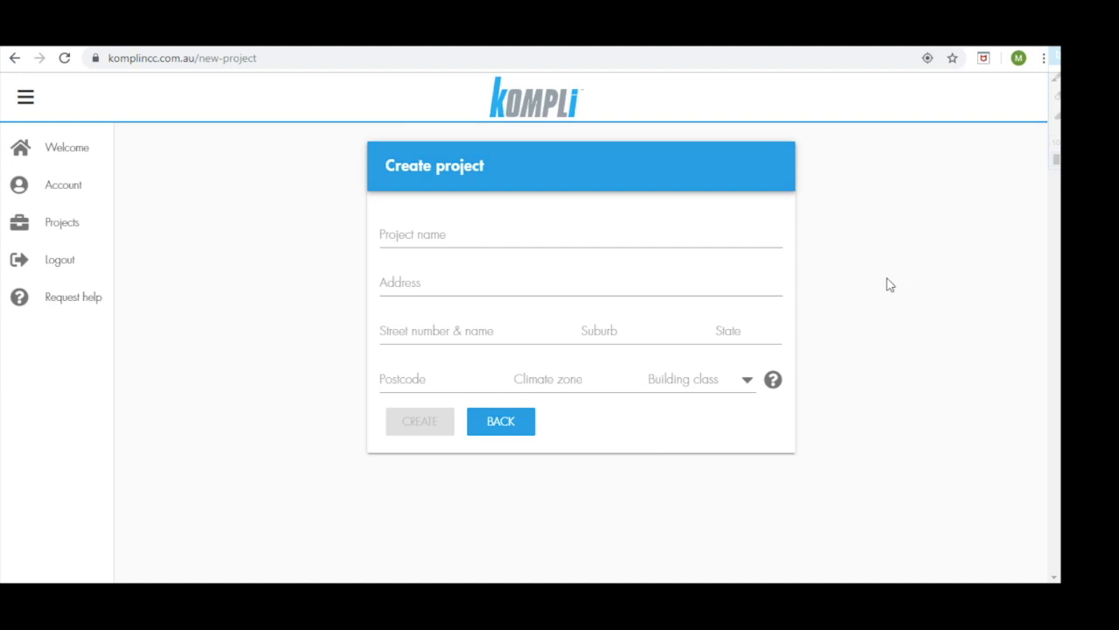
mouse_move(813, 268)
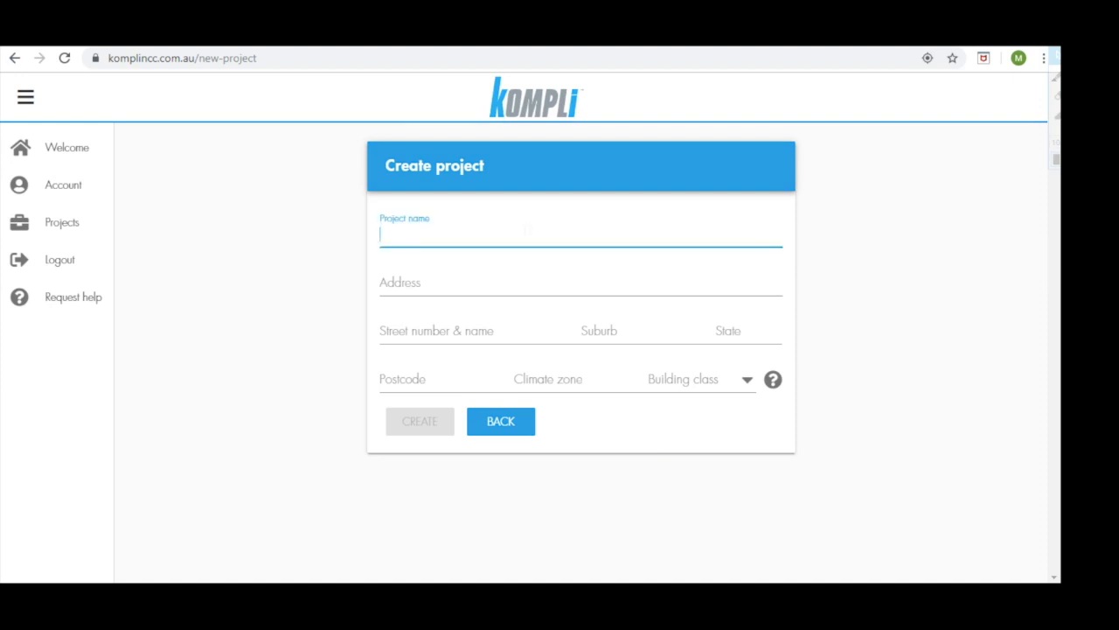
text(Office 405)
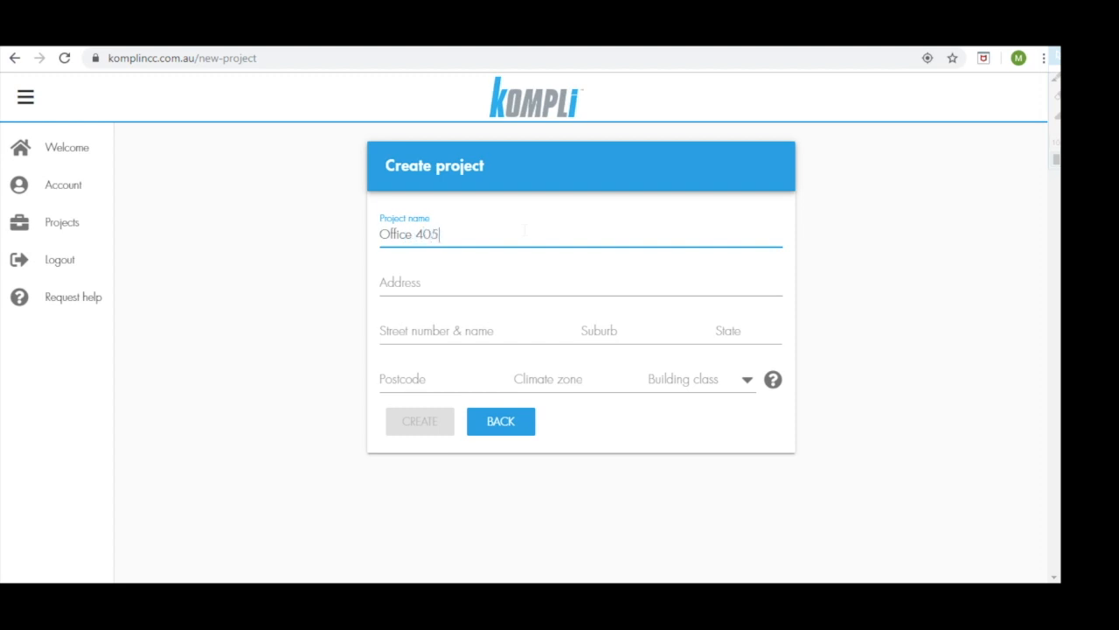
click(580, 281)
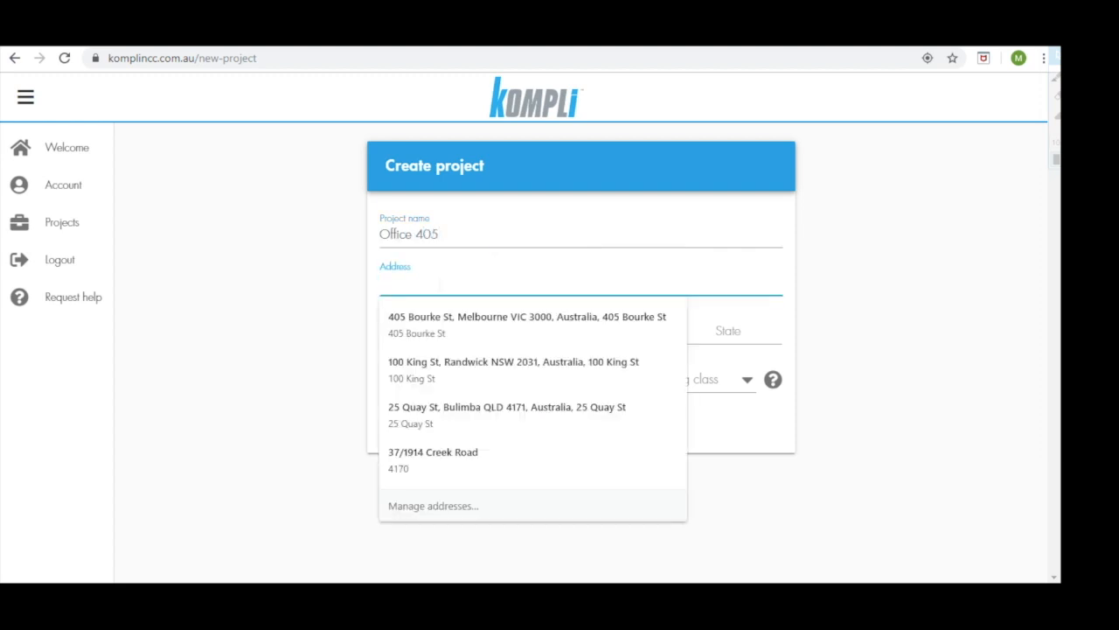
text(405 bour)
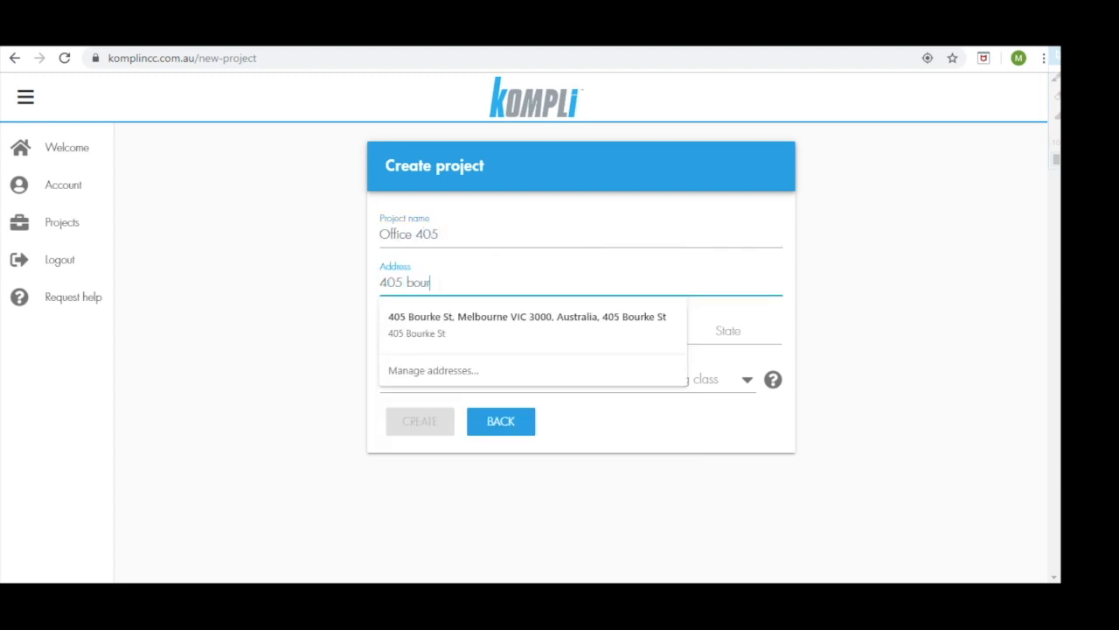
click(525, 324)
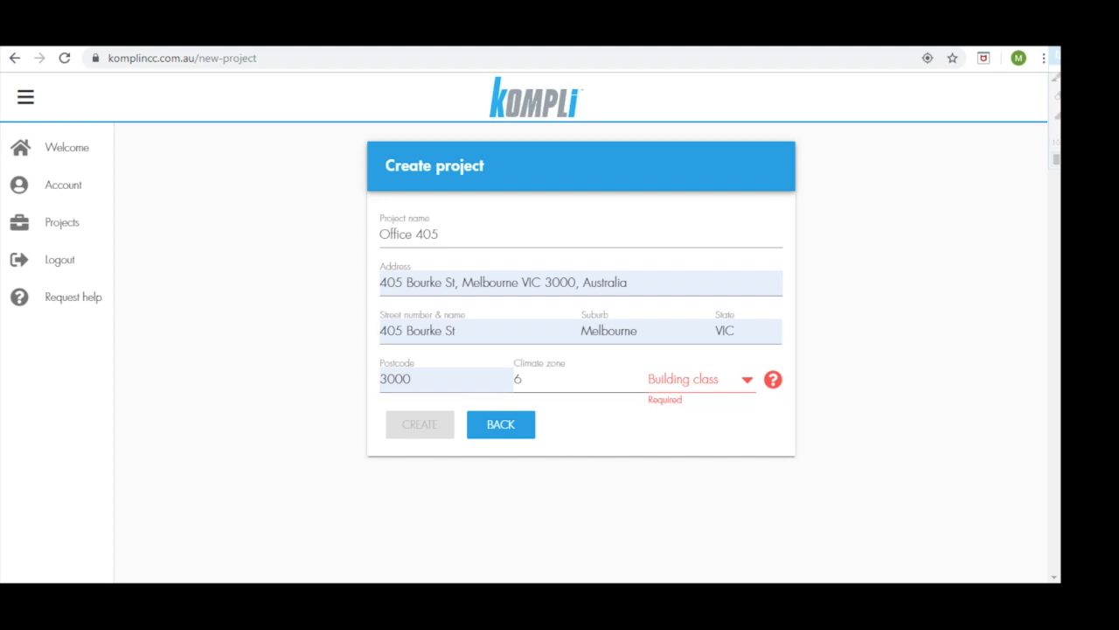
mouse_move(573, 419)
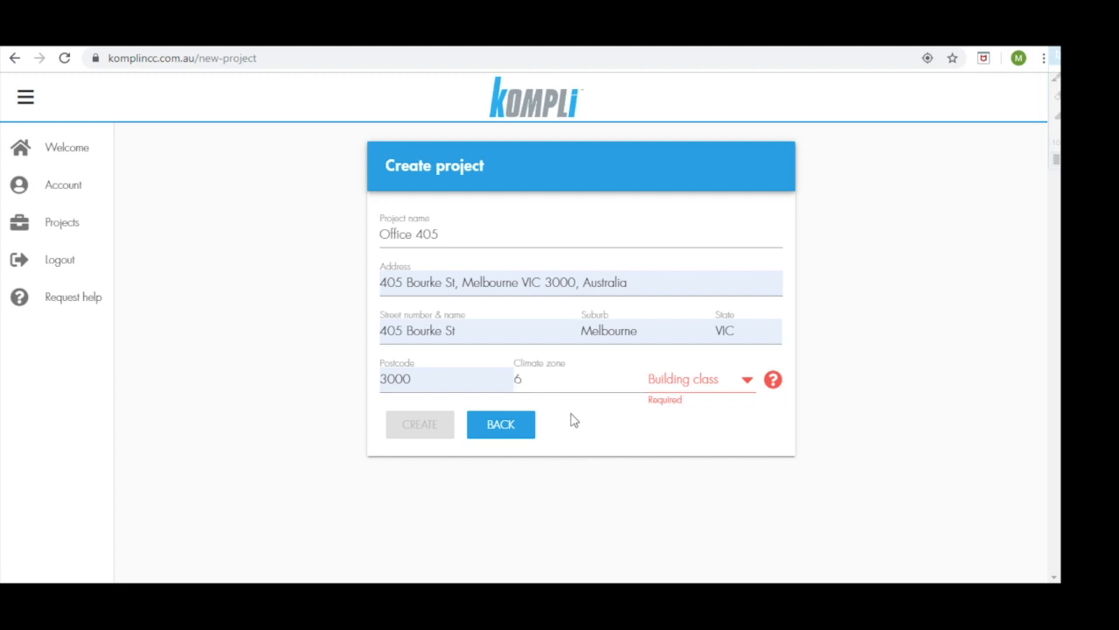
mouse_move(733, 438)
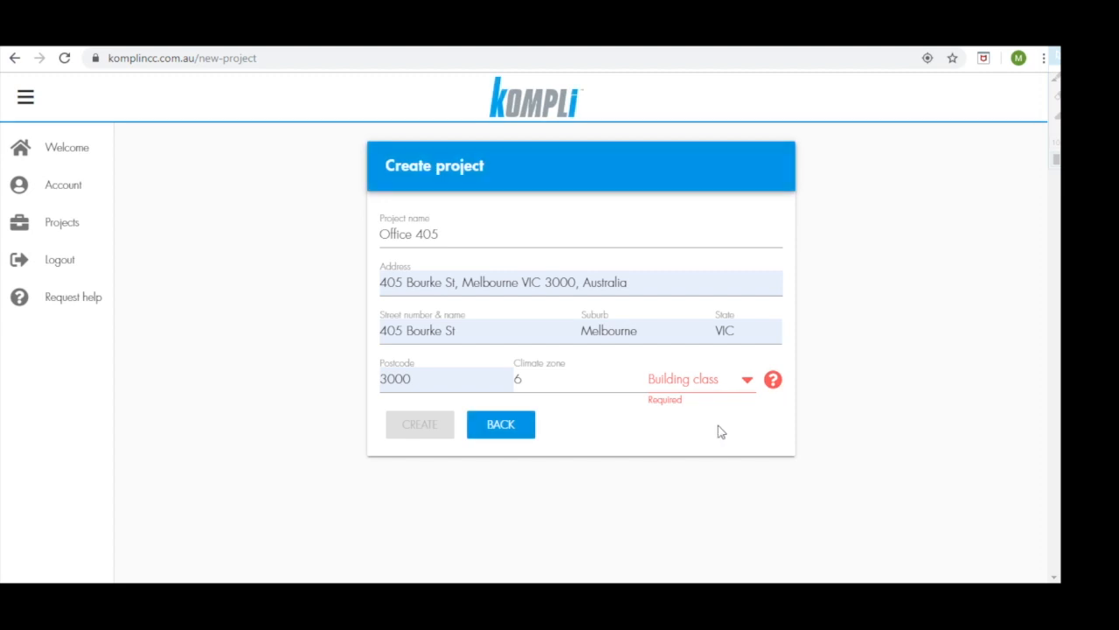
mouse_move(774, 430)
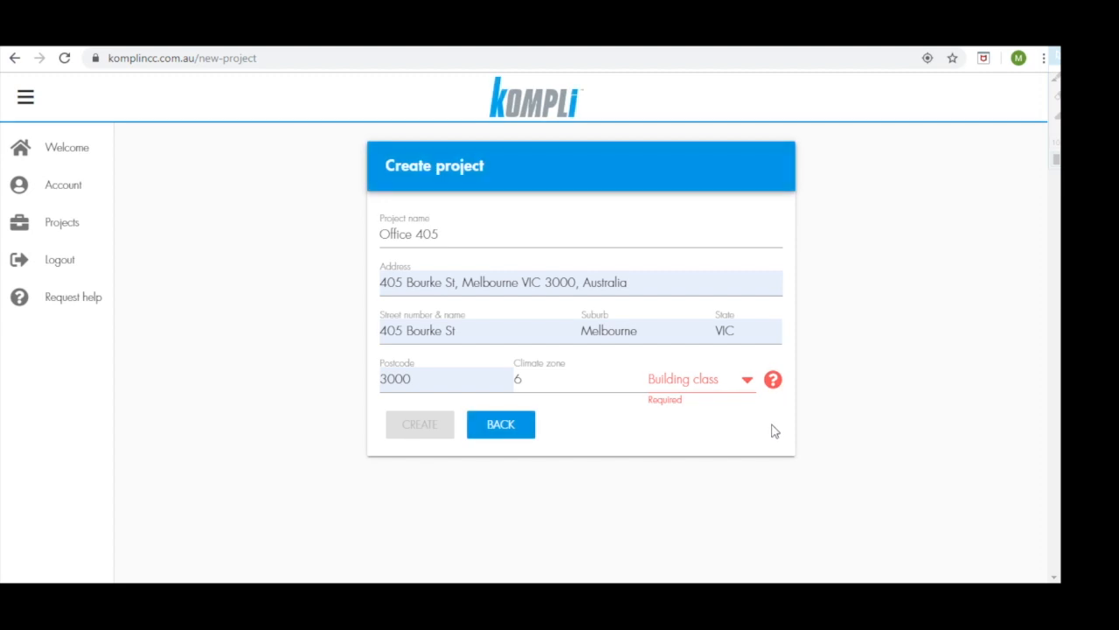
click(773, 379)
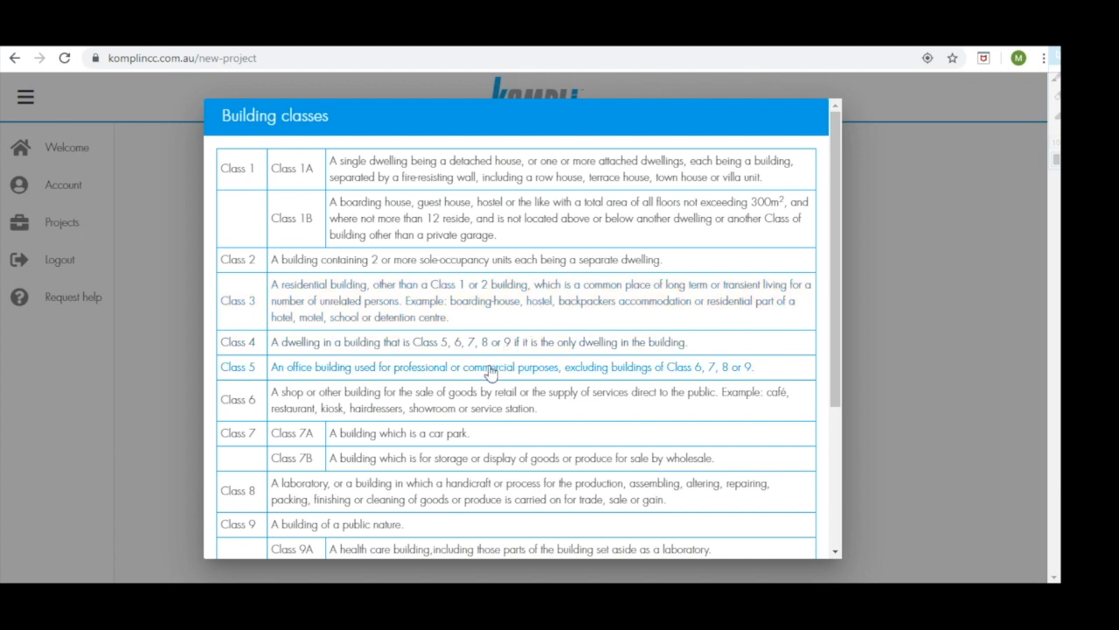
mouse_move(332, 372)
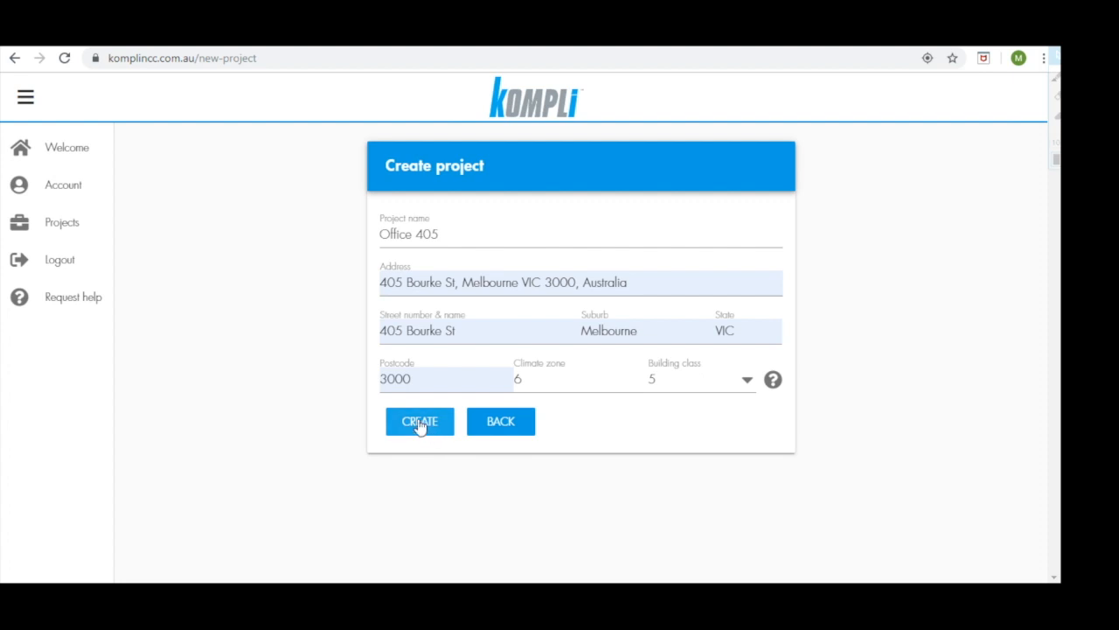
Save the Office 405 project at 405 Bourke St, Melbourne VIC 3000
click(419, 421)
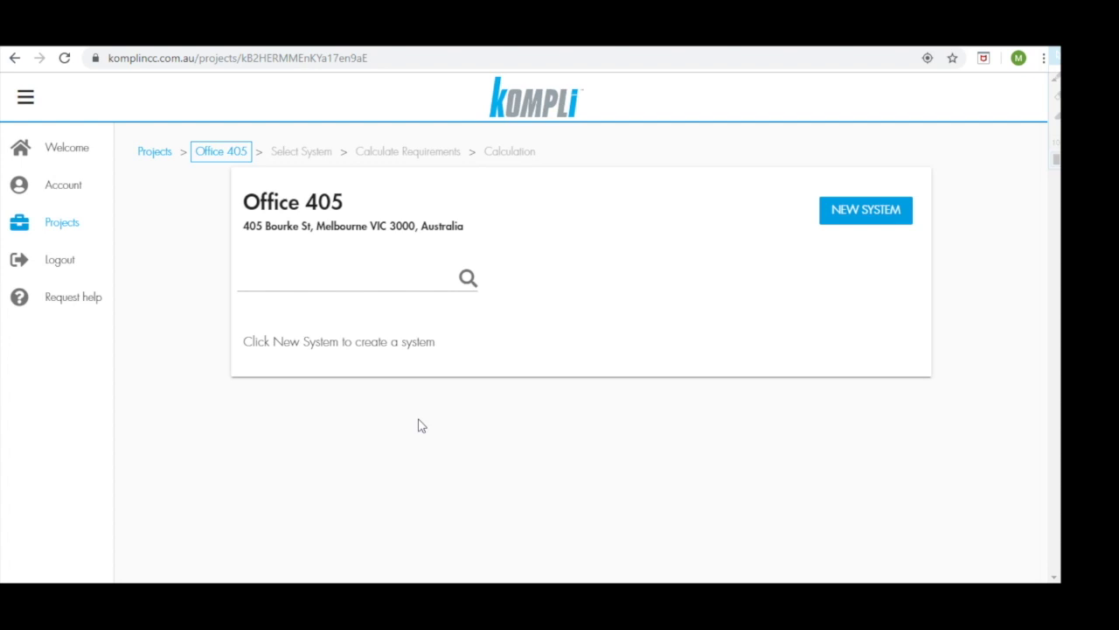
mouse_move(522, 197)
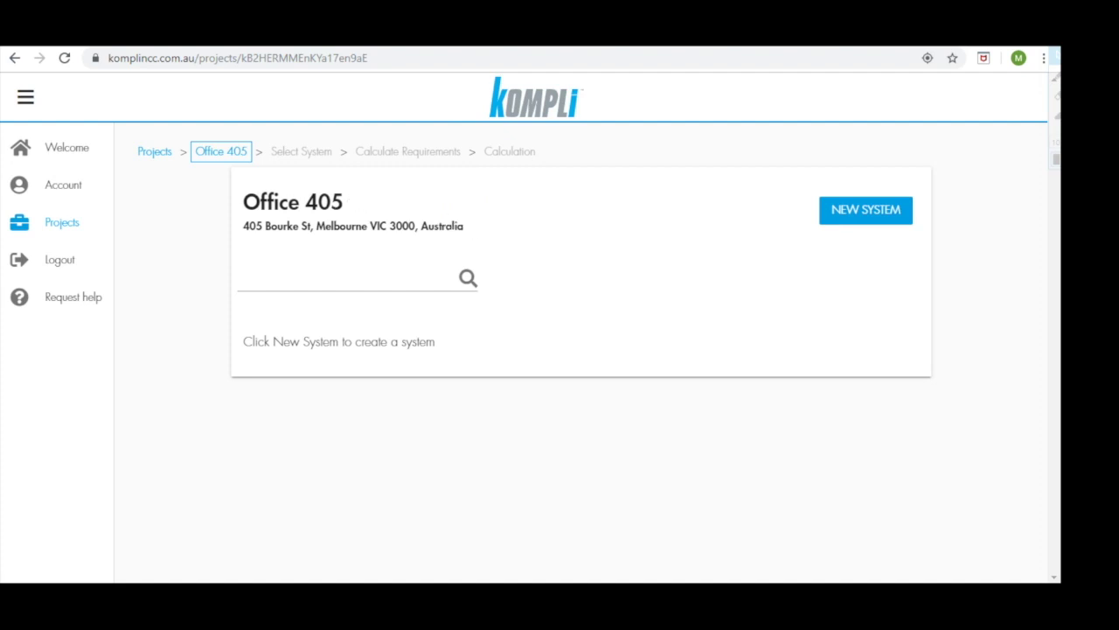
mouse_move(467, 278)
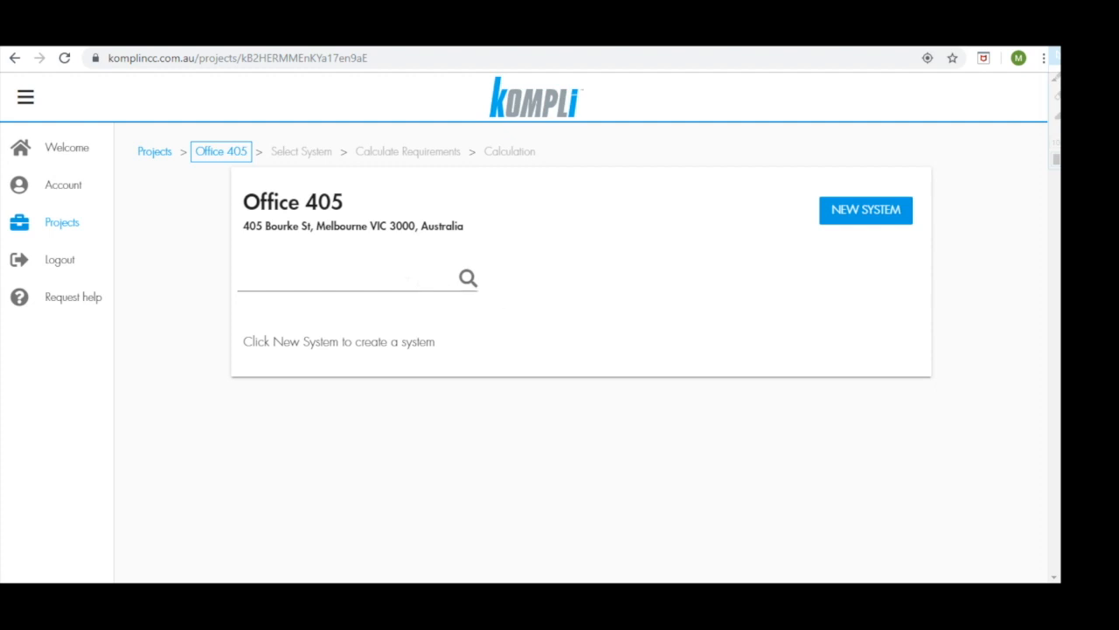
mouse_move(770, 330)
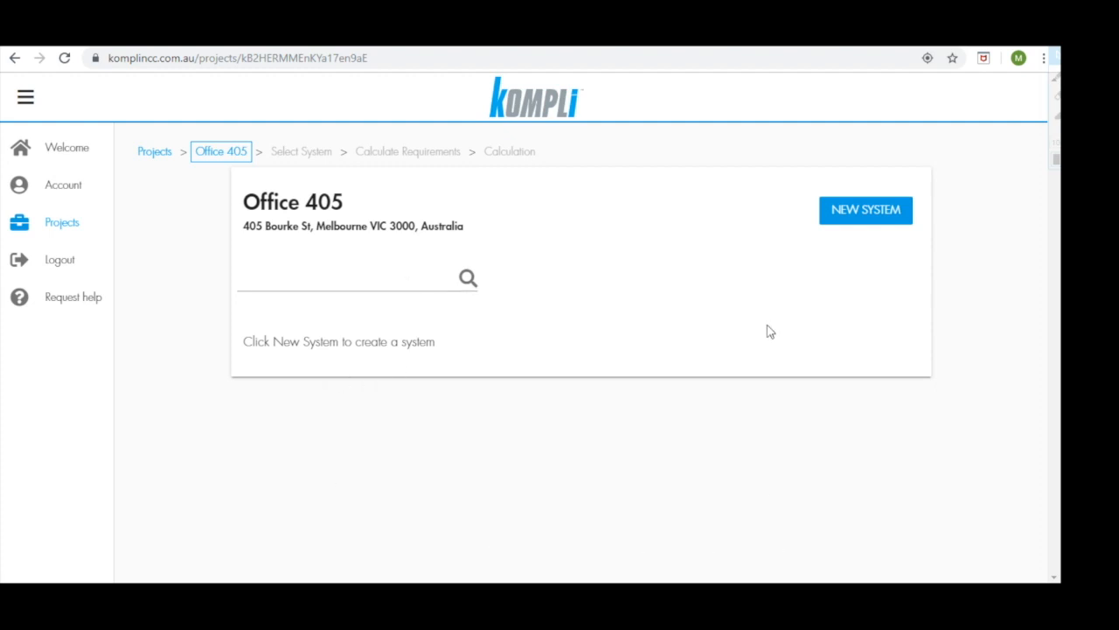
mouse_move(871, 267)
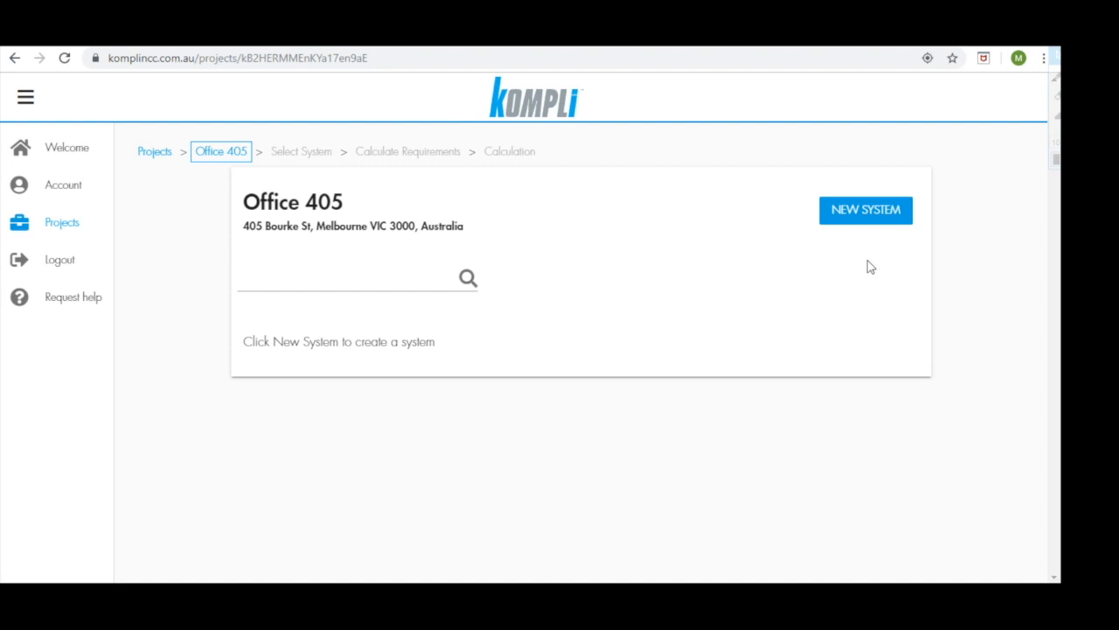
mouse_move(861, 218)
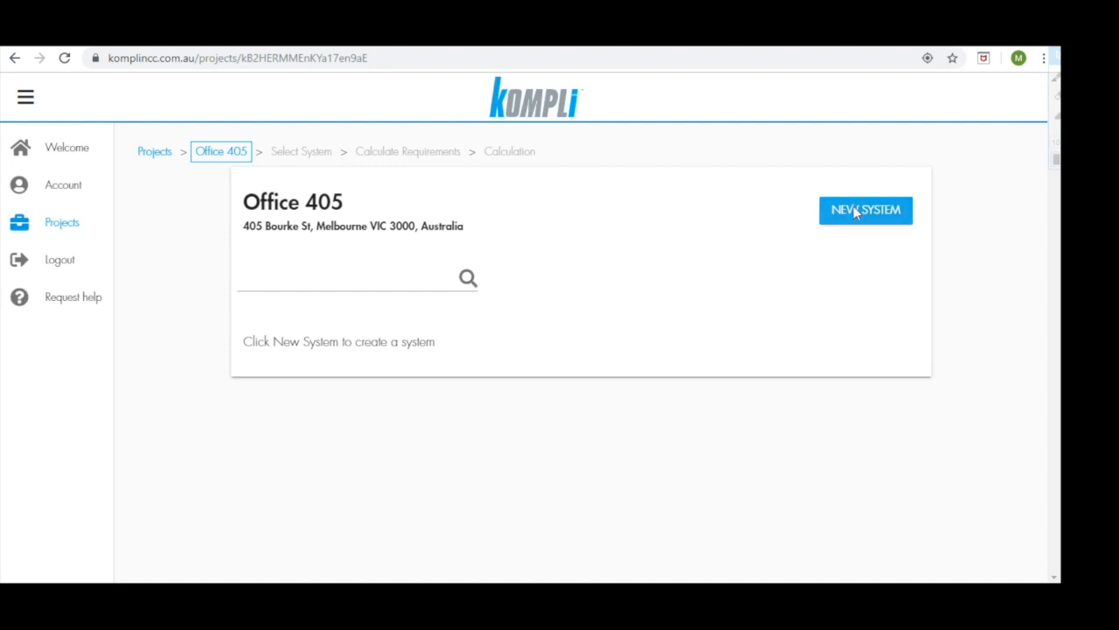
Start a new system for Office 405 with Wall as the system type
click(864, 210)
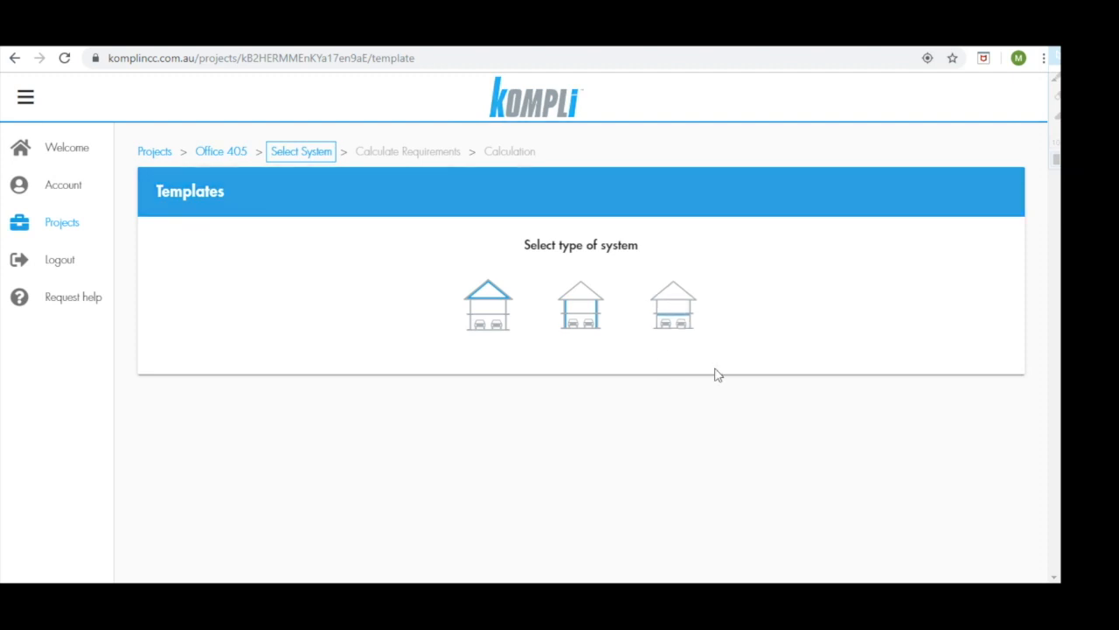
mouse_move(511, 375)
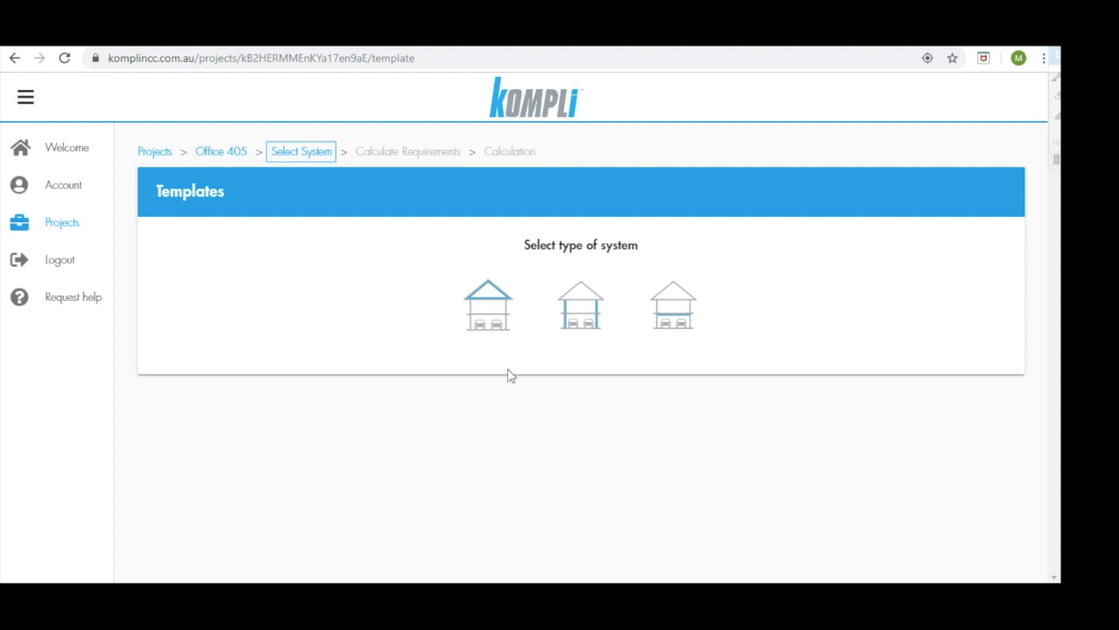
mouse_move(581, 310)
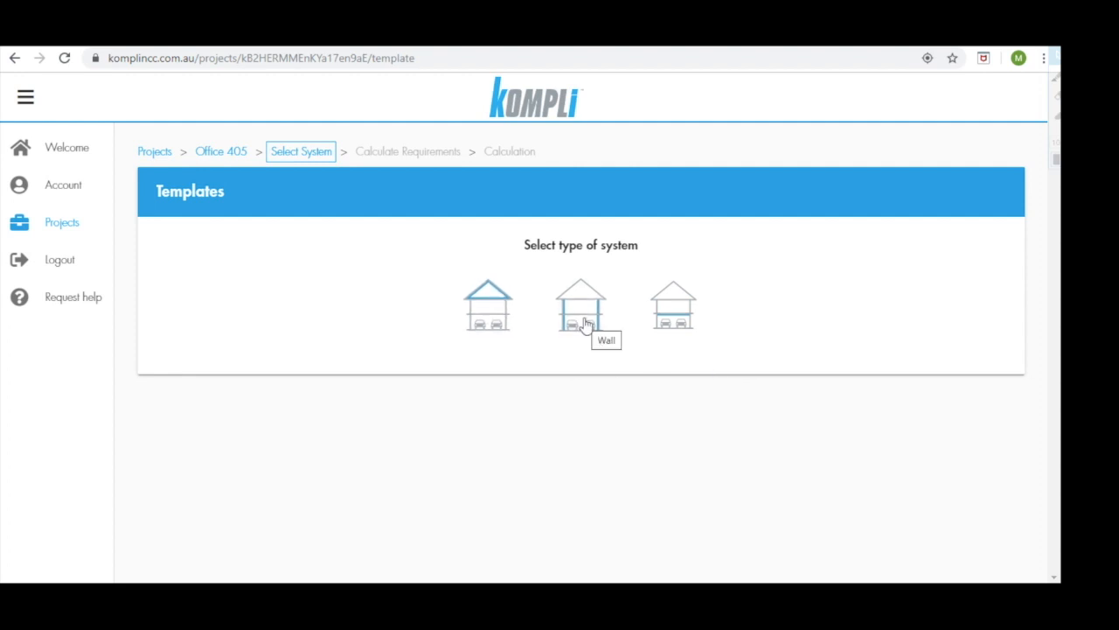
mouse_move(675, 315)
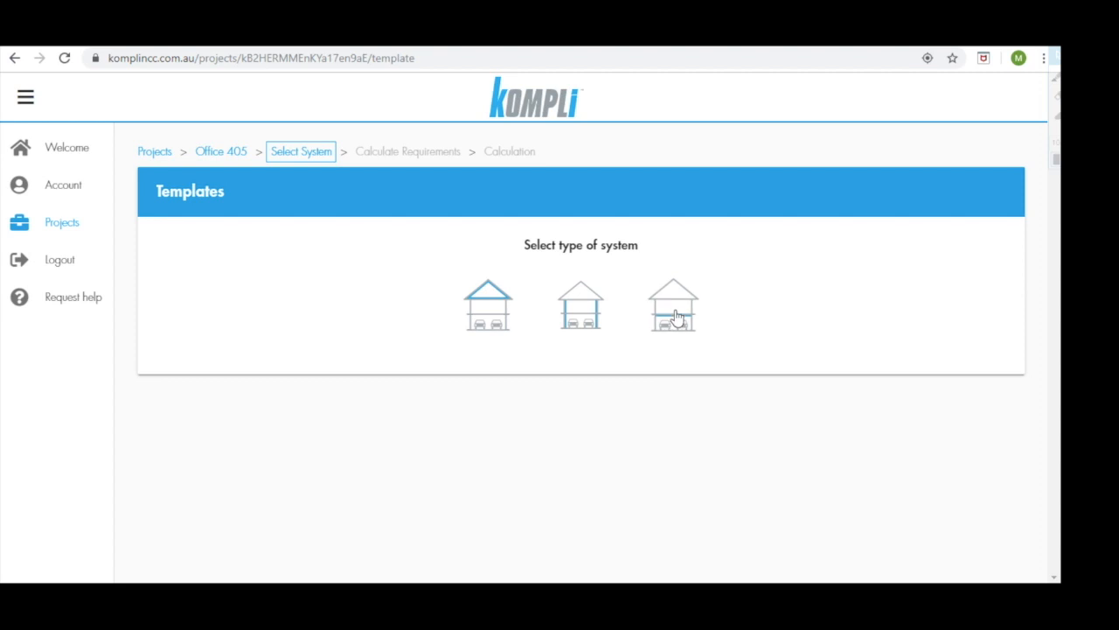
mouse_move(581, 311)
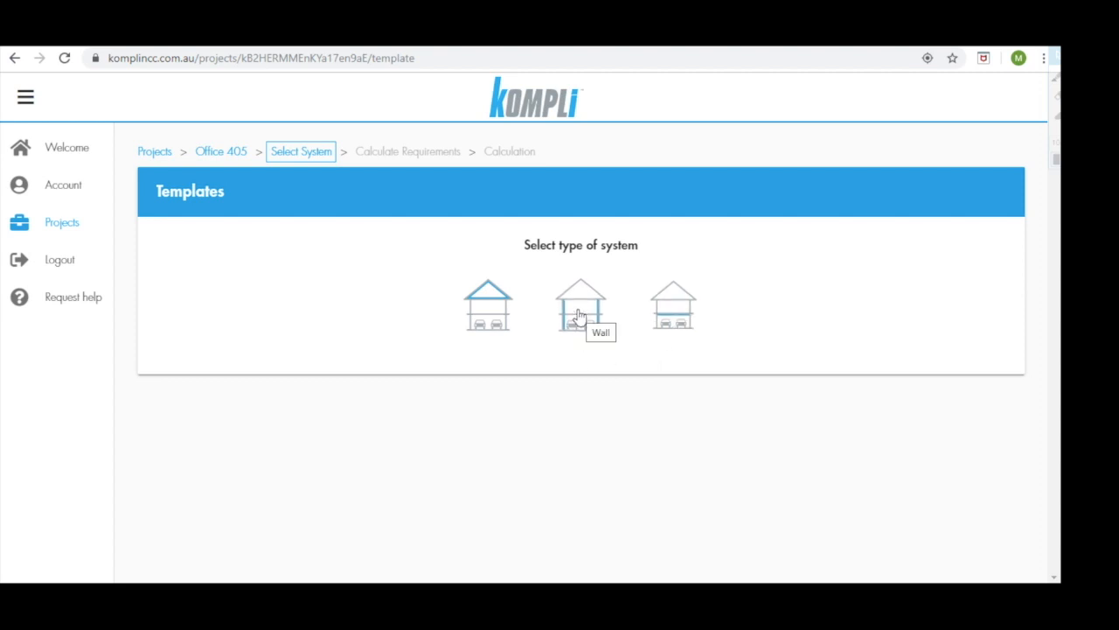
click(581, 306)
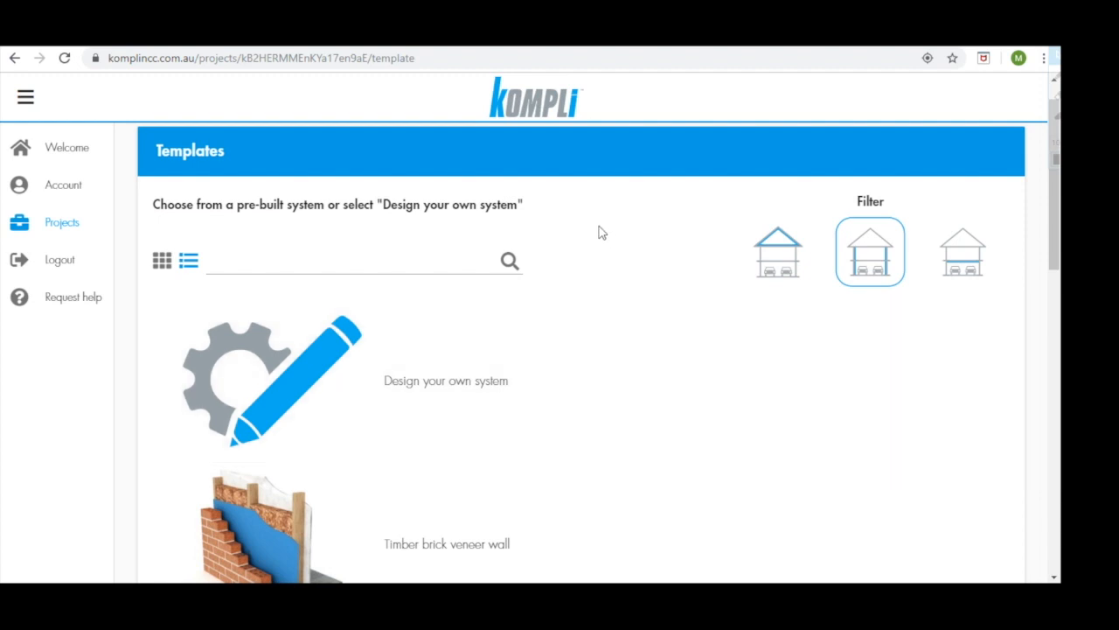
mouse_move(510, 260)
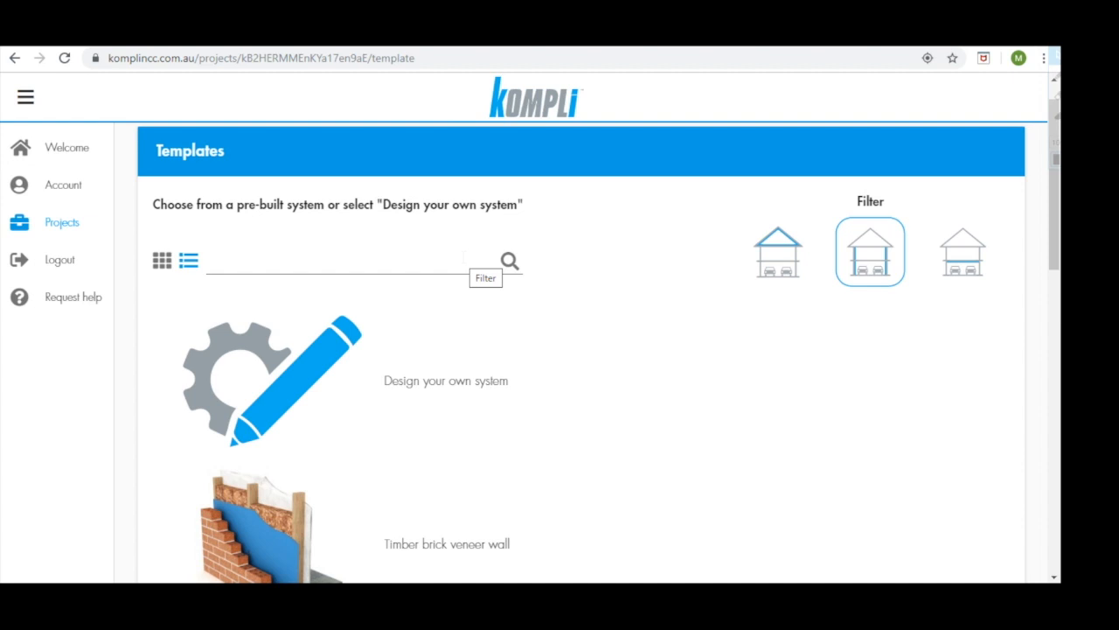
Scroll through the wall templates, including Direct fix lightweight clad and Metal stud brick veneer
scroll(down, 3)
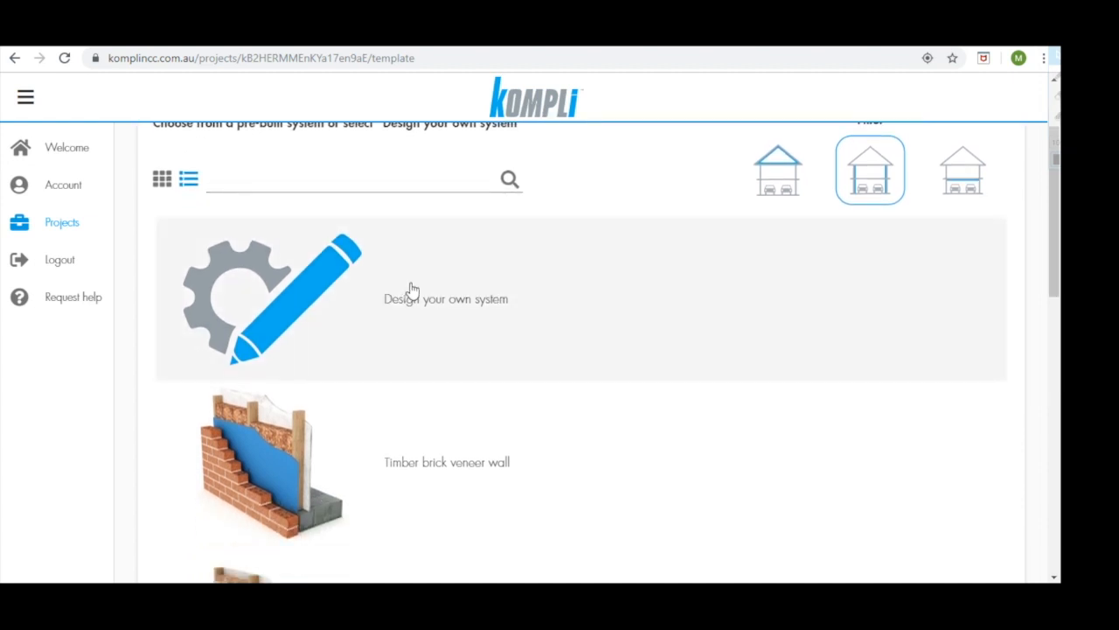
scroll(down, 3)
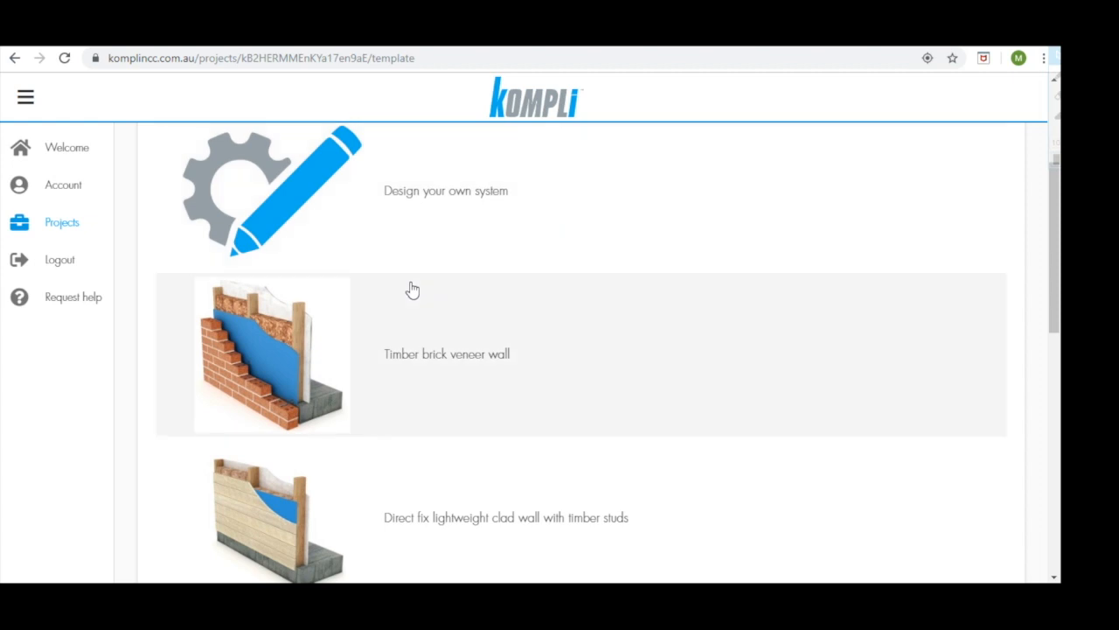
scroll(down, 3)
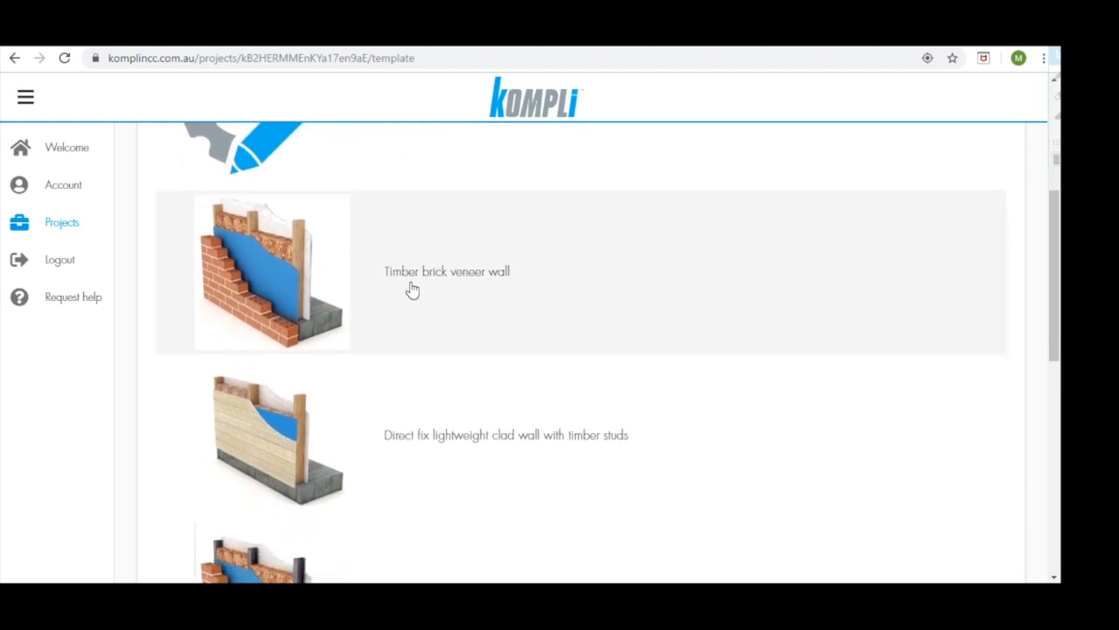
scroll(down, 3)
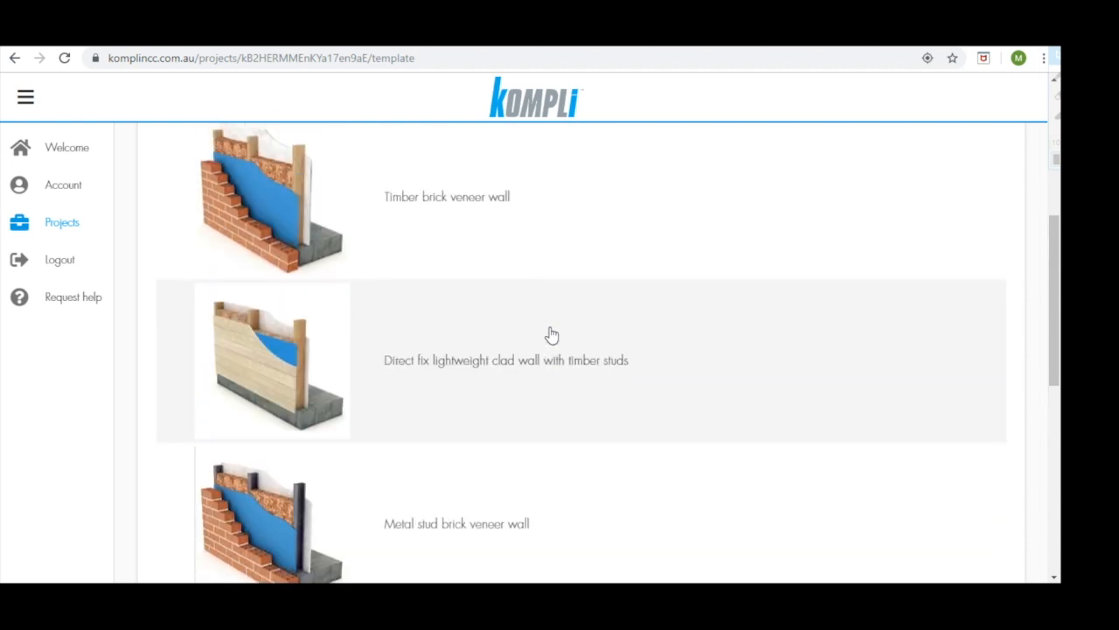
scroll(up, 3)
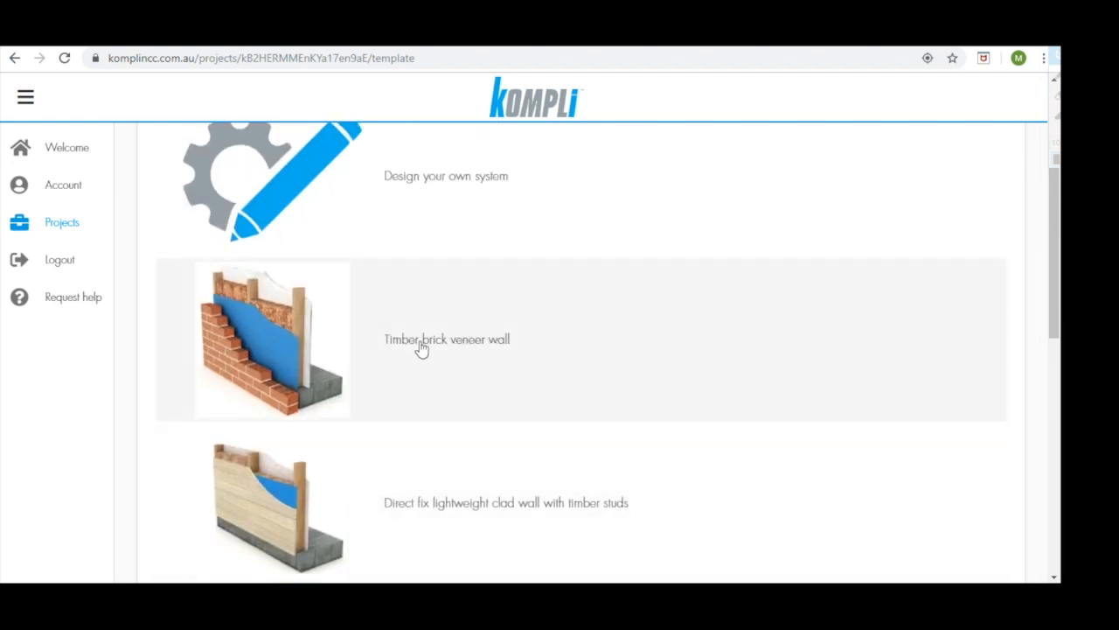
Choose the Timber brick veneer wall template and agree to determine its minimum R-Value
click(446, 339)
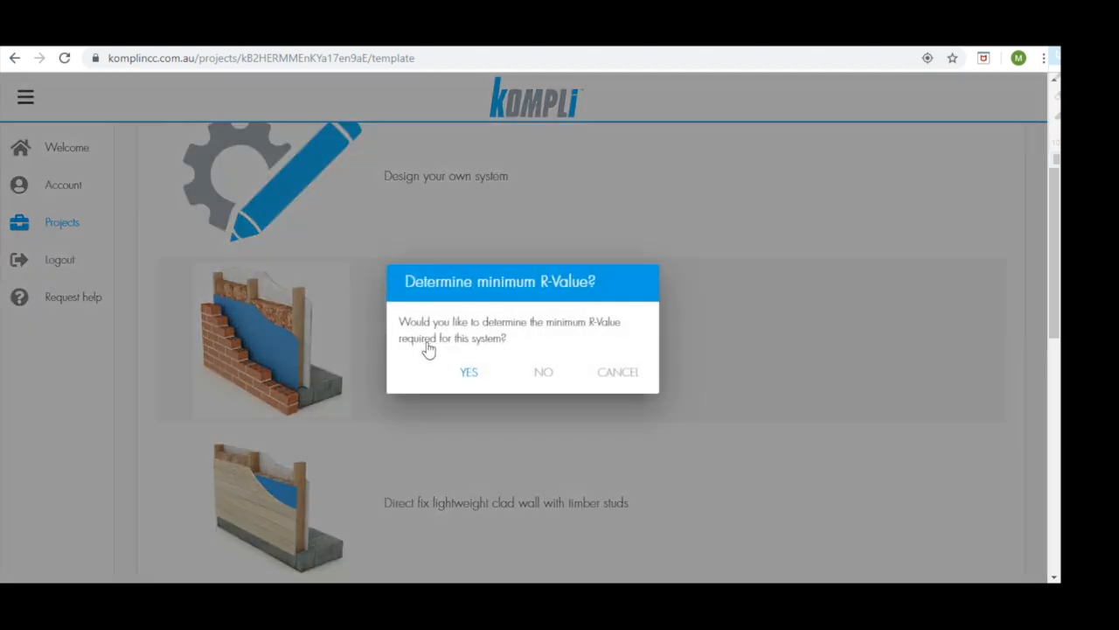
mouse_move(413, 377)
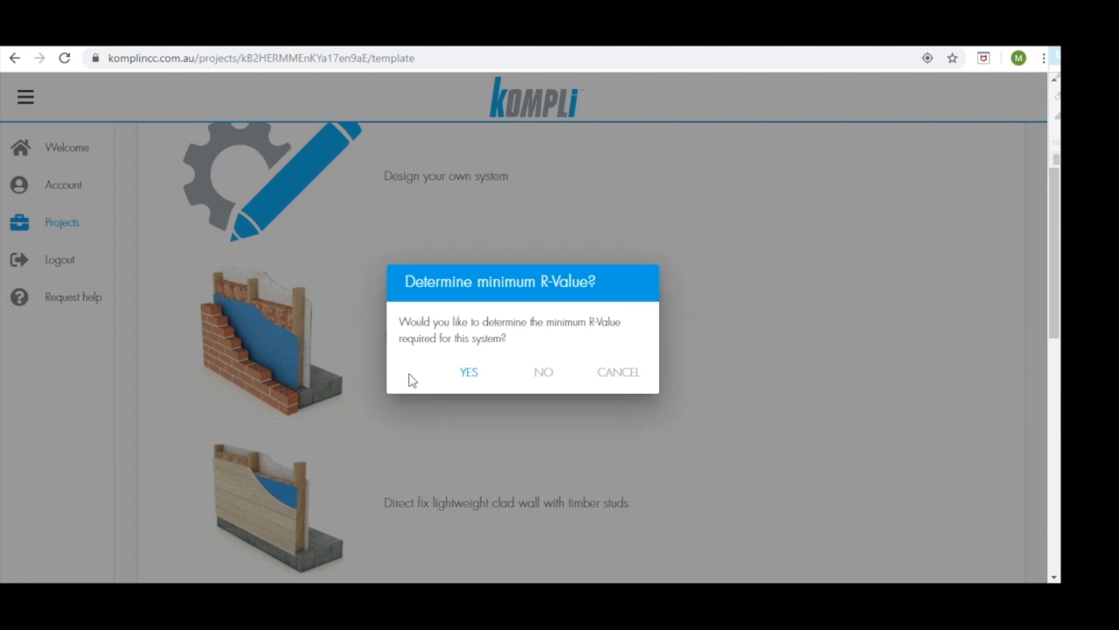
mouse_move(408, 376)
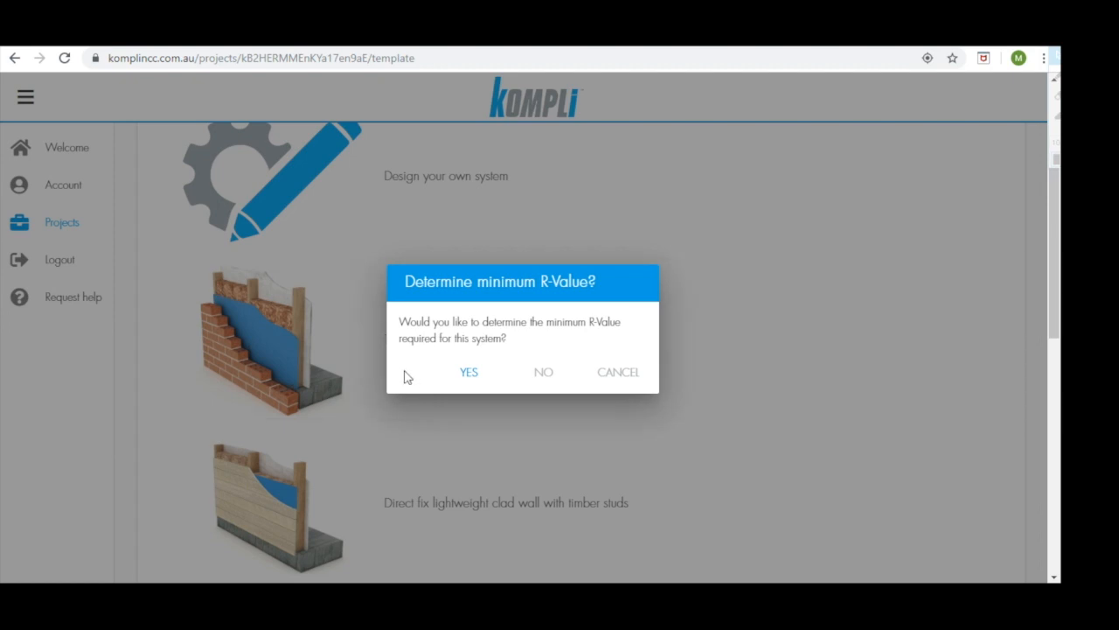
mouse_move(436, 379)
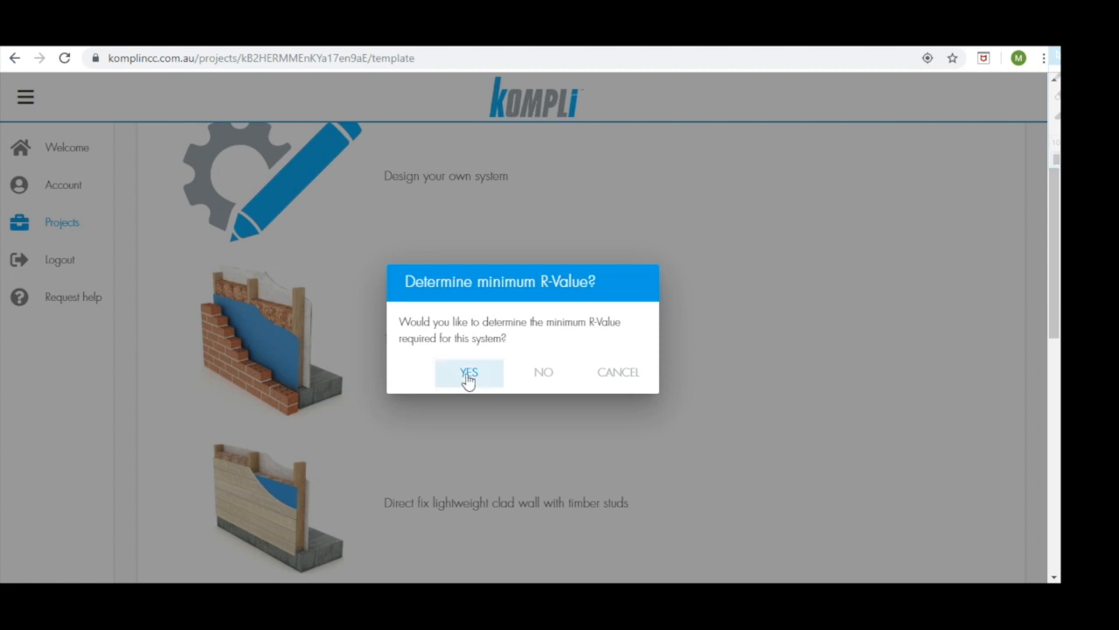
click(468, 371)
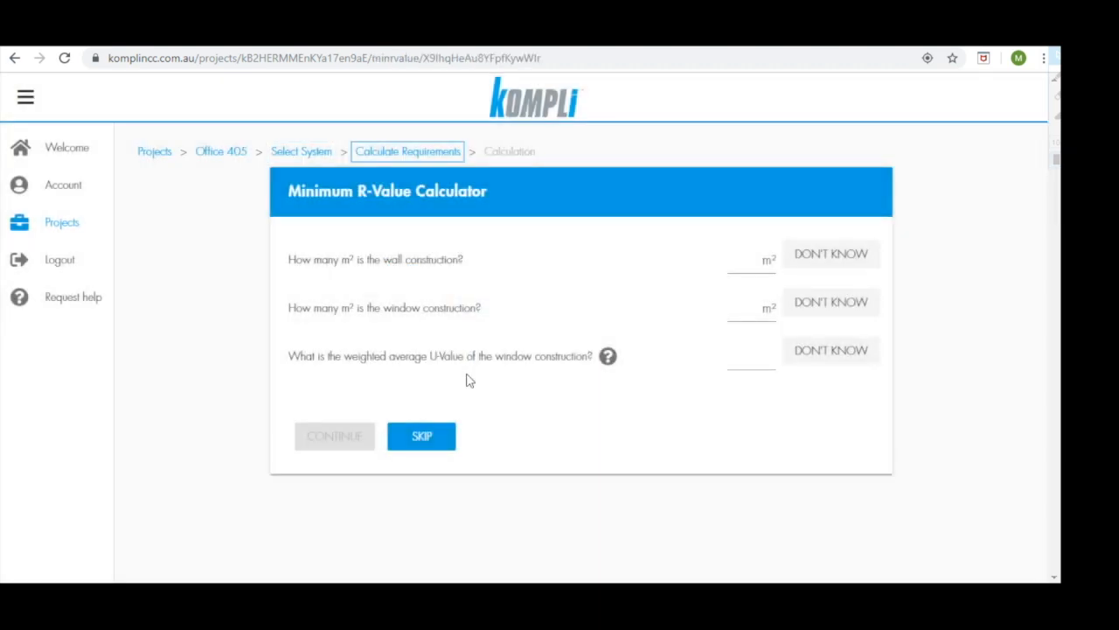
Enter 100 m² wall and 10 m² window with unknown U-Value, giving R1.4
click(748, 260)
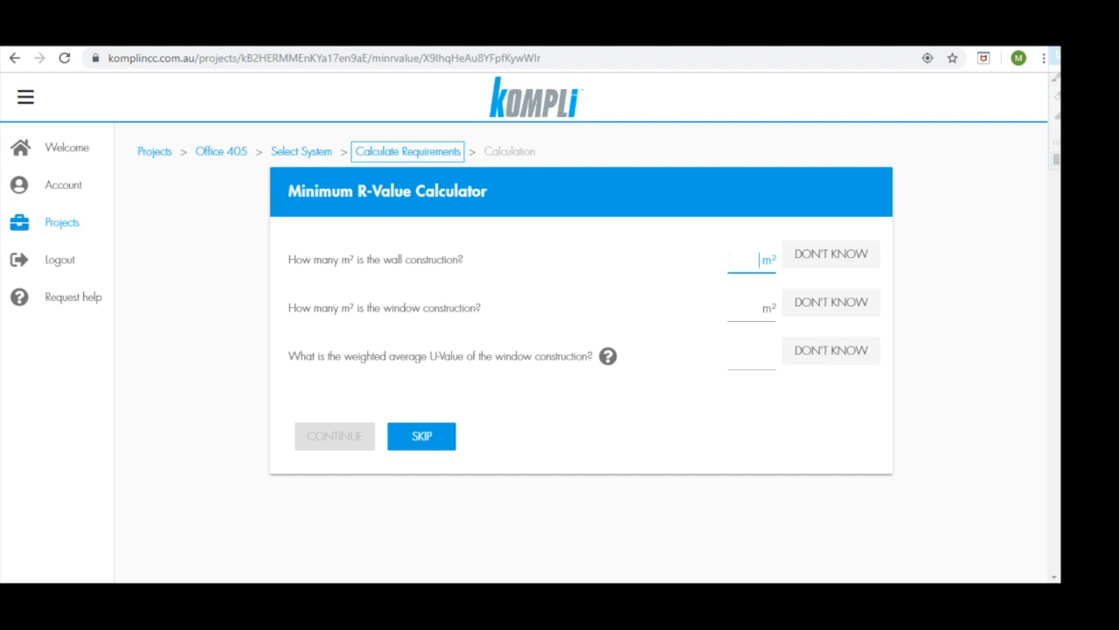
text(100)
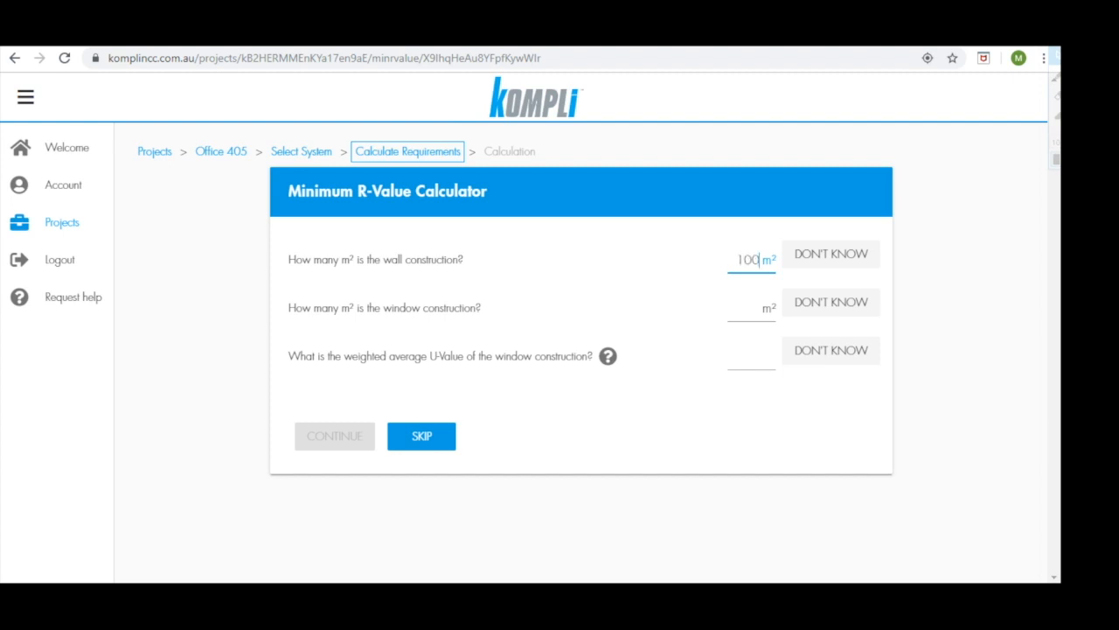
click(750, 308)
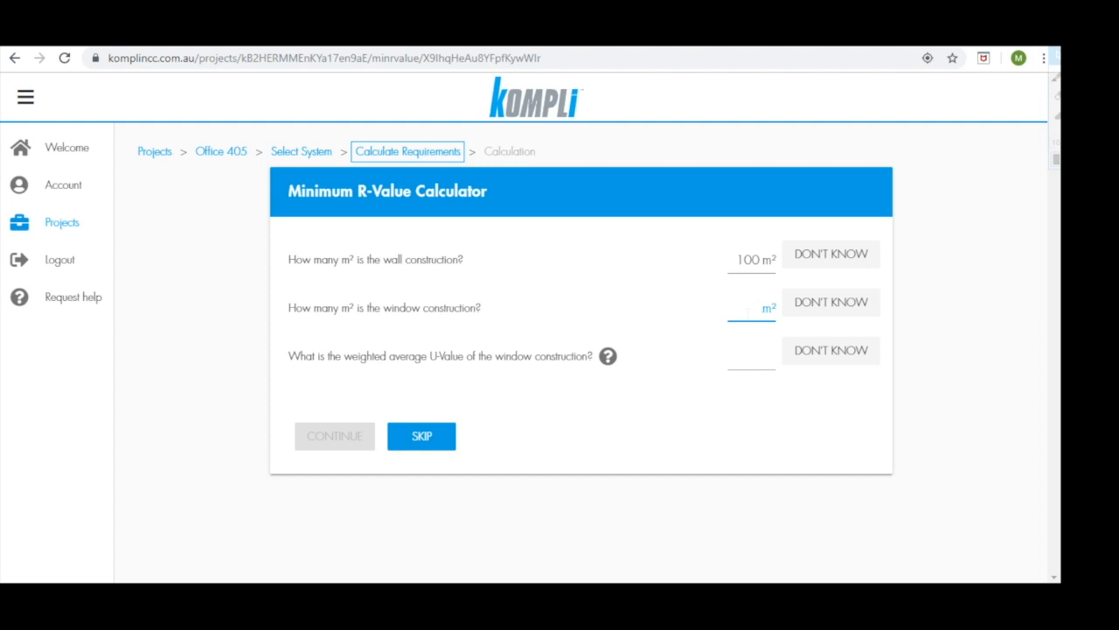
text(1)
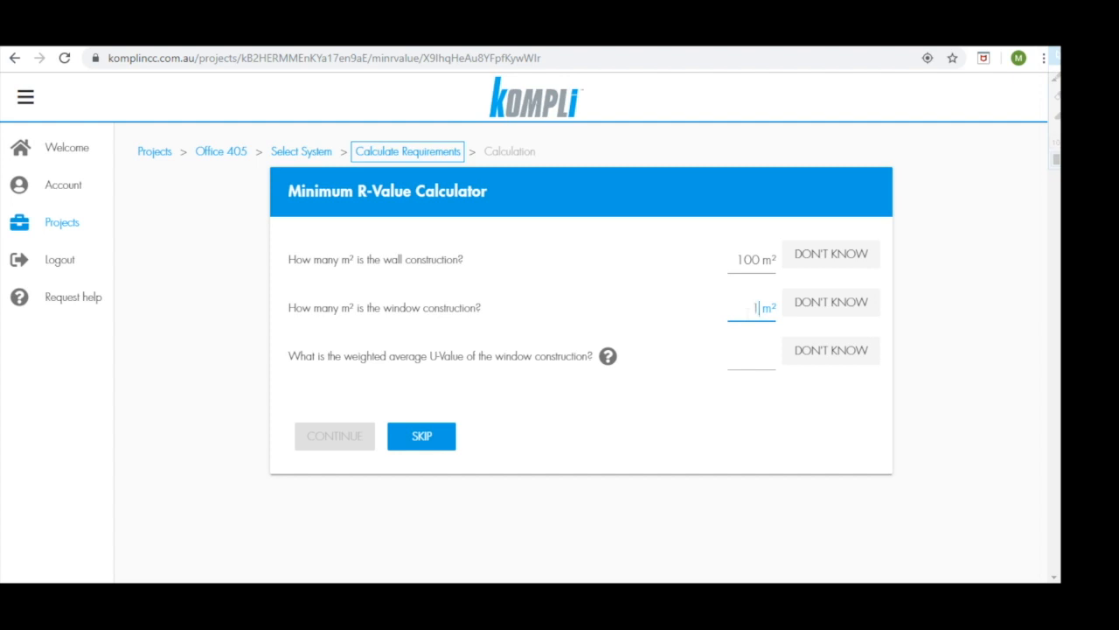
text(10)
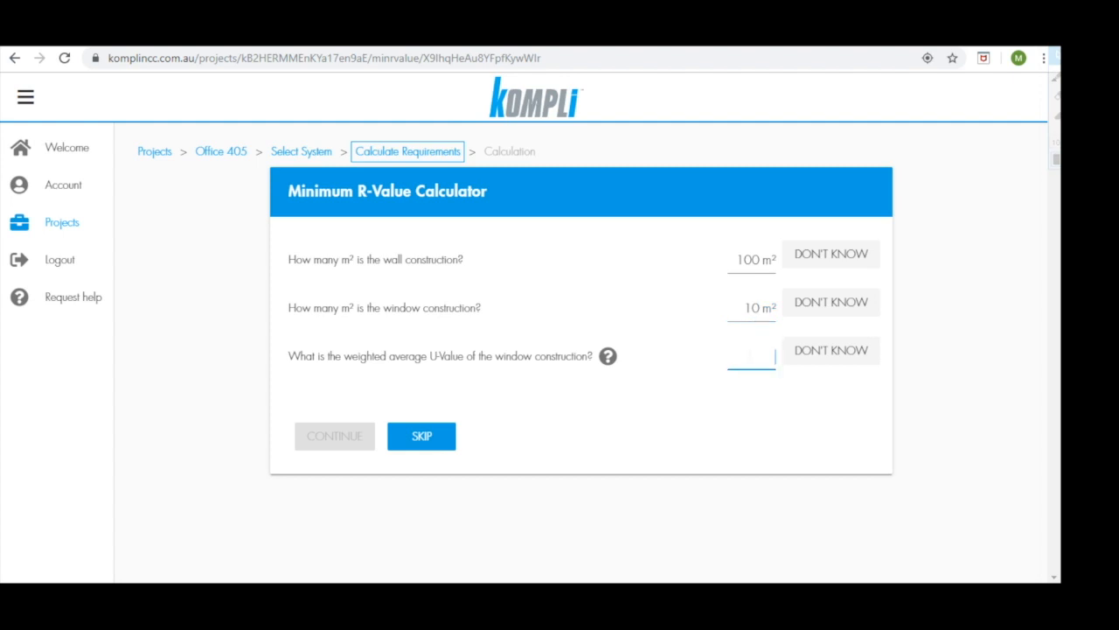
mouse_move(831, 349)
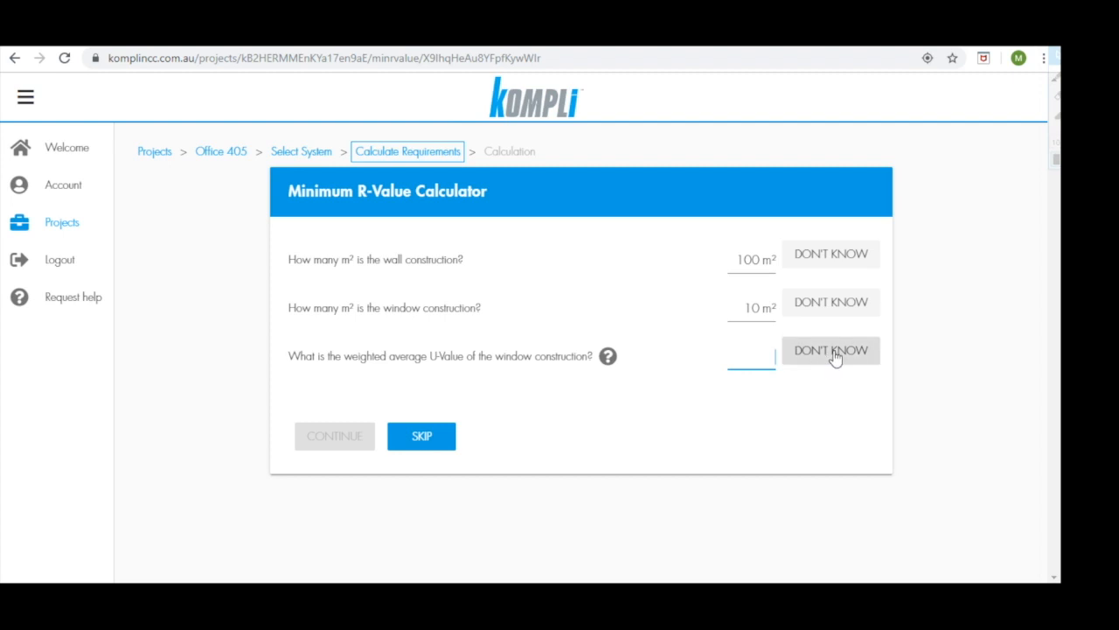
click(829, 350)
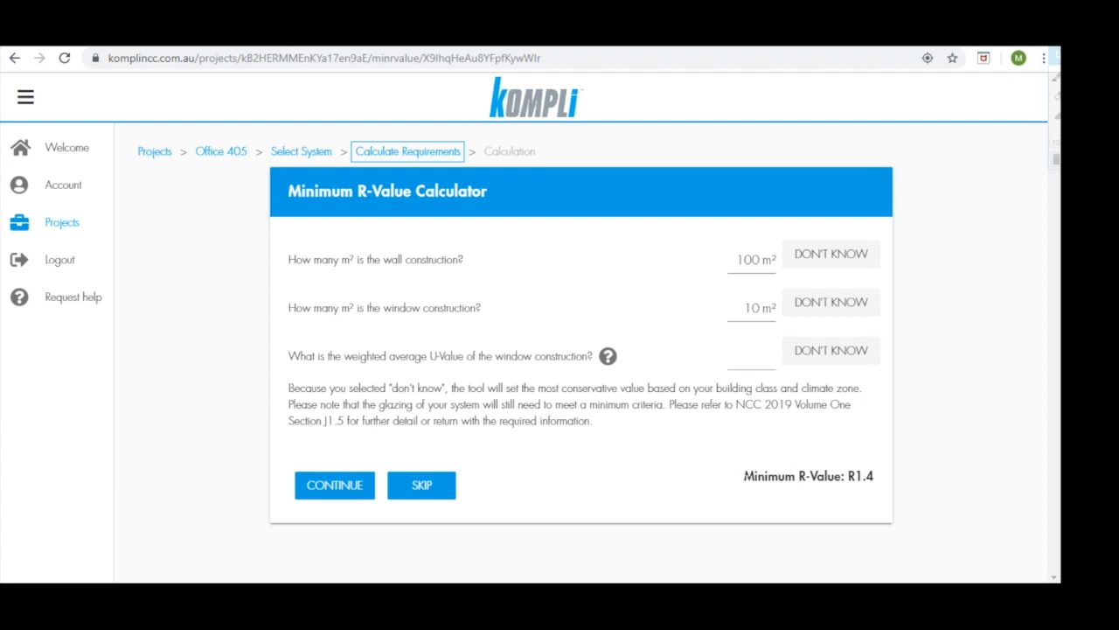
mouse_move(880, 484)
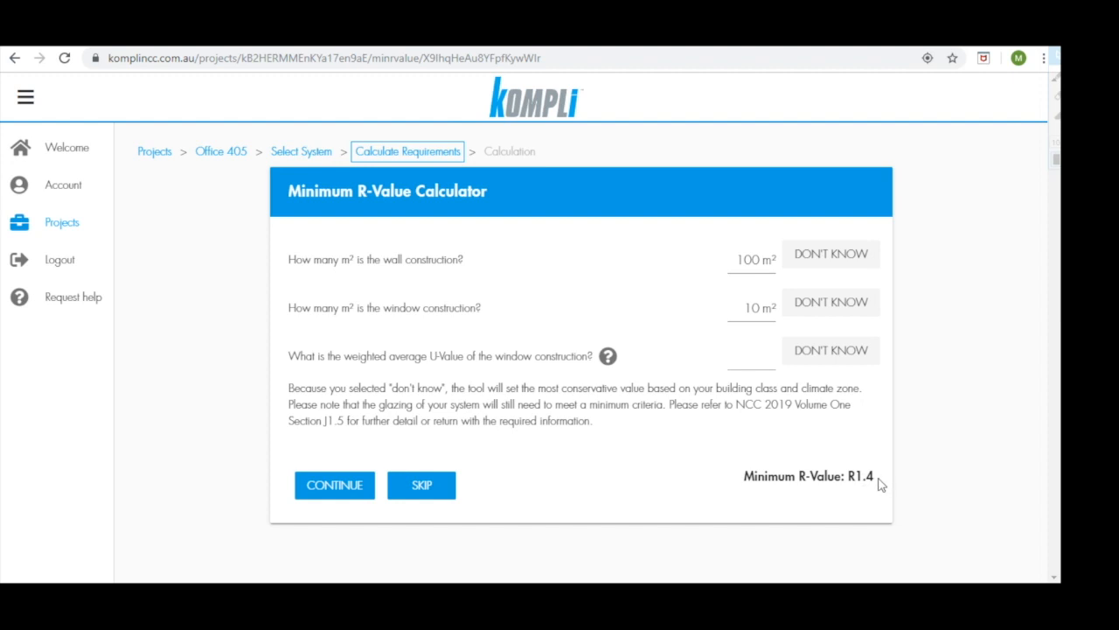
mouse_move(869, 493)
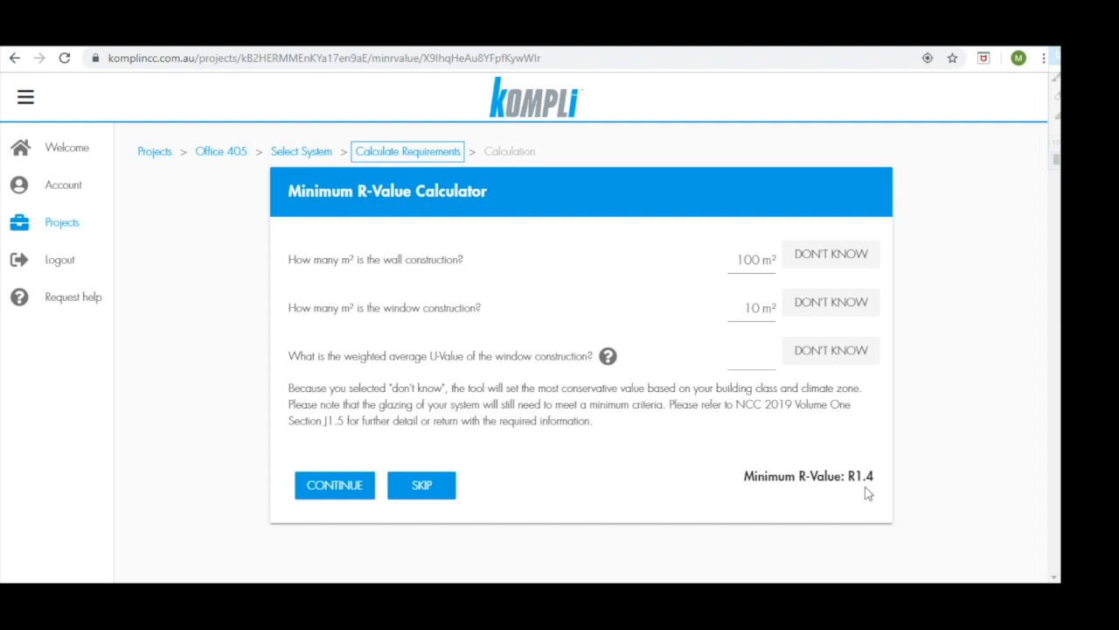
mouse_move(340, 457)
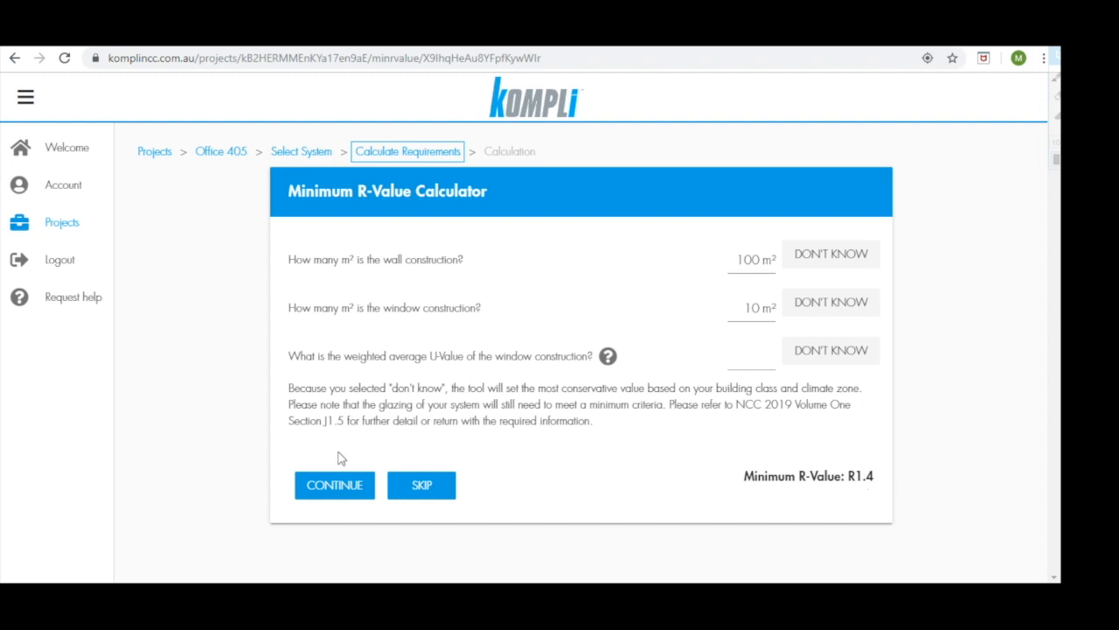
Accept the R1.4 minimum and pick grid like framing as the bridging path
click(334, 484)
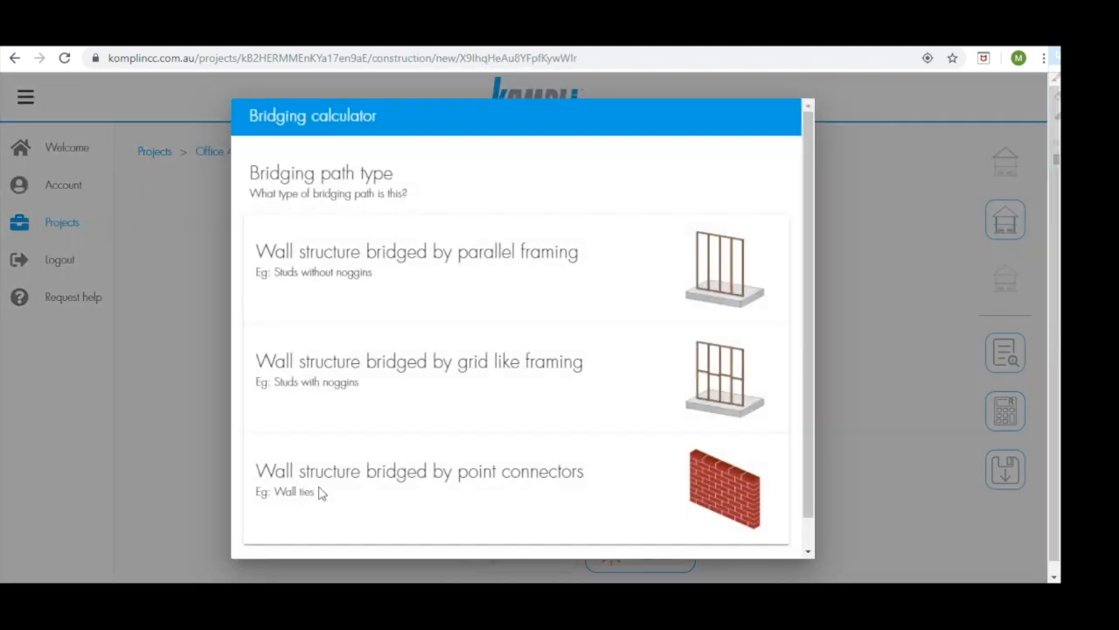
mouse_move(501, 190)
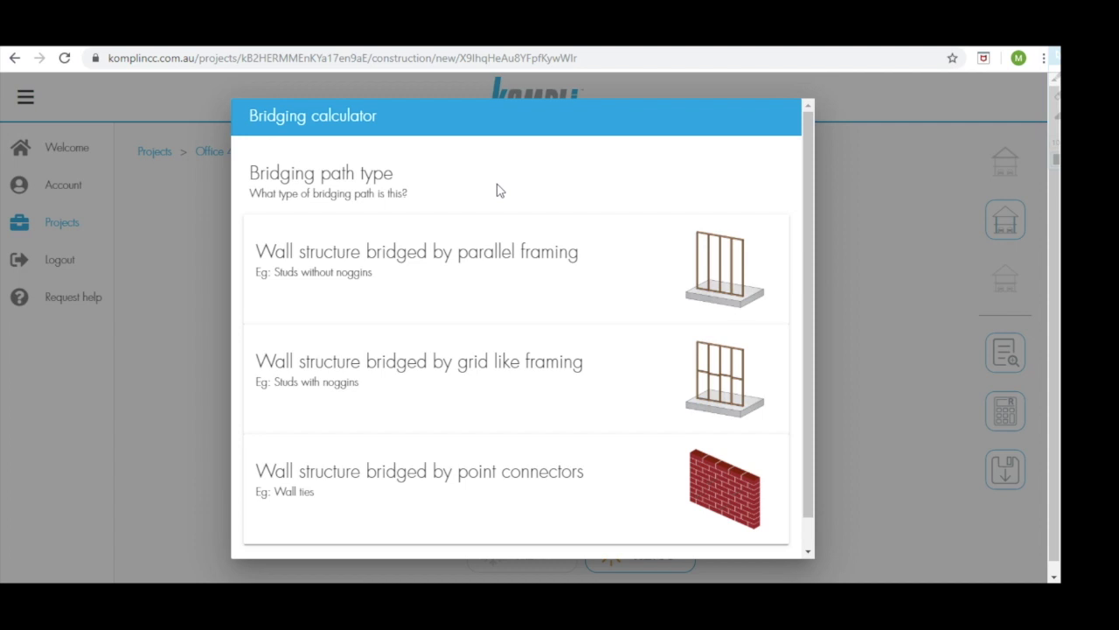
mouse_move(495, 302)
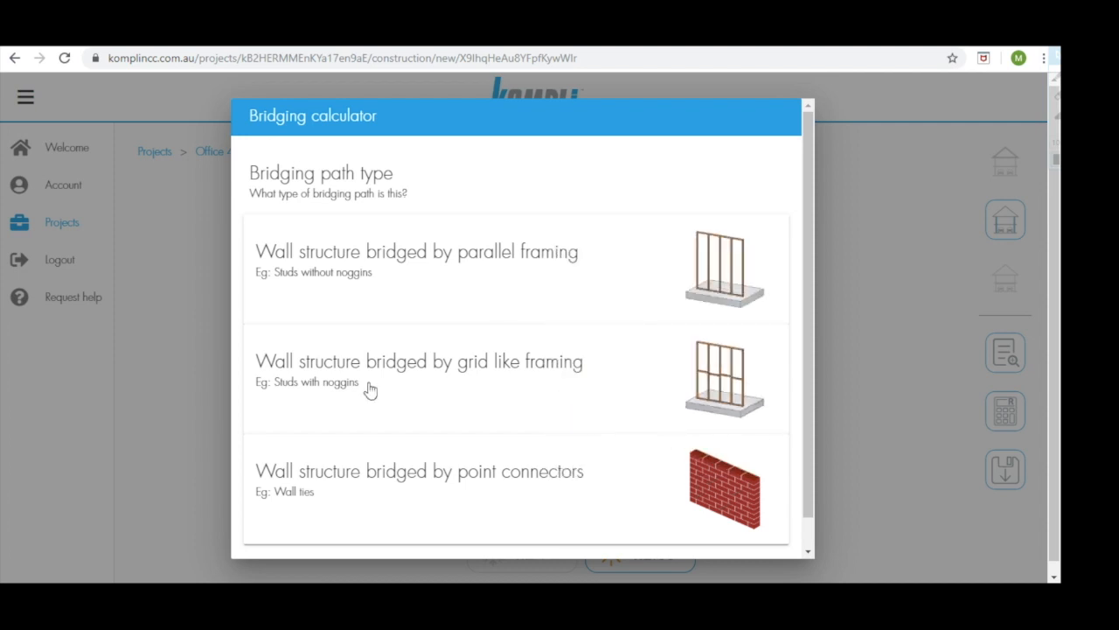
mouse_move(559, 420)
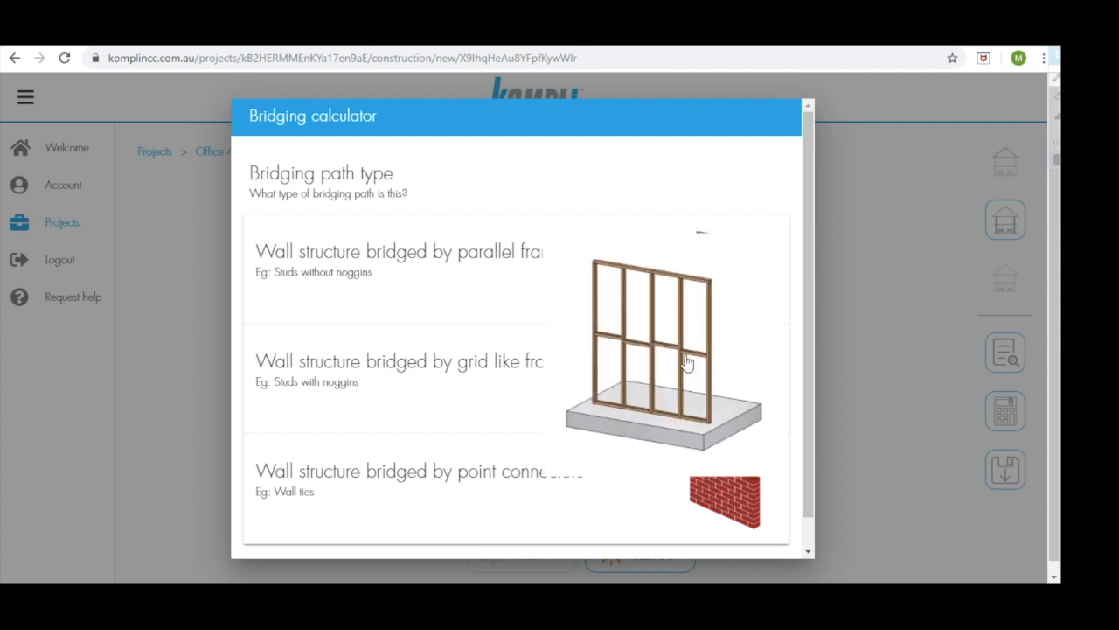
click(399, 361)
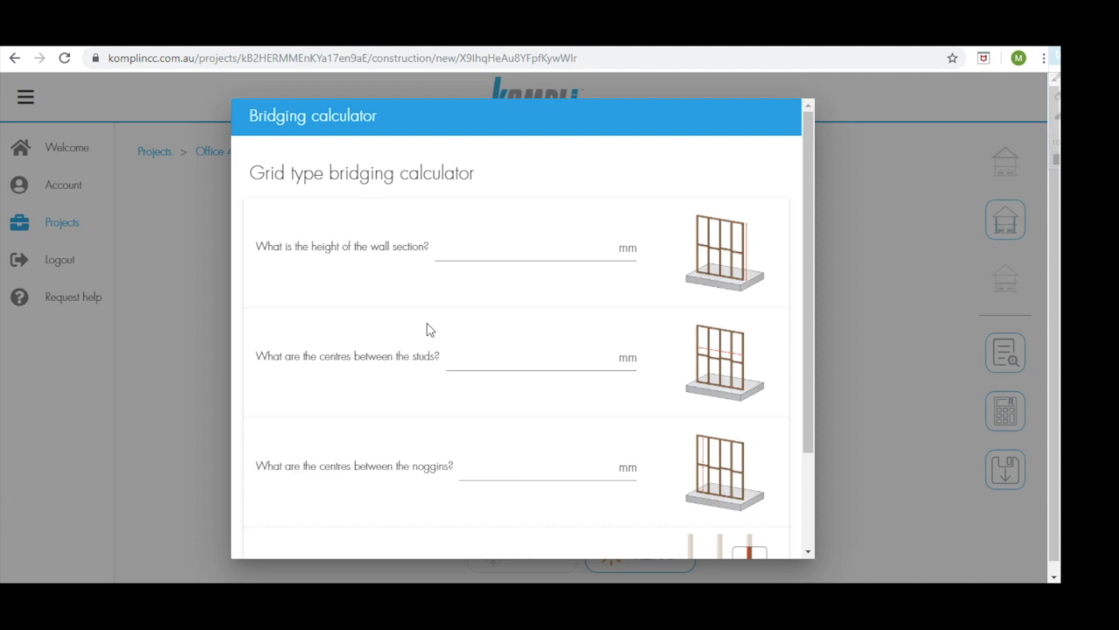
Enter 2700 mm height, 450 mm stud and 1350 mm noggin centres, 35 mm stud width, and calculate
click(533, 246)
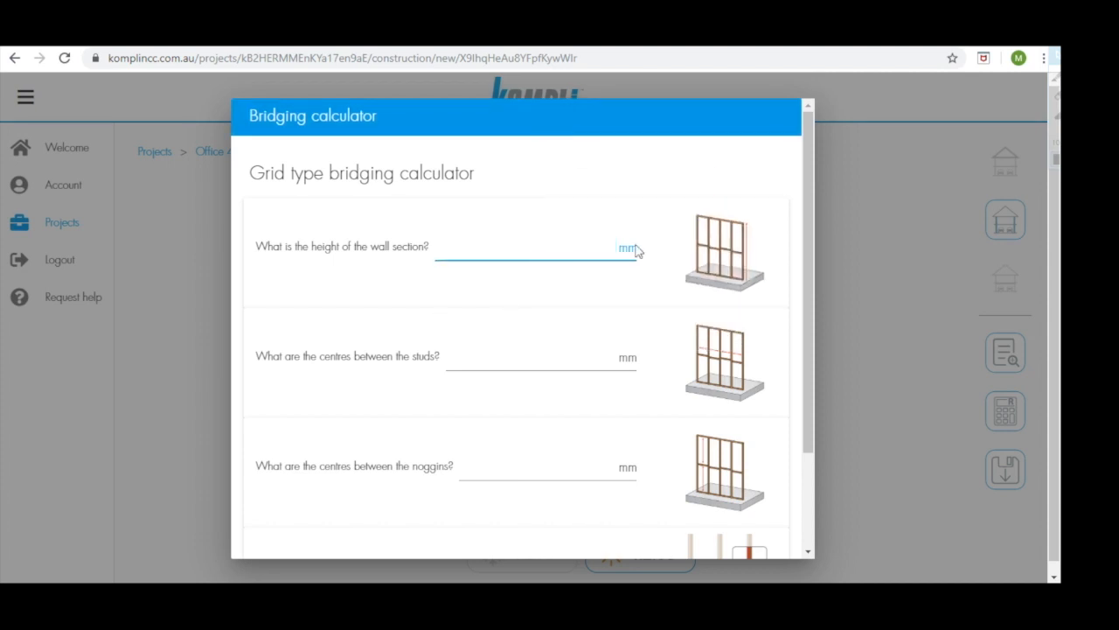
text(2700)
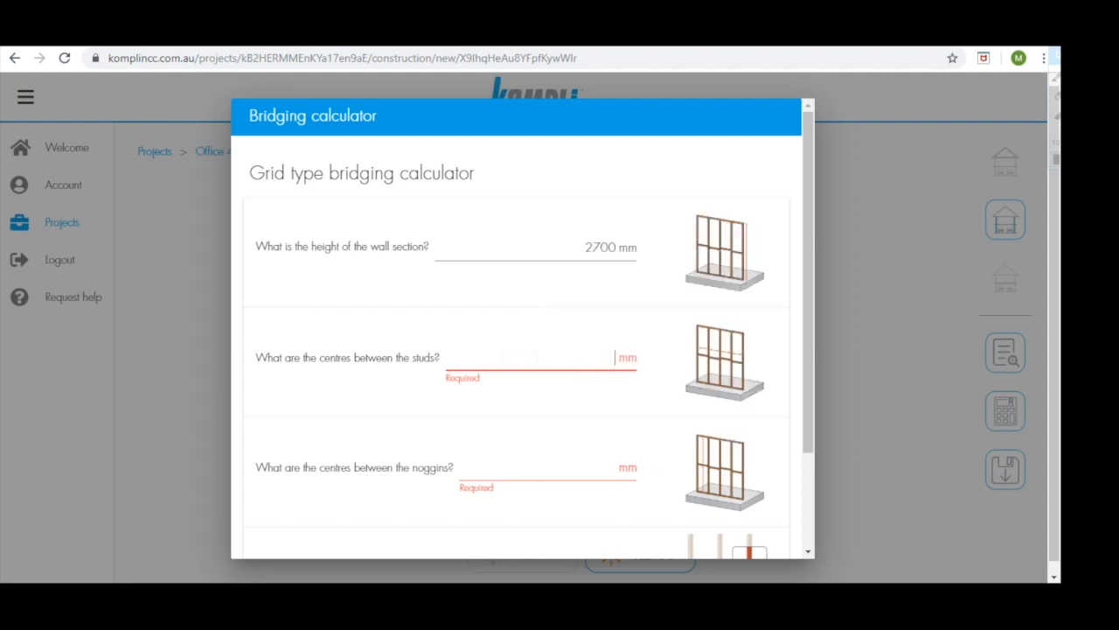
text(450)
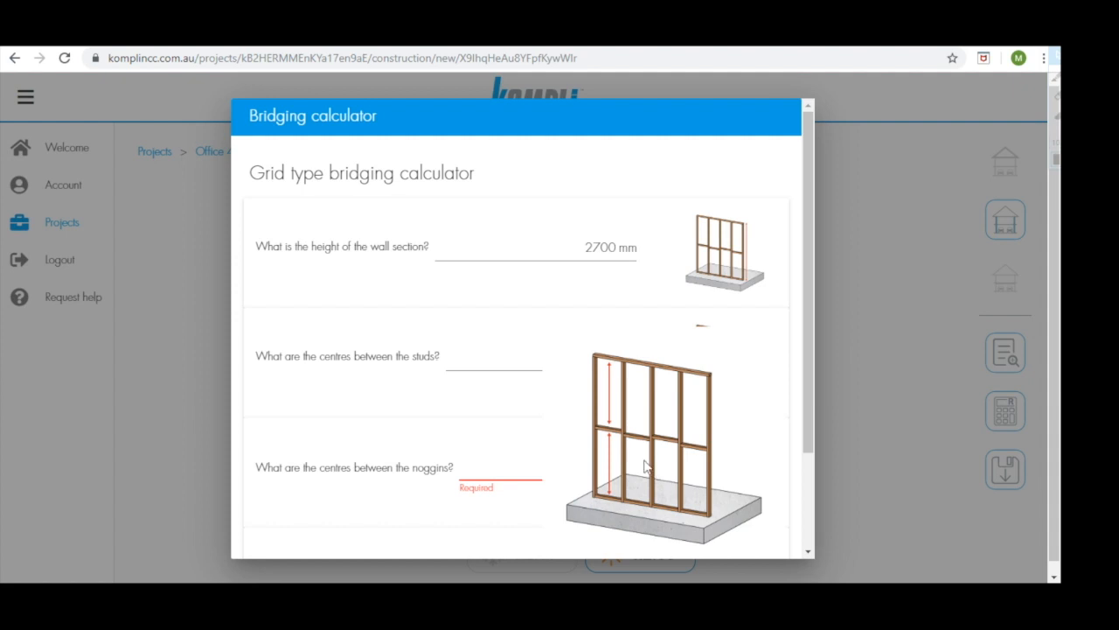
mouse_move(610, 437)
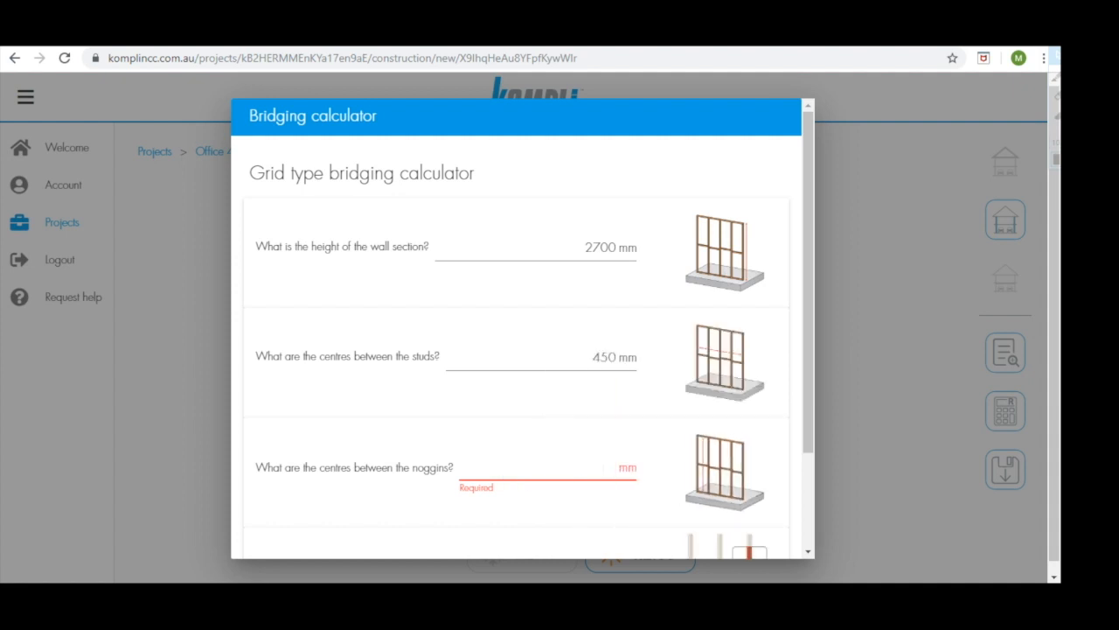
text(1350)
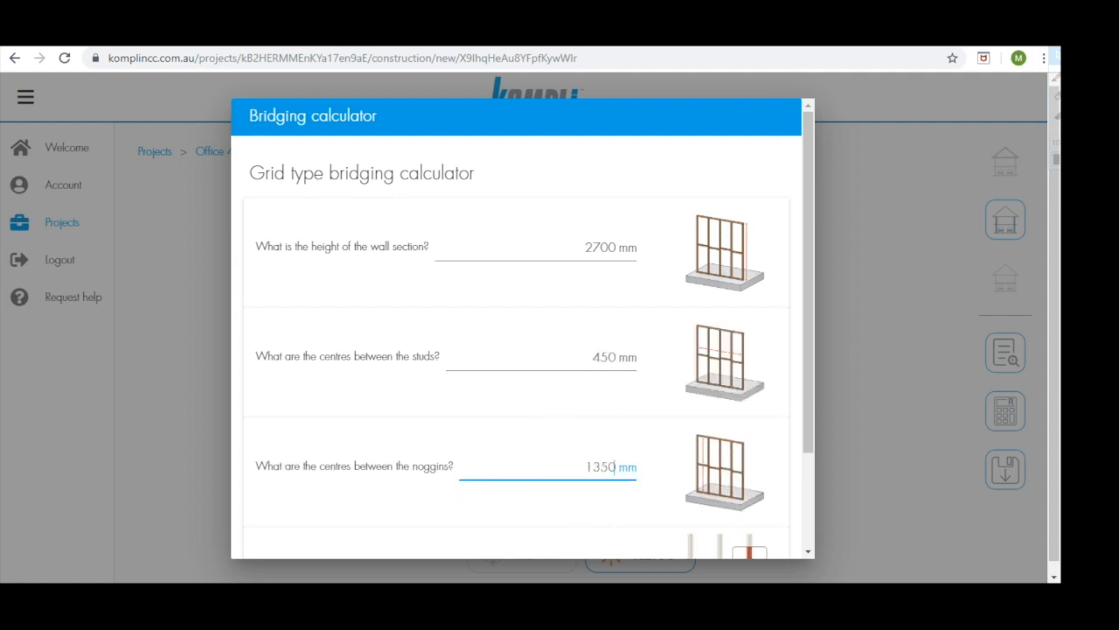
scroll(down, 3)
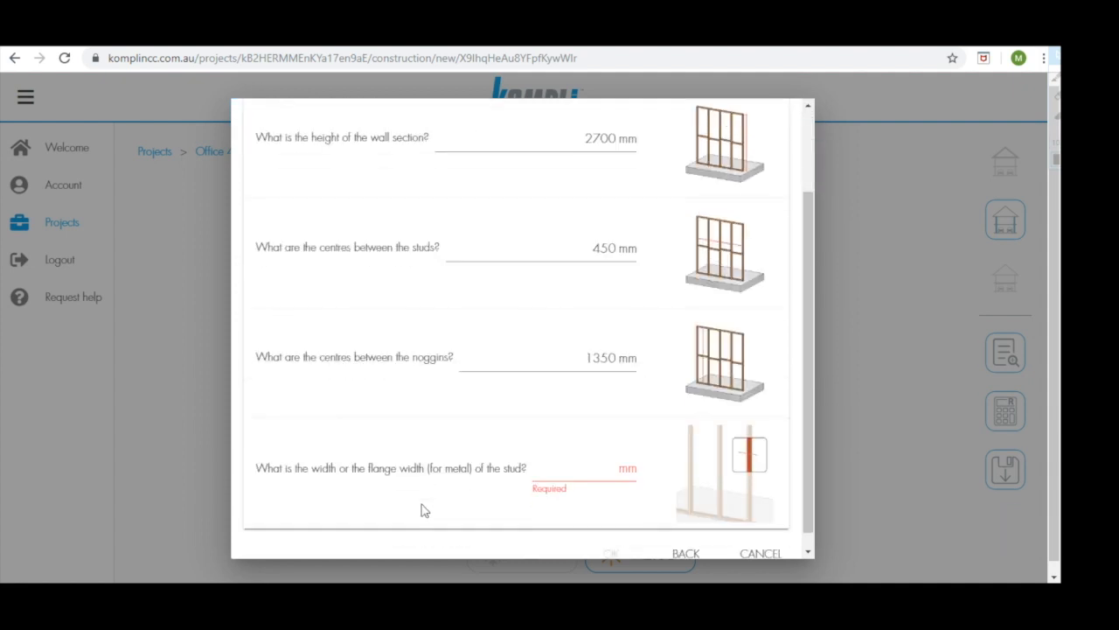
scroll(up, 3)
text(3)
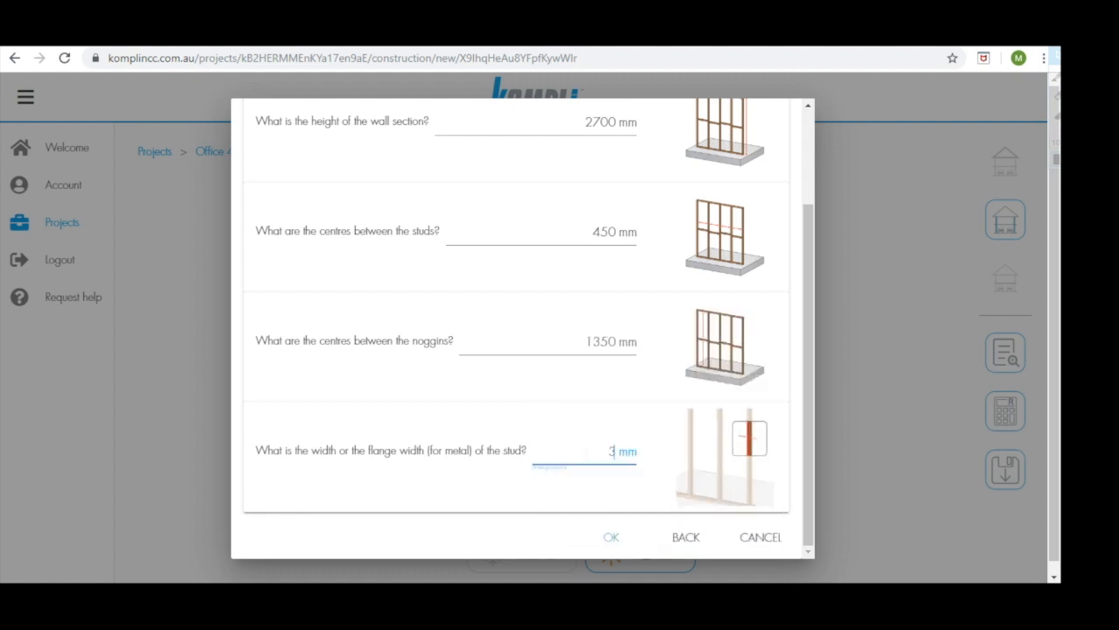
text(5)
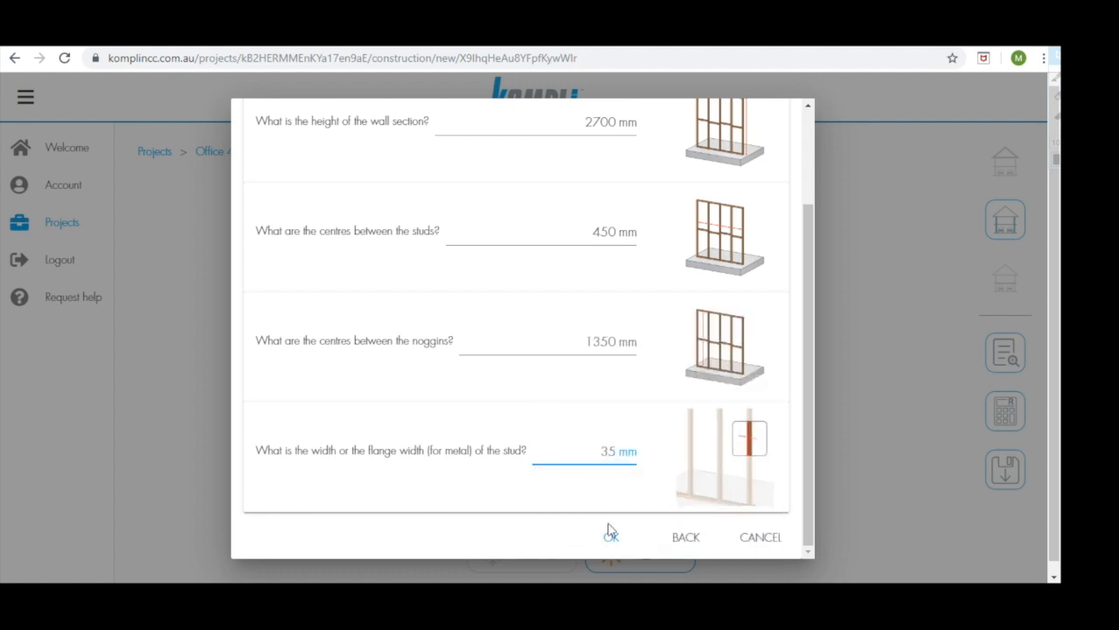
click(611, 536)
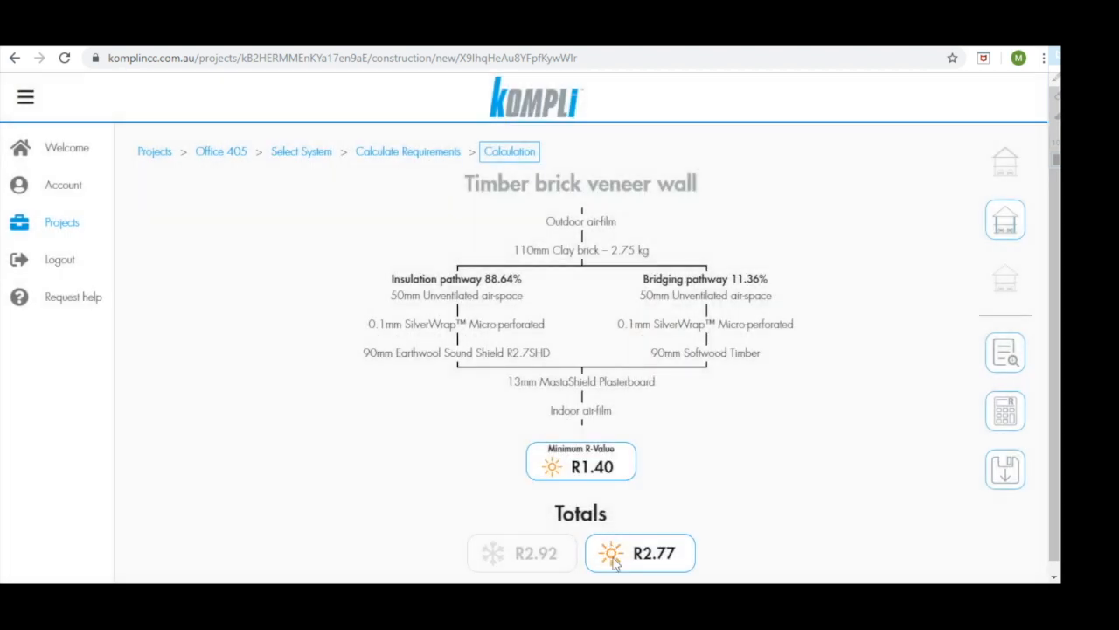
mouse_move(612, 547)
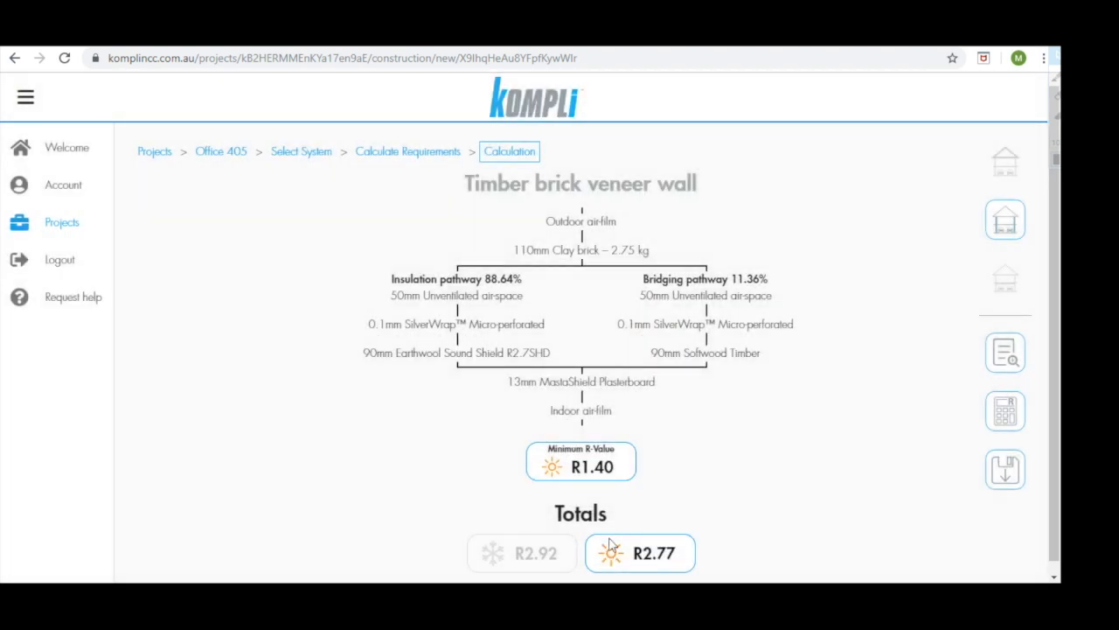
mouse_move(622, 490)
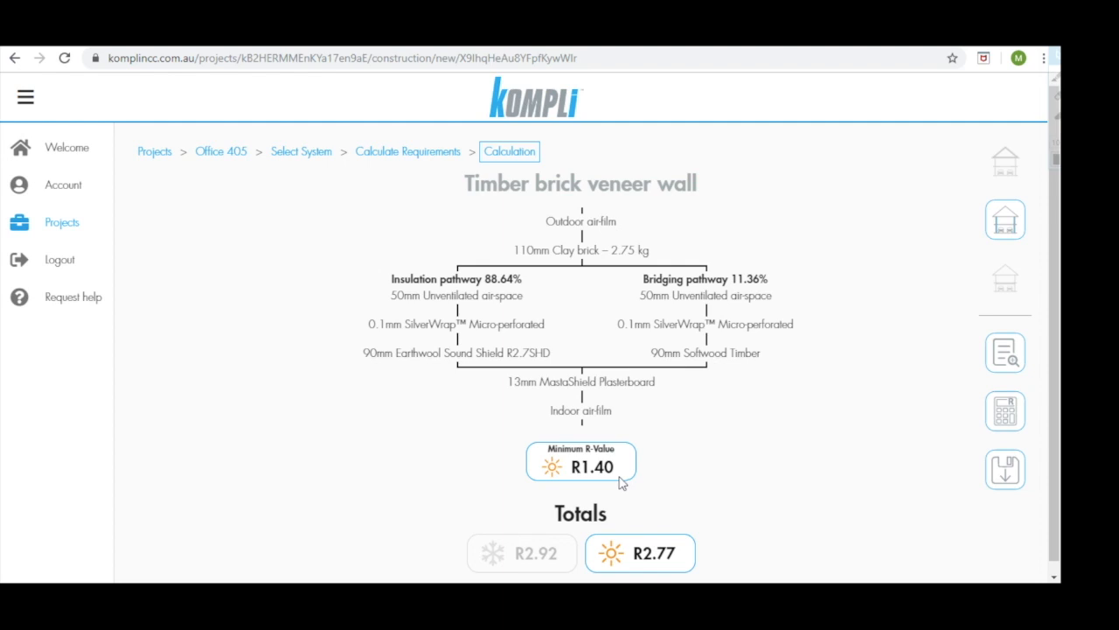
mouse_move(528, 168)
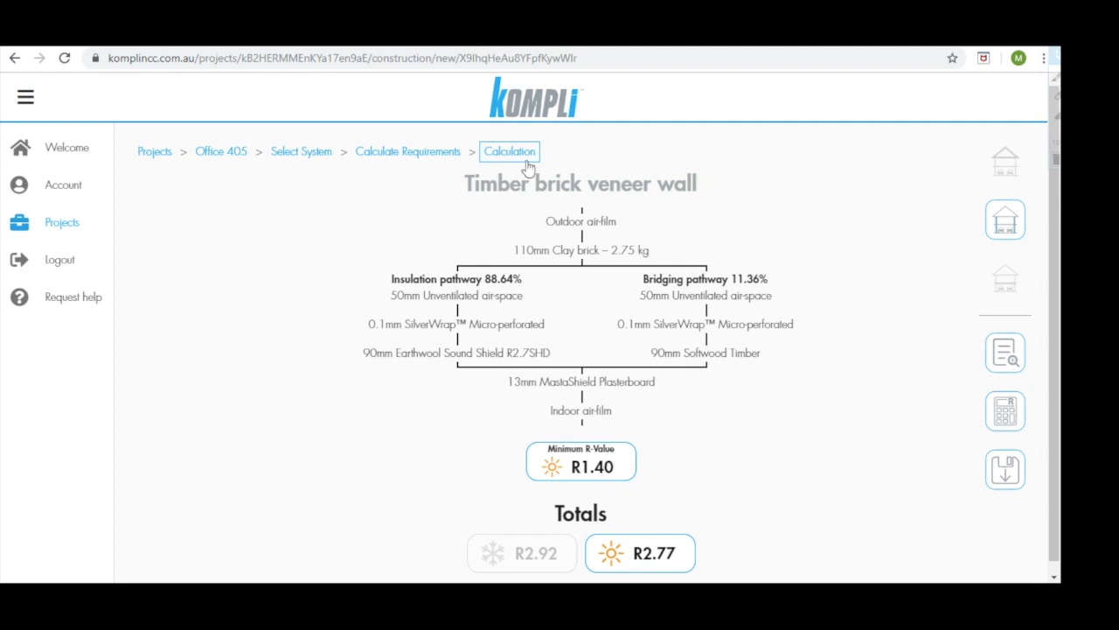
mouse_move(574, 150)
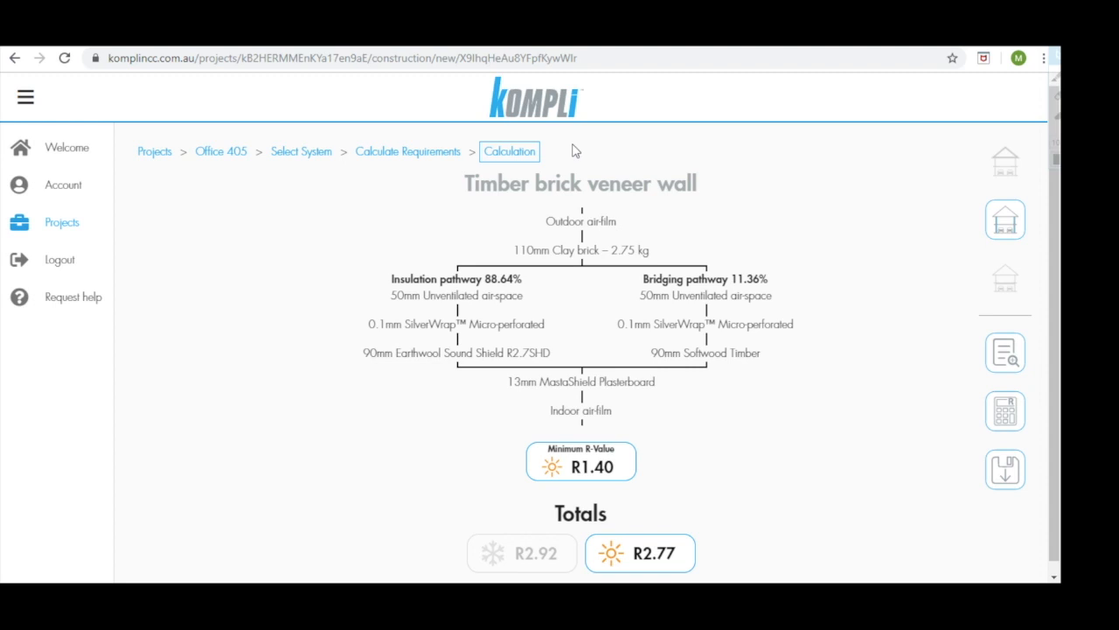
mouse_move(580, 184)
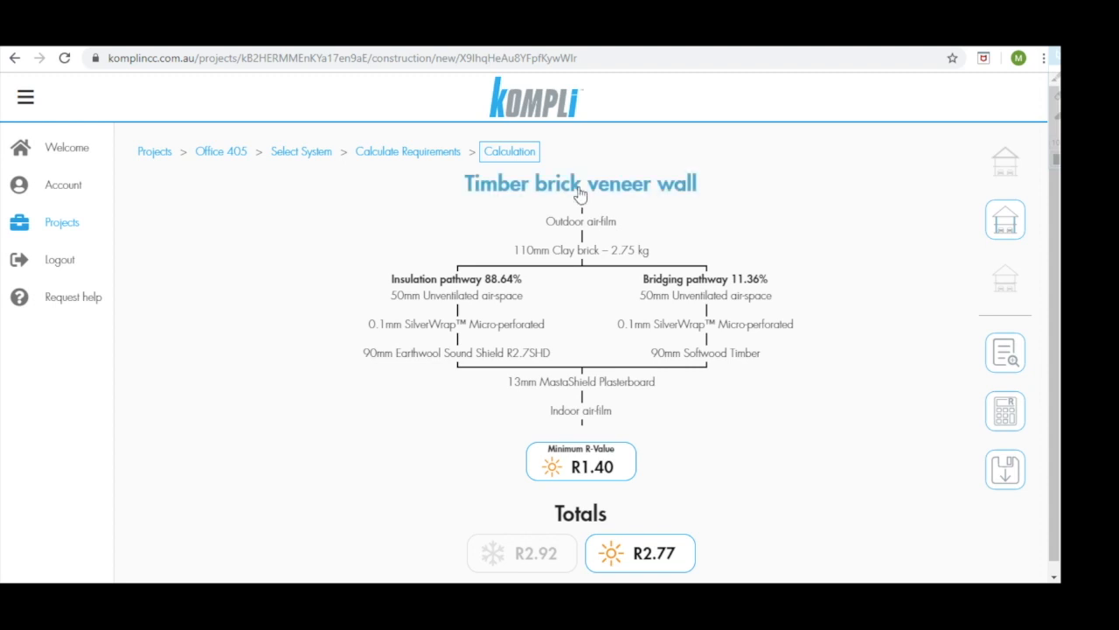
Open the Name dialog for the 'Timber brick veneer wall' calculation
click(580, 184)
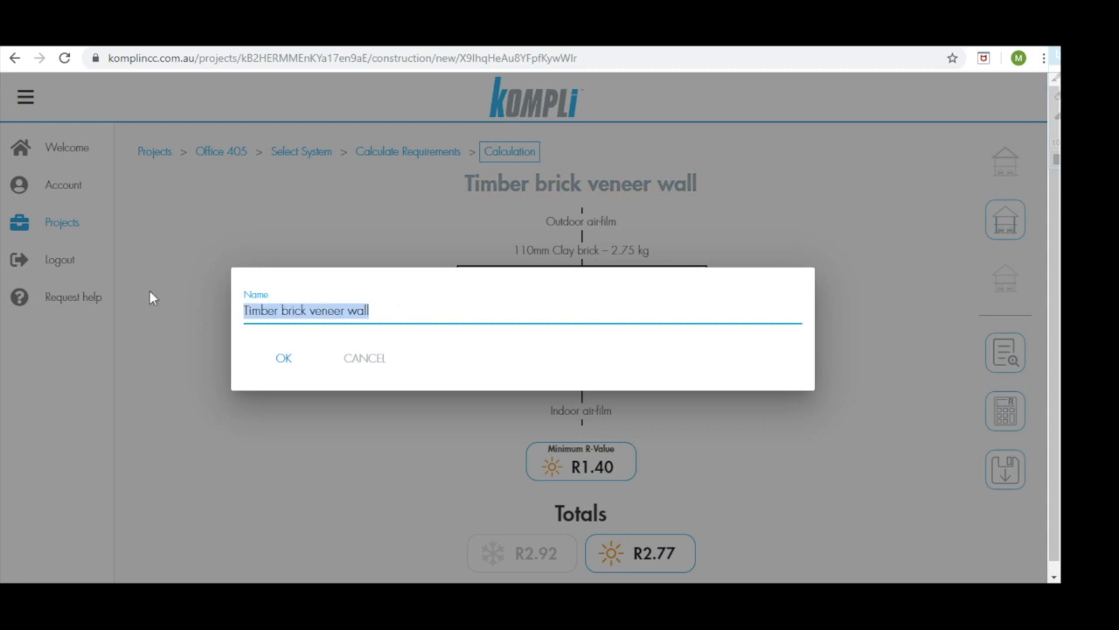
Rename the wall calculation to 'WT001' and confirm
text(WT)
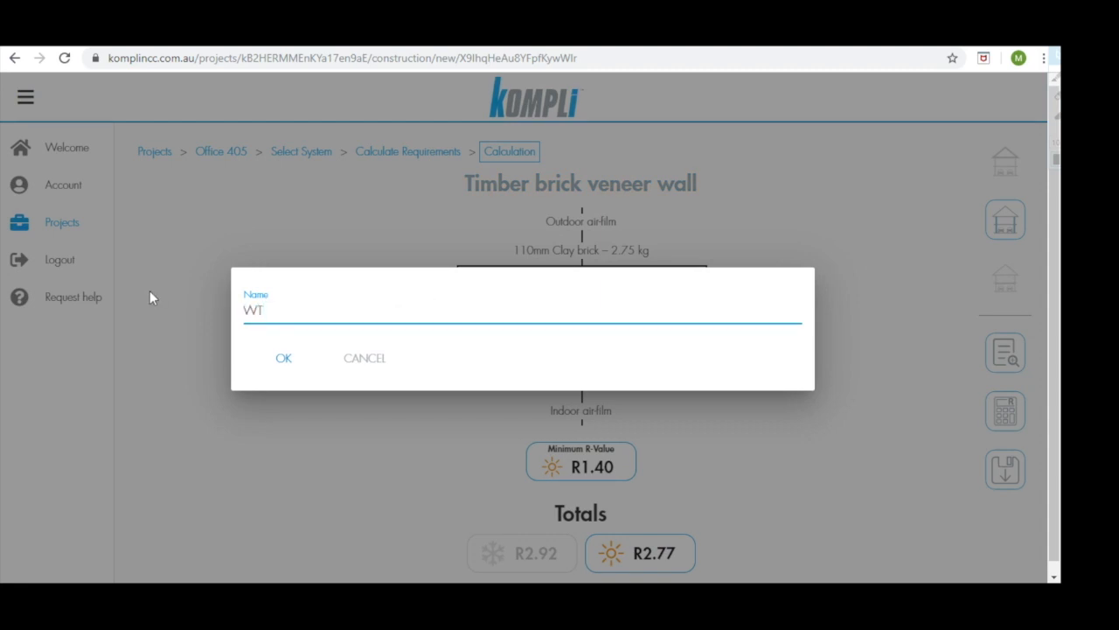
text(001)
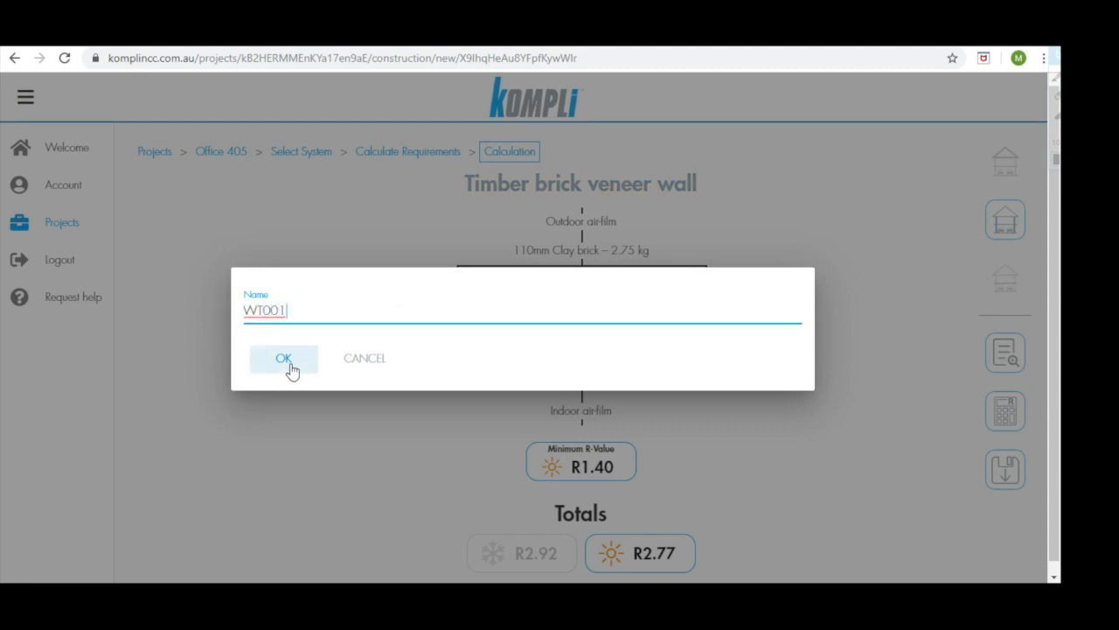
click(283, 358)
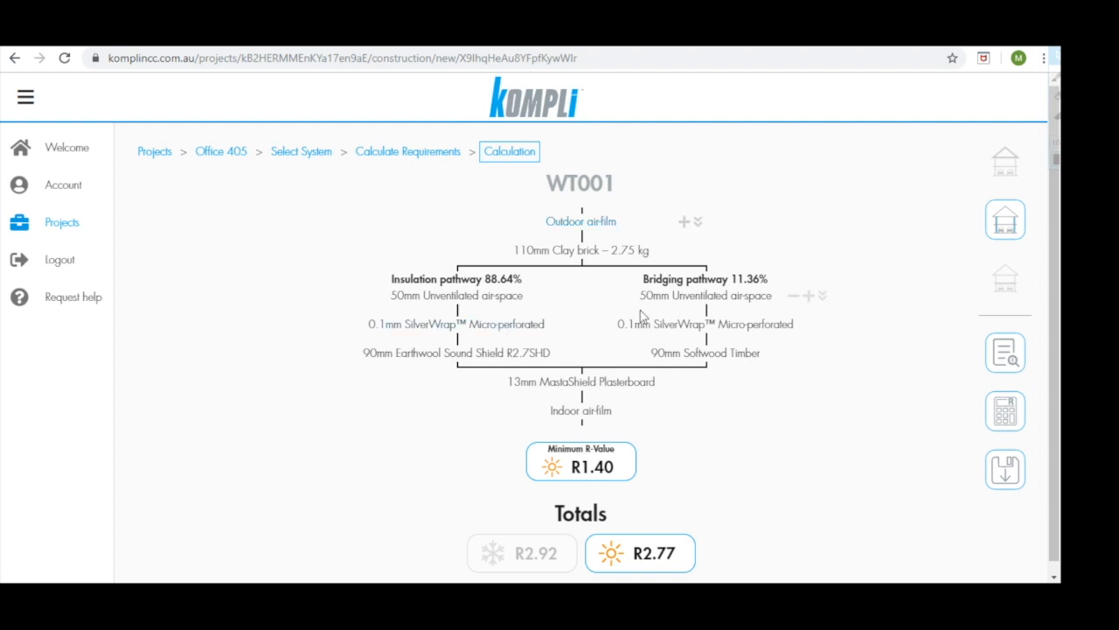
mouse_move(601, 435)
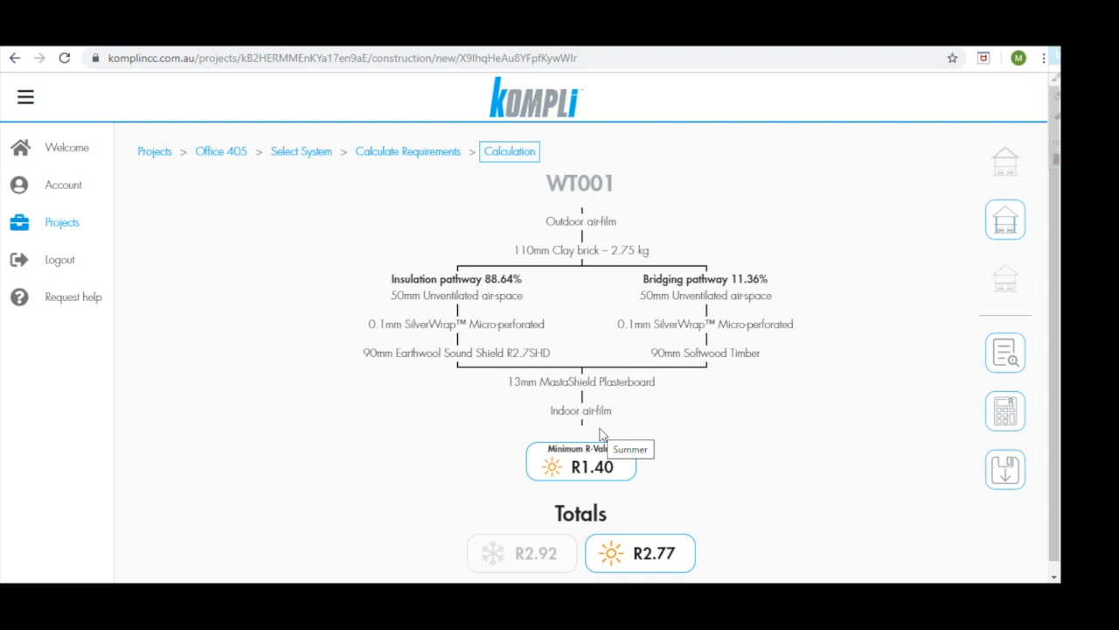
mouse_move(492, 296)
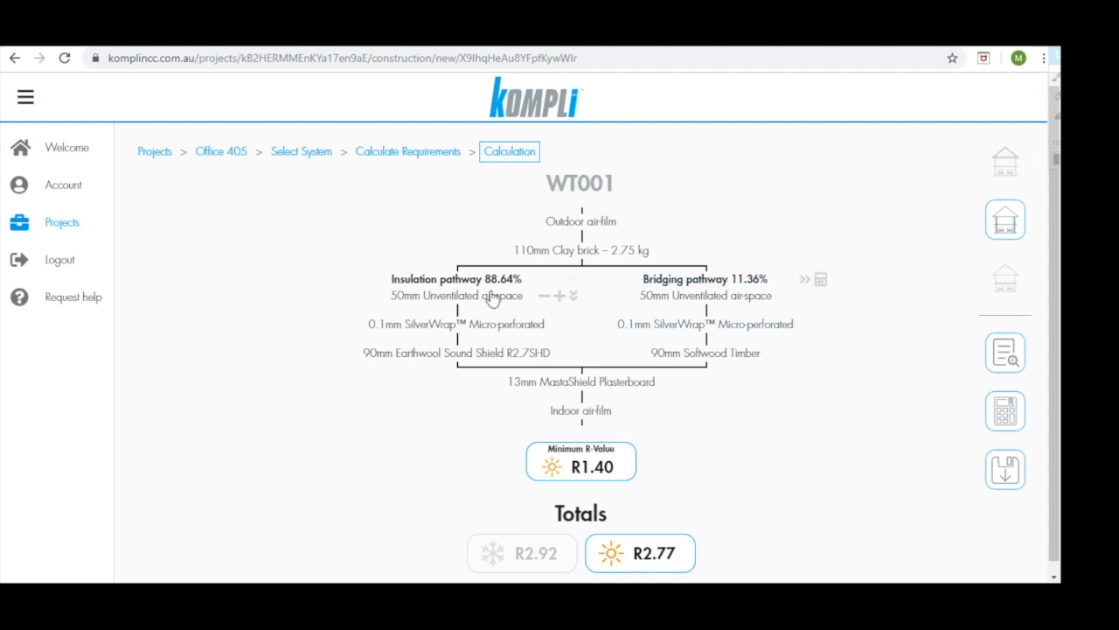
mouse_move(472, 276)
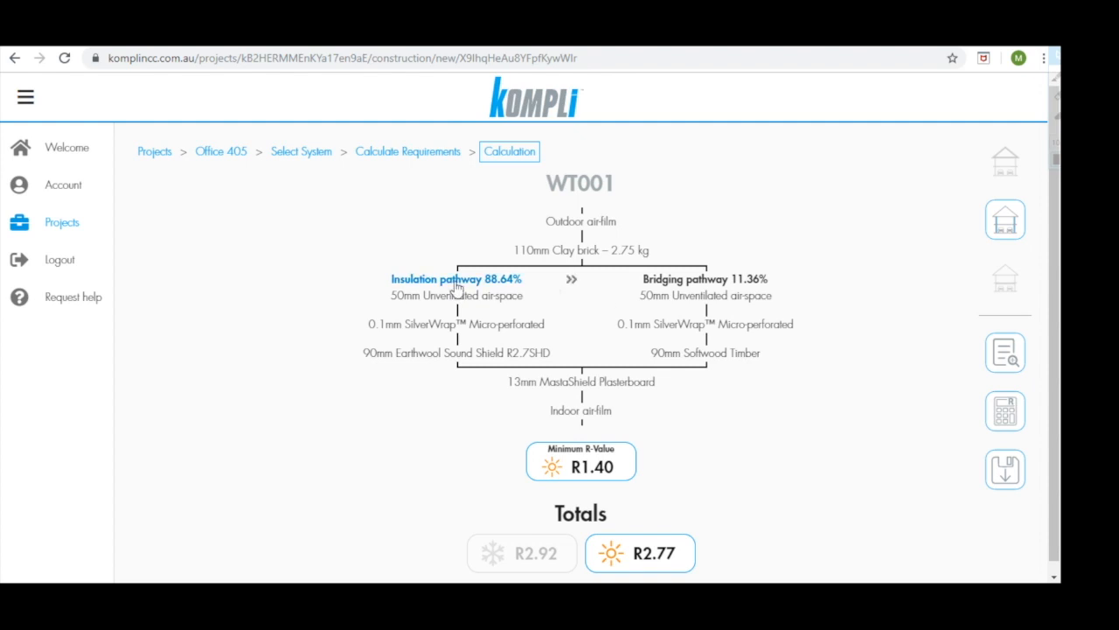
click(456, 278)
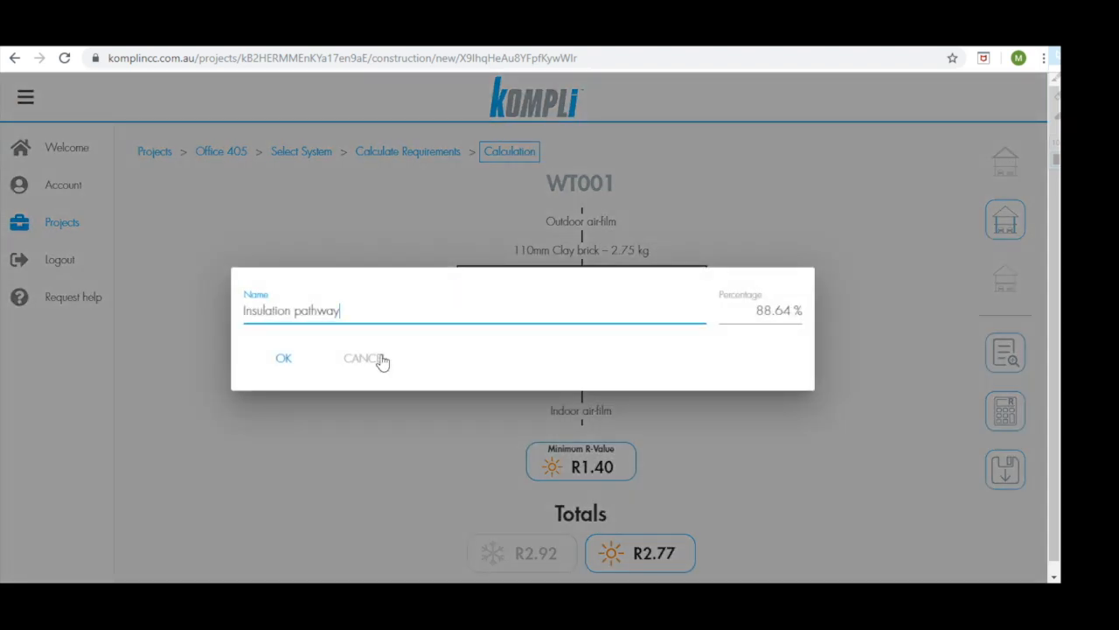
click(283, 358)
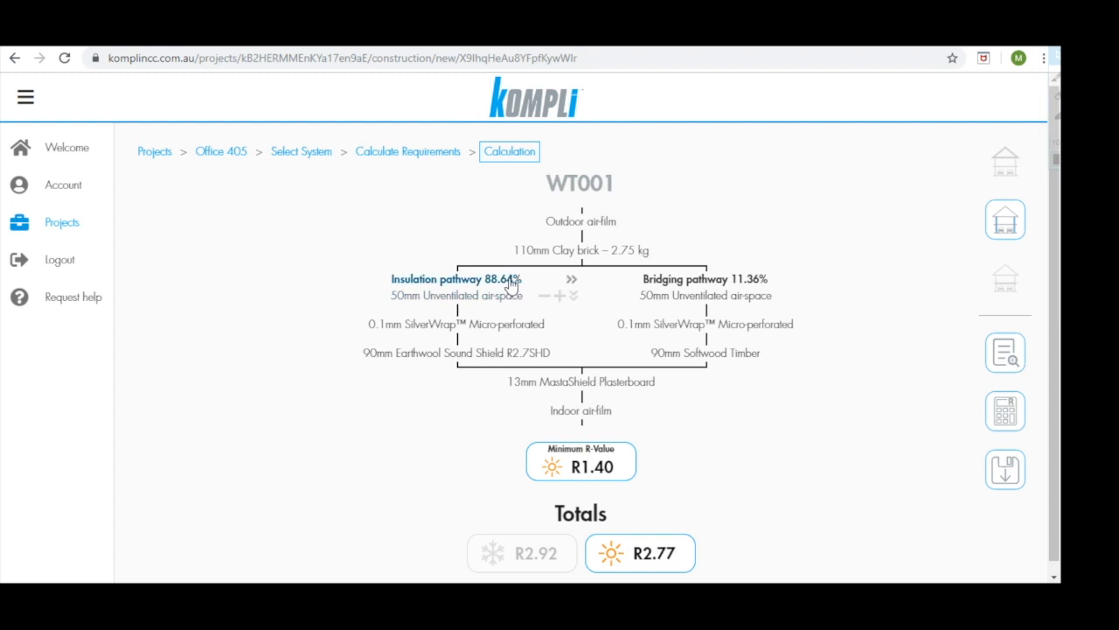
mouse_move(501, 295)
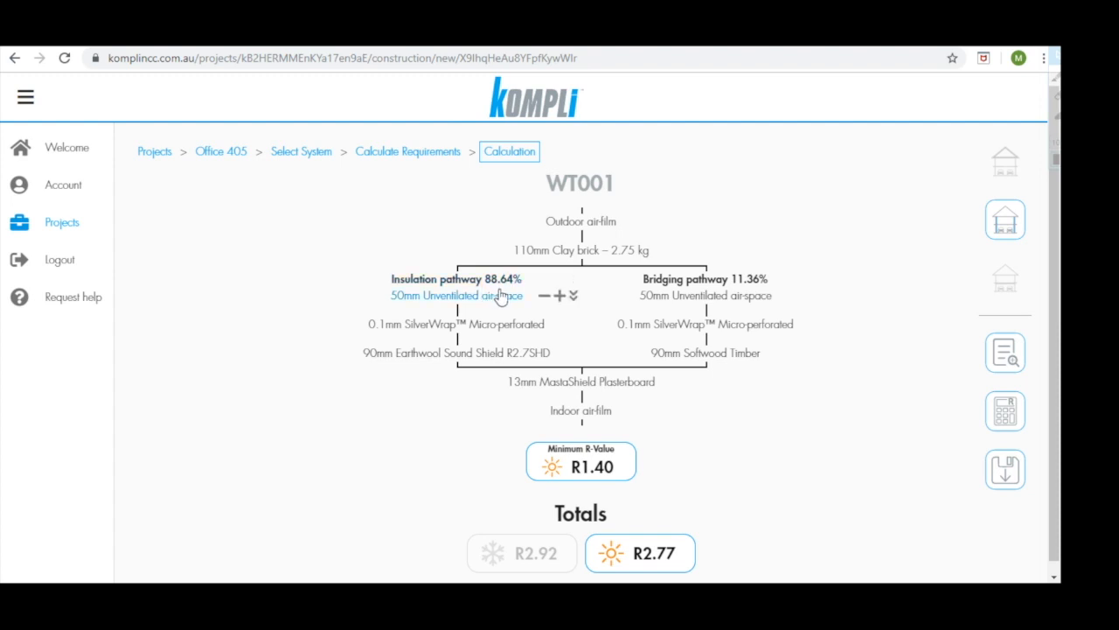
mouse_move(418, 372)
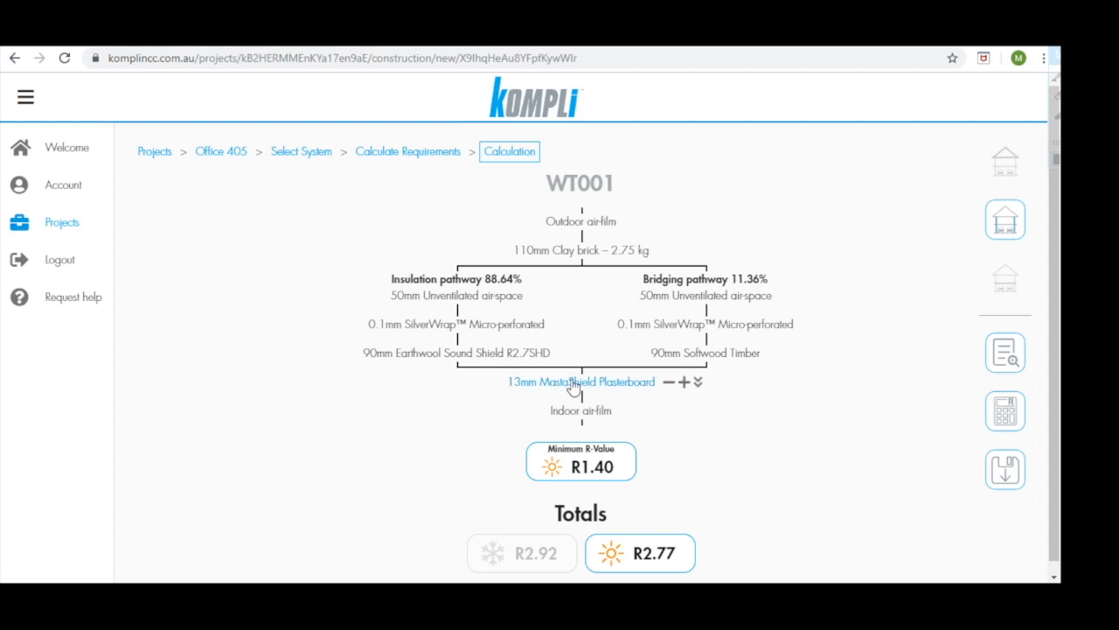
mouse_move(606, 387)
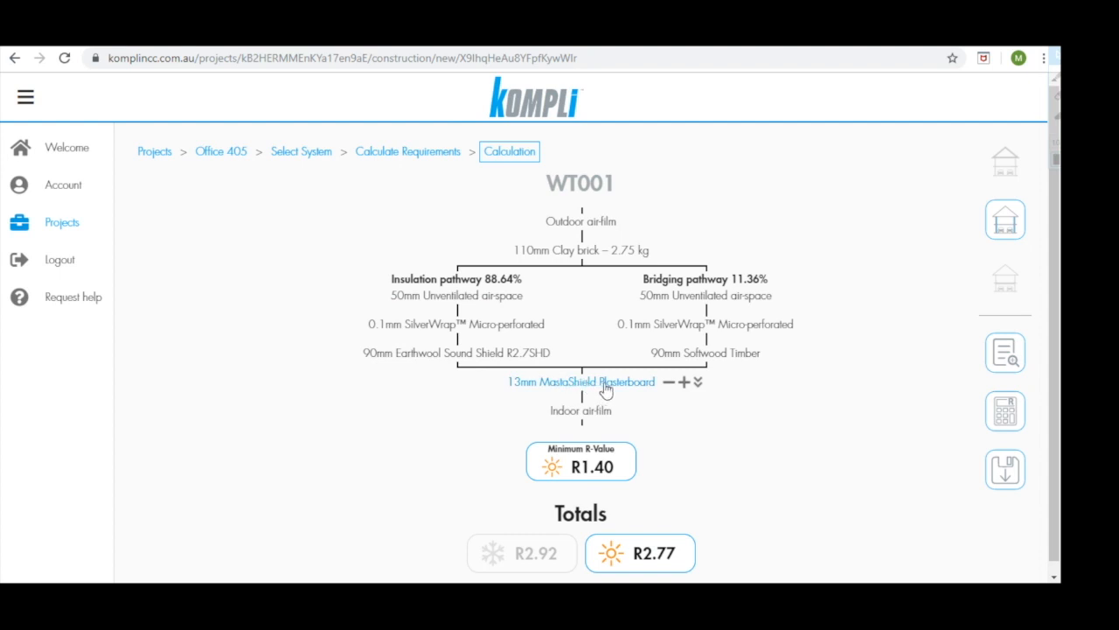
mouse_move(548, 274)
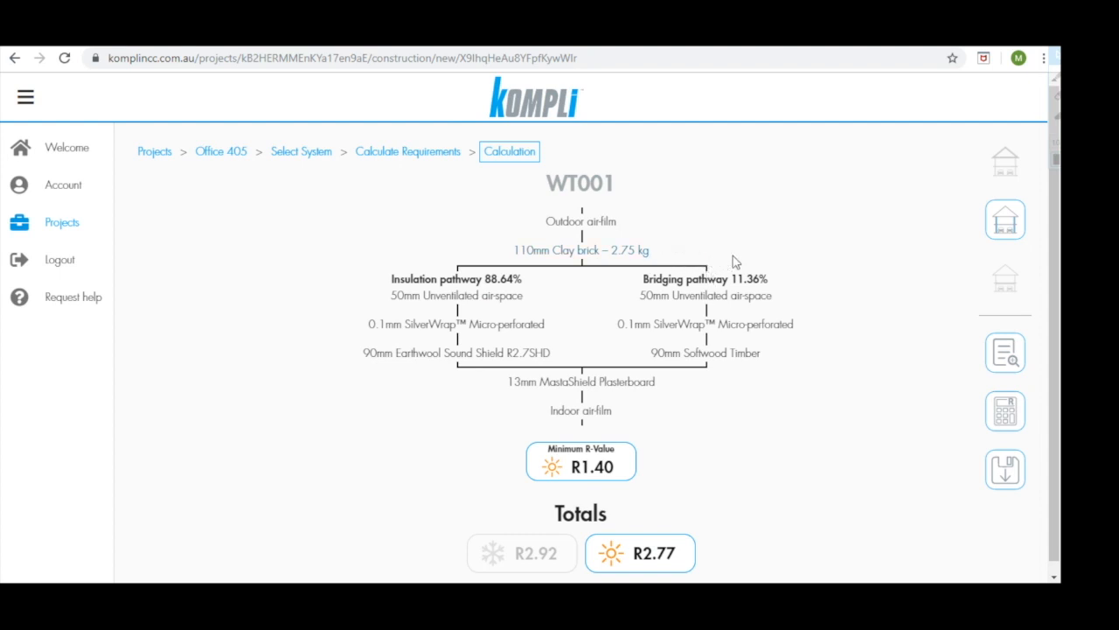
mouse_move(755, 284)
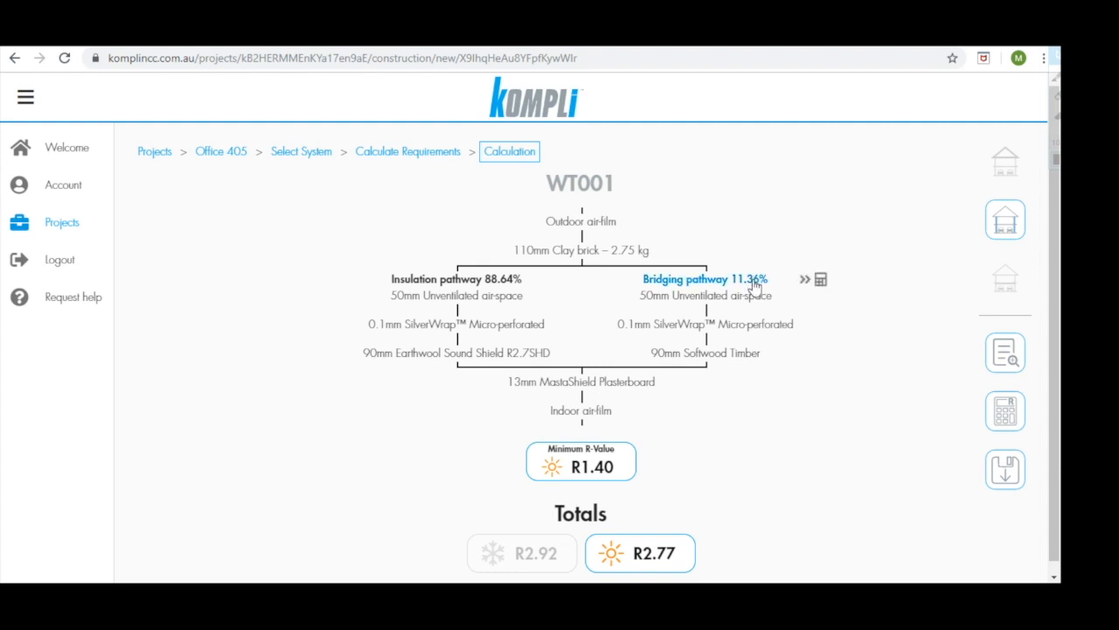
mouse_move(803, 278)
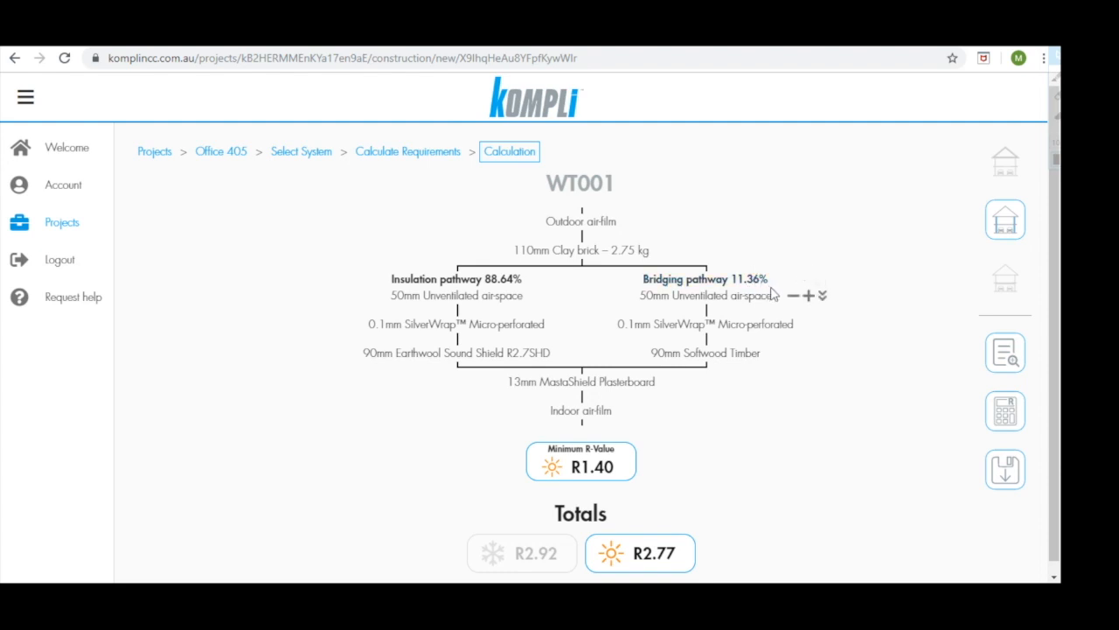
mouse_move(812, 358)
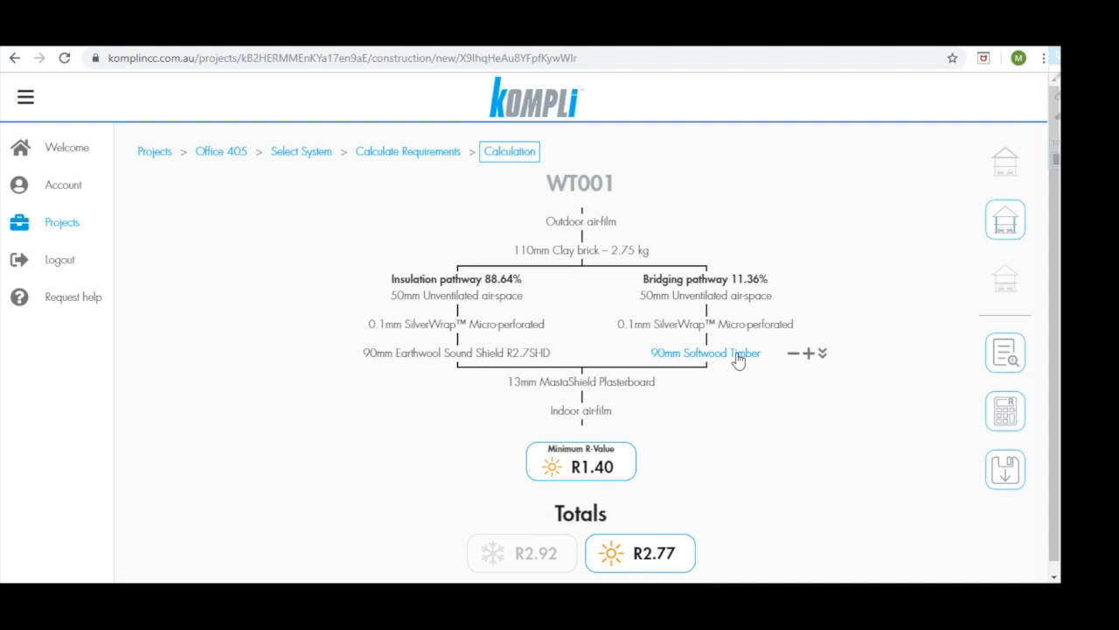
mouse_move(691, 369)
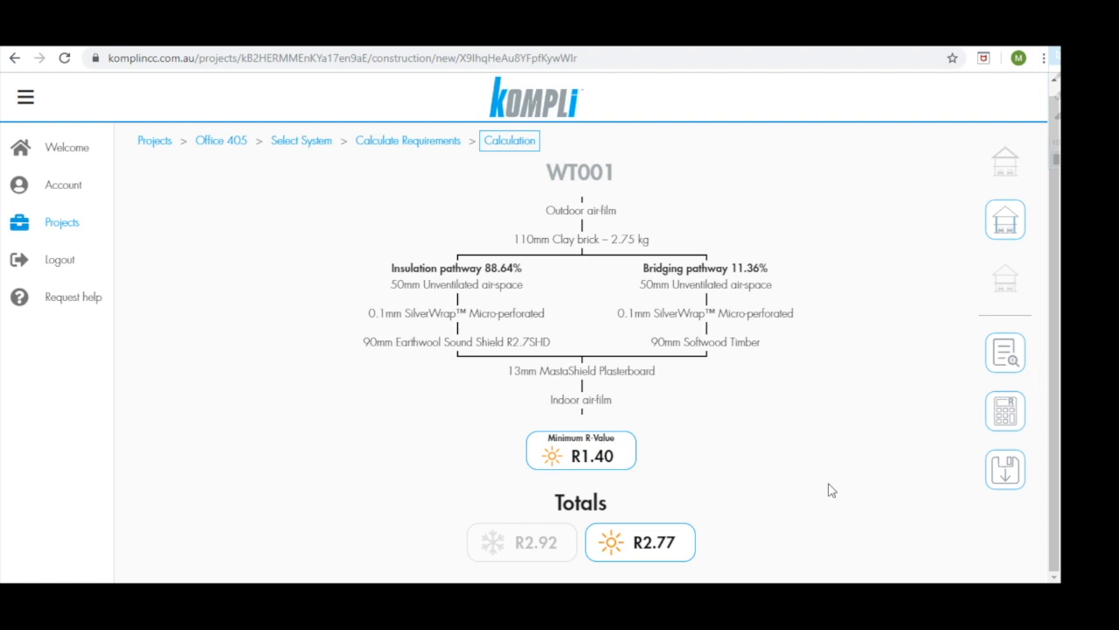
mouse_move(704, 464)
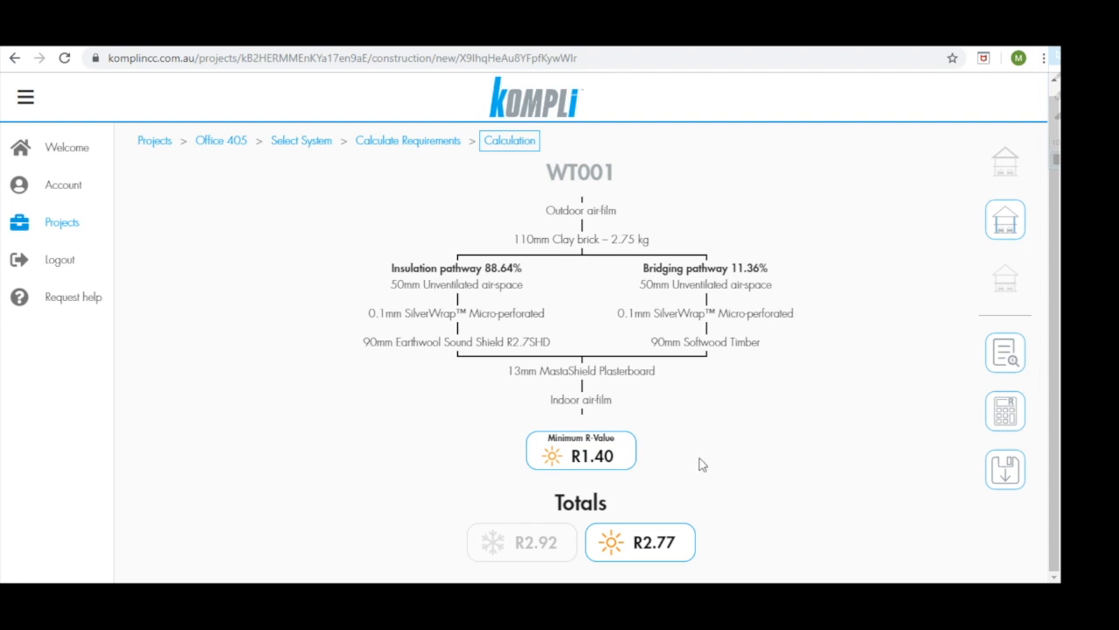
mouse_move(683, 450)
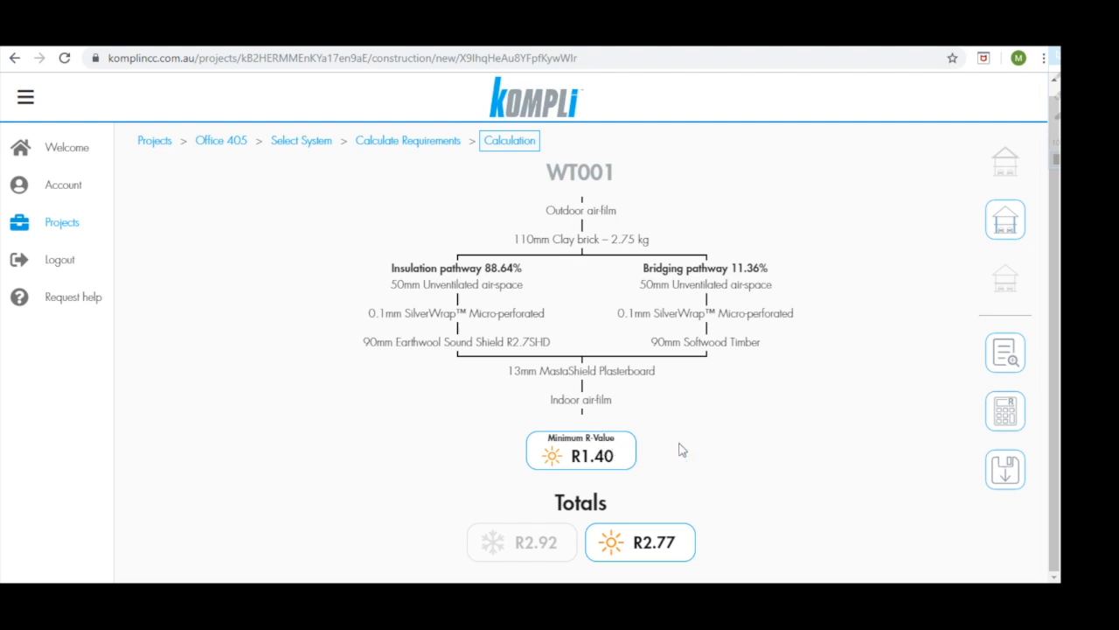
mouse_move(694, 452)
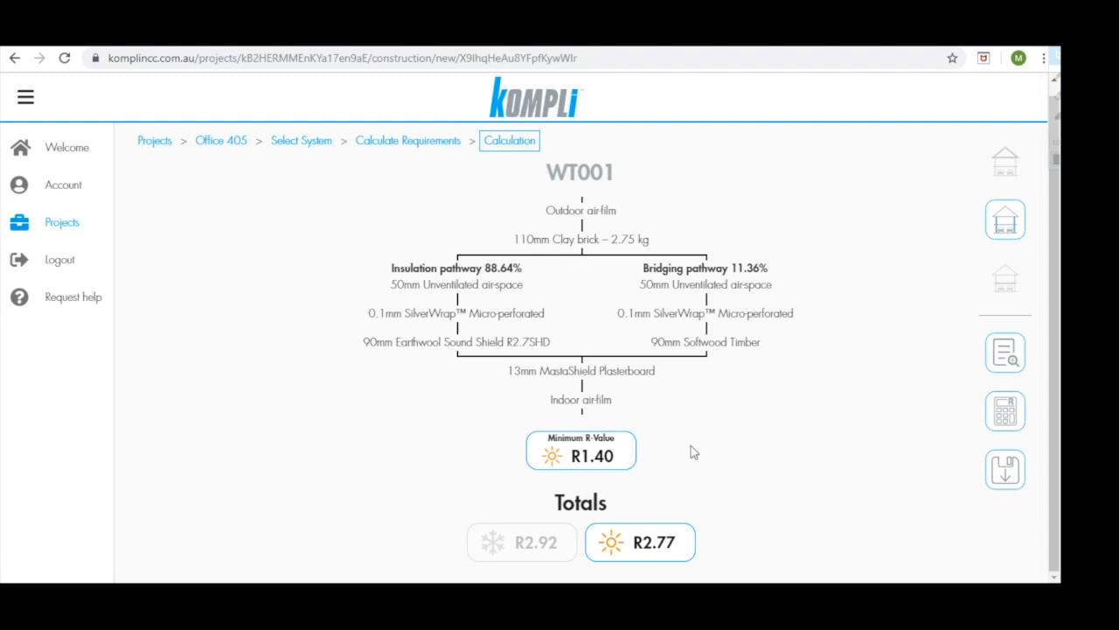
mouse_move(641, 531)
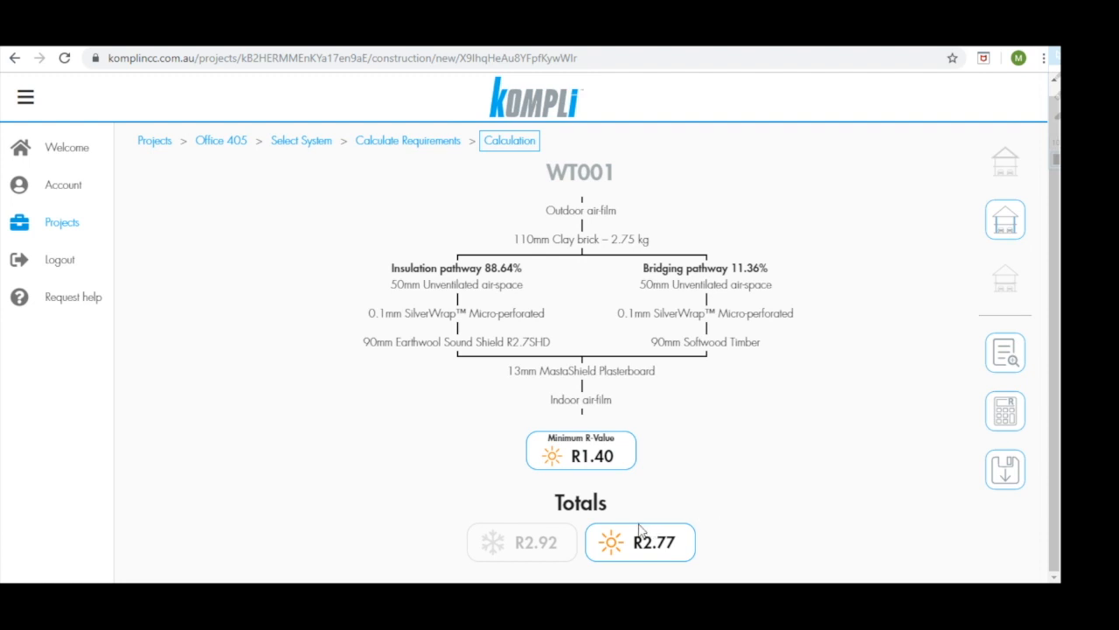
mouse_move(777, 544)
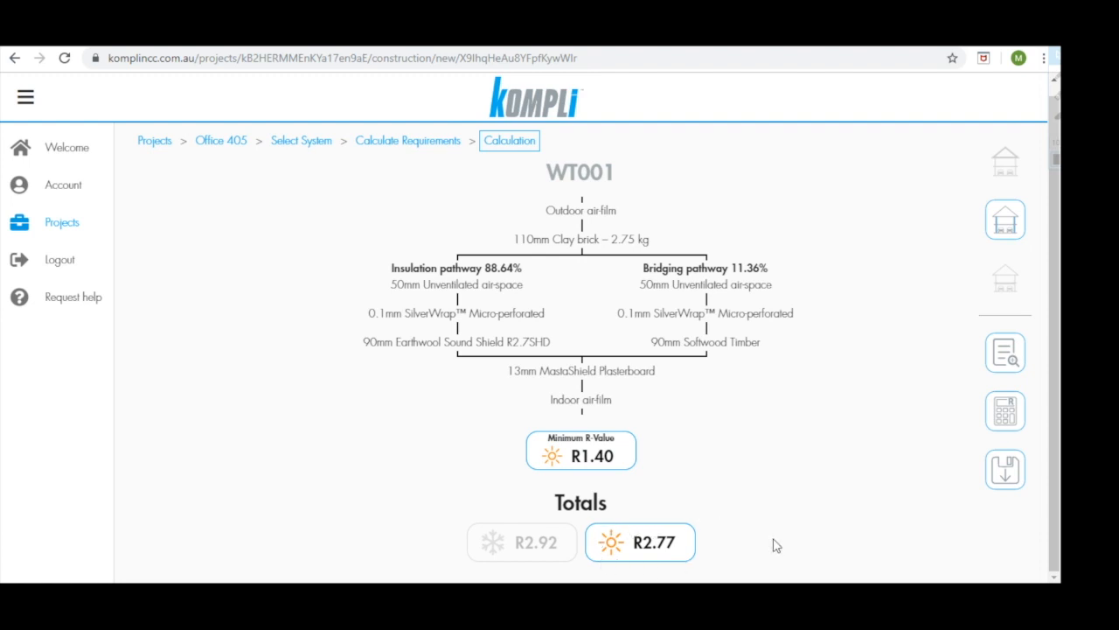
mouse_move(638, 547)
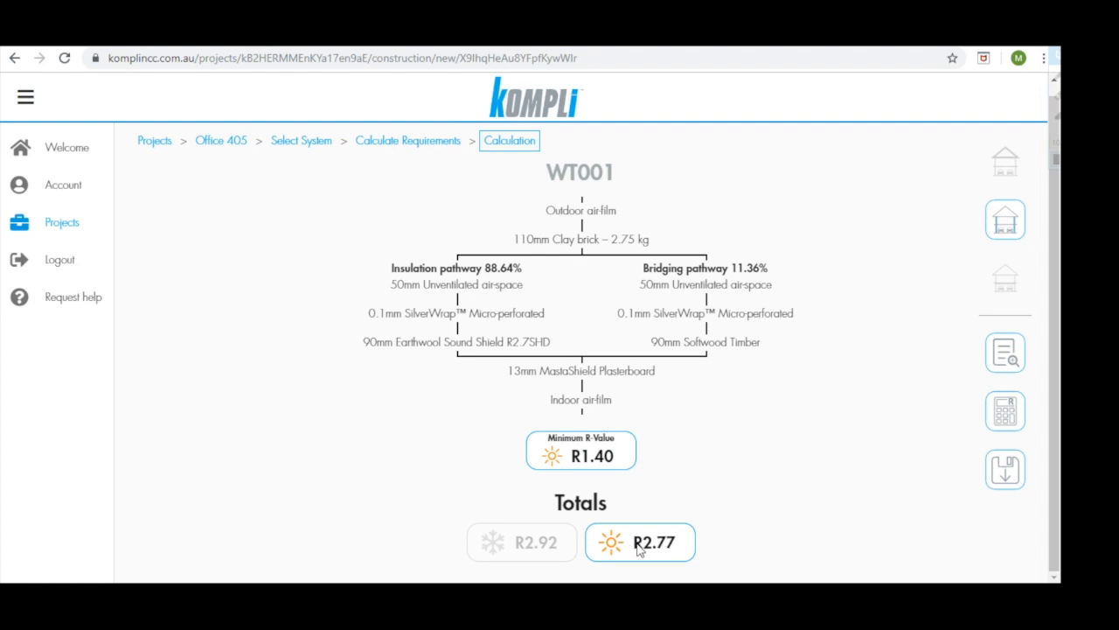
mouse_move(808, 484)
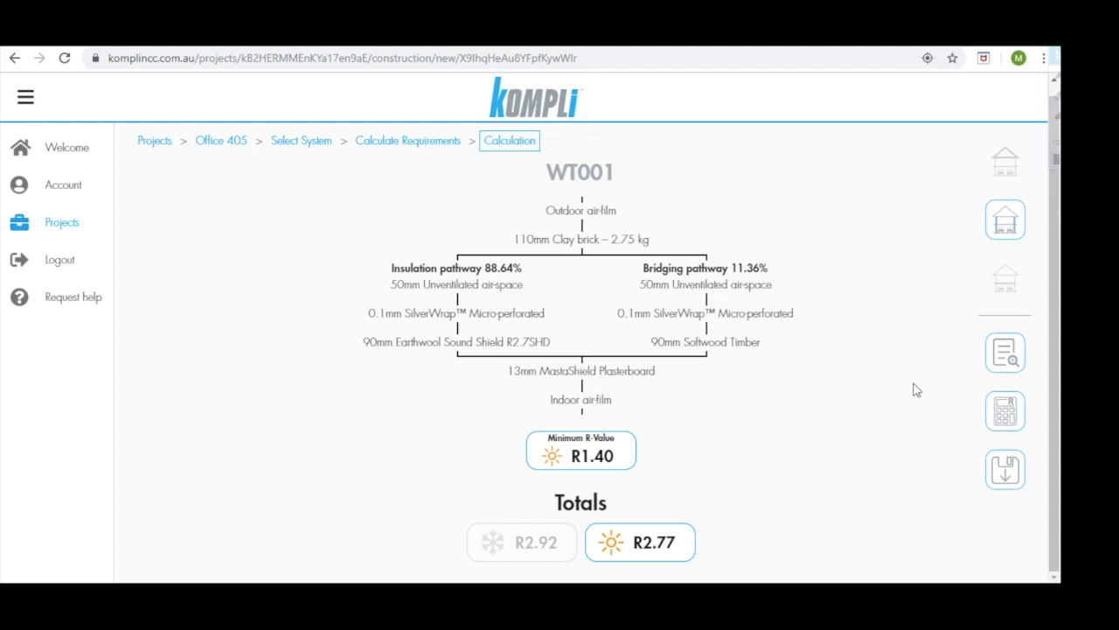
mouse_move(1005, 353)
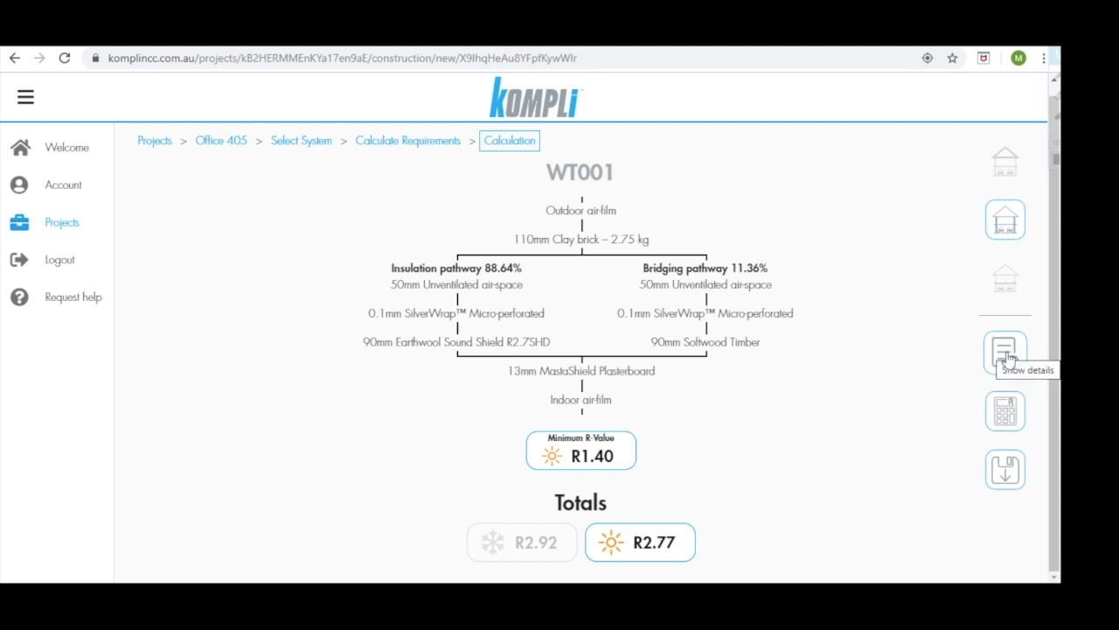
click(1005, 352)
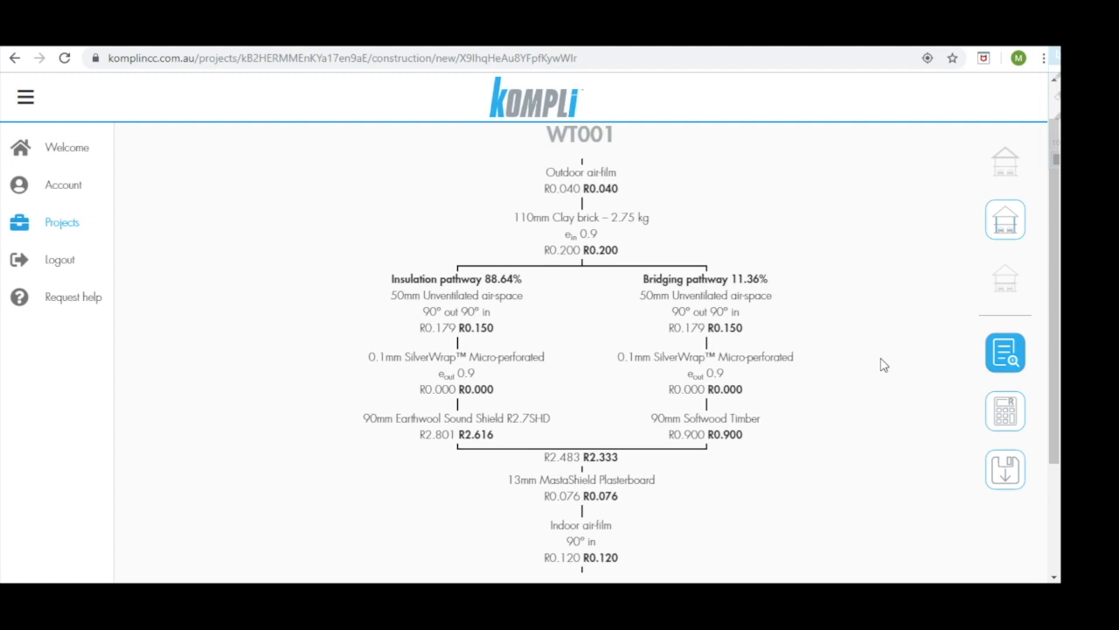
scroll(down, 3)
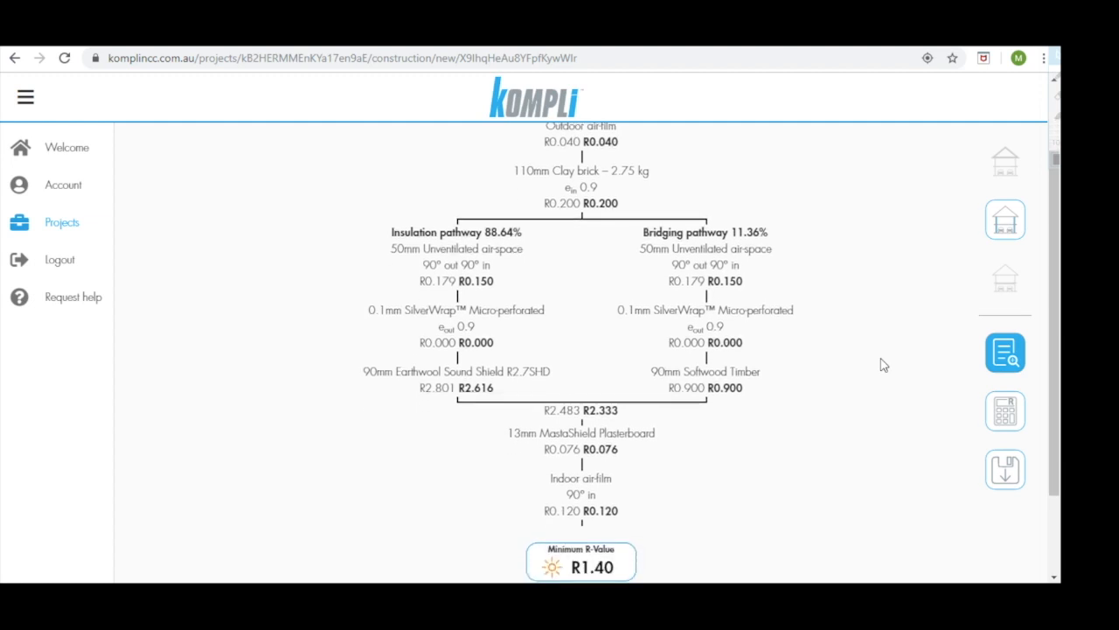
scroll(up, 3)
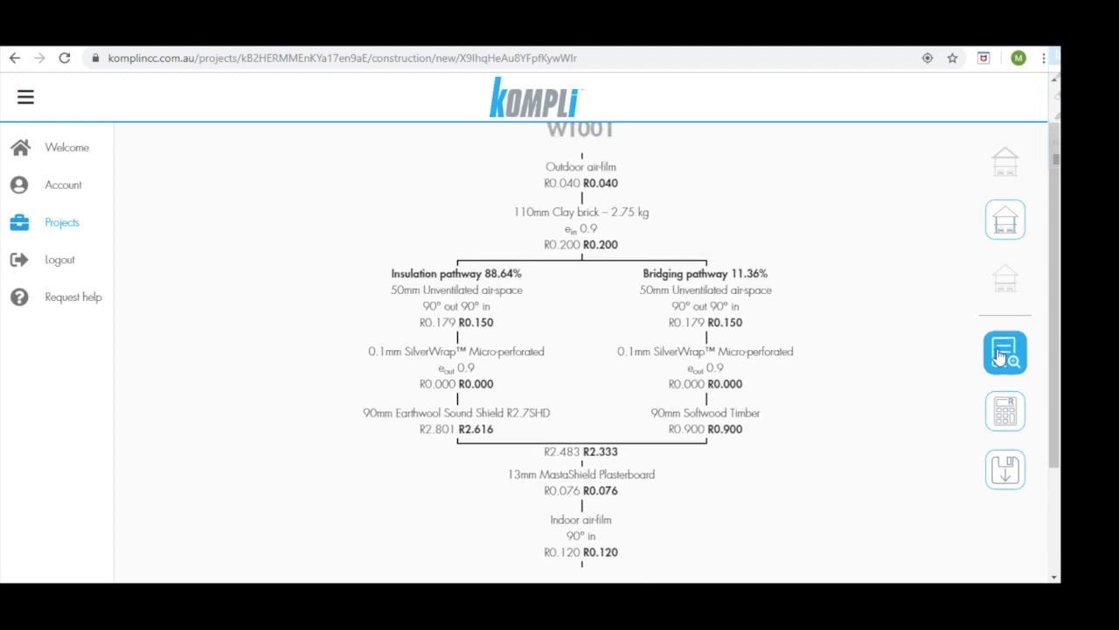
click(1004, 353)
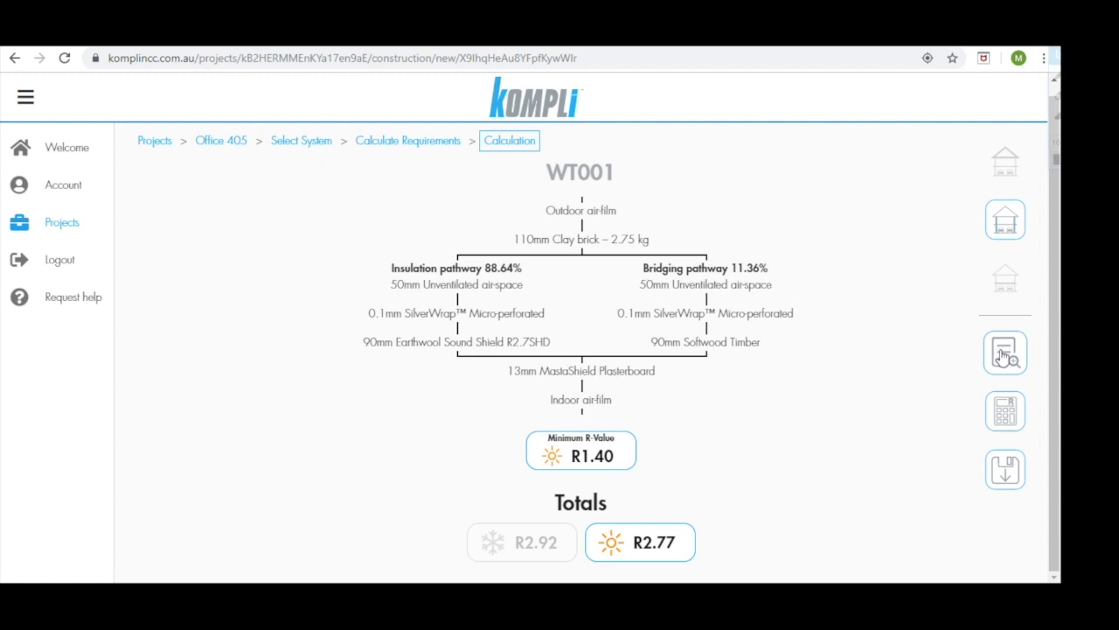
mouse_move(1006, 410)
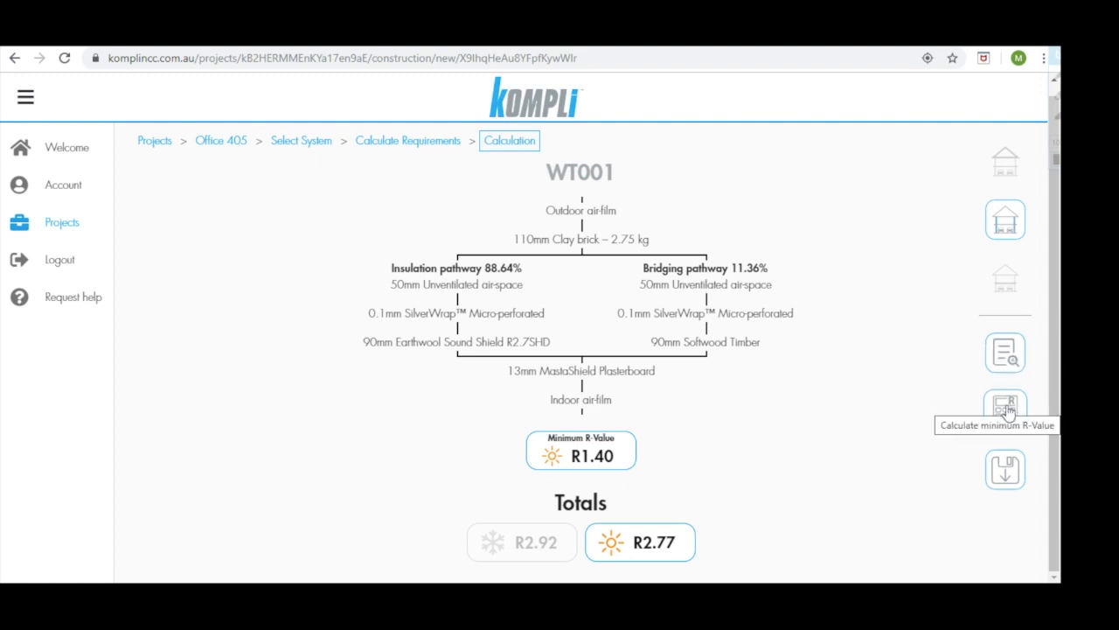
mouse_move(1004, 470)
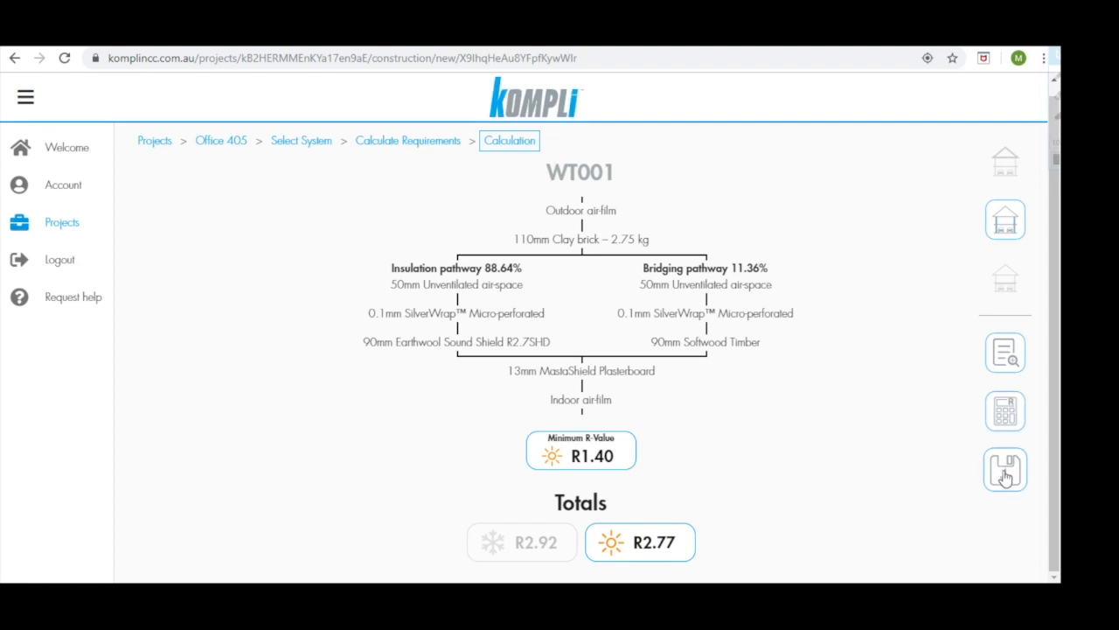
mouse_move(1006, 470)
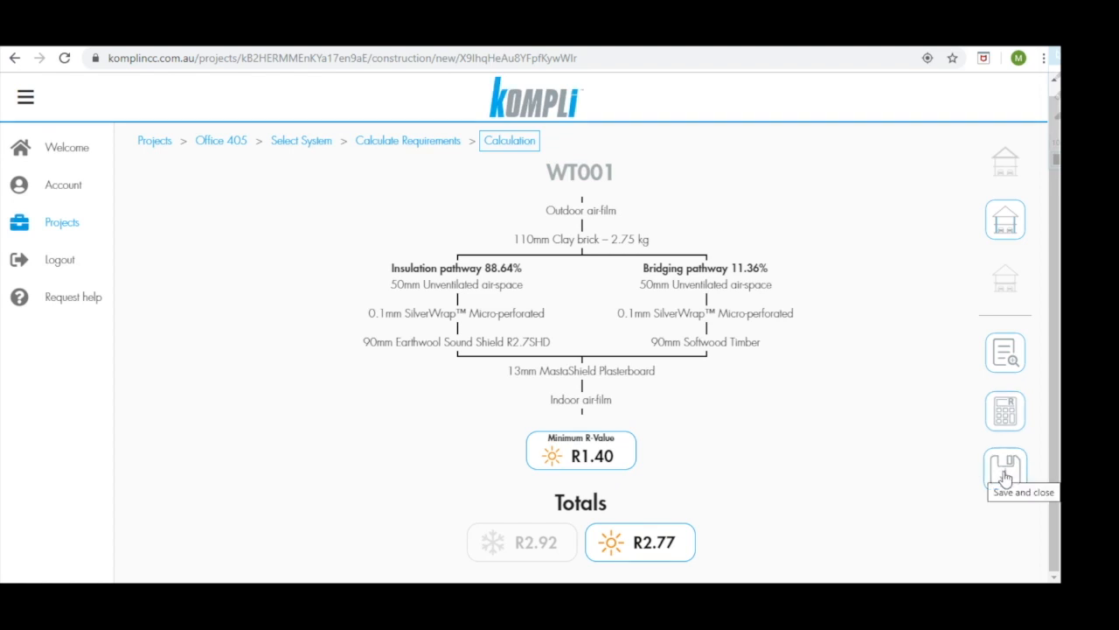
Save and close WT001, then download the Office 405 project PDF
click(1005, 468)
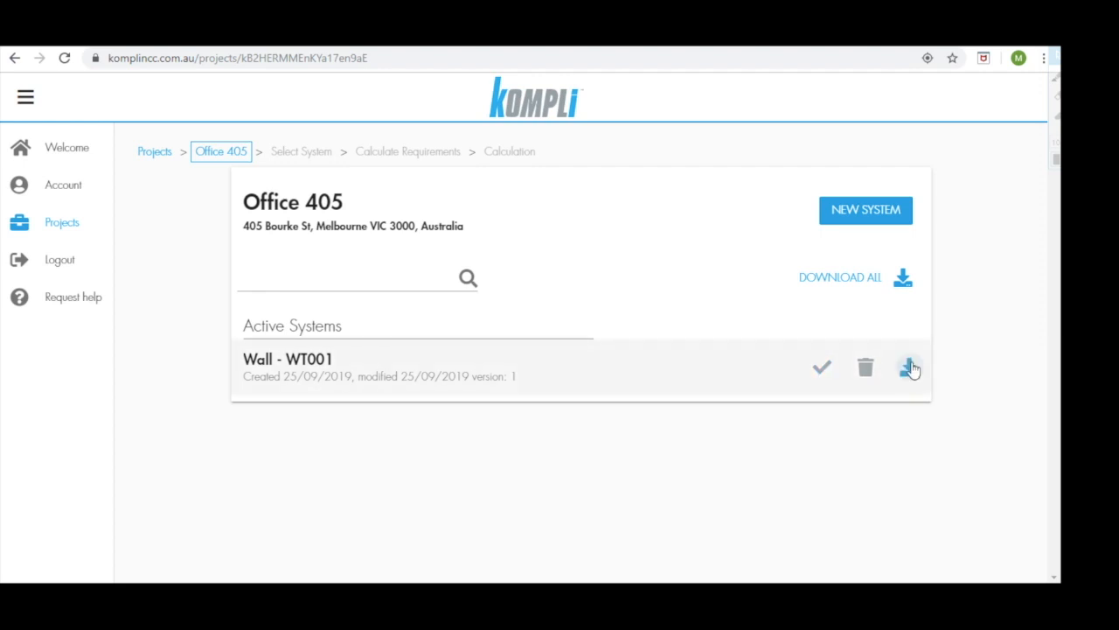
mouse_move(909, 368)
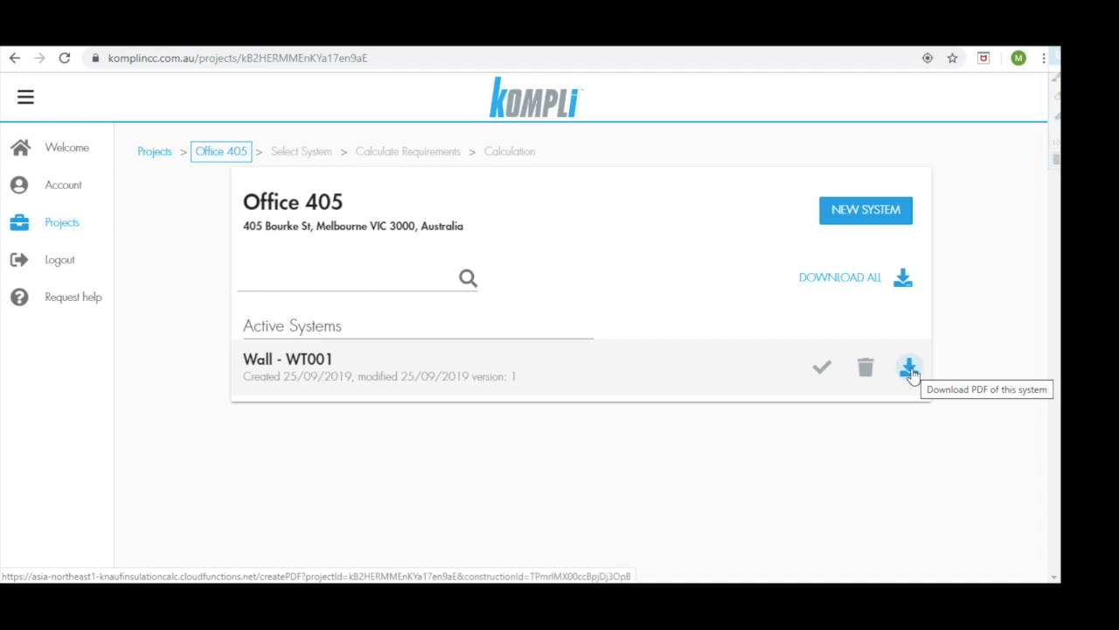
mouse_move(848, 312)
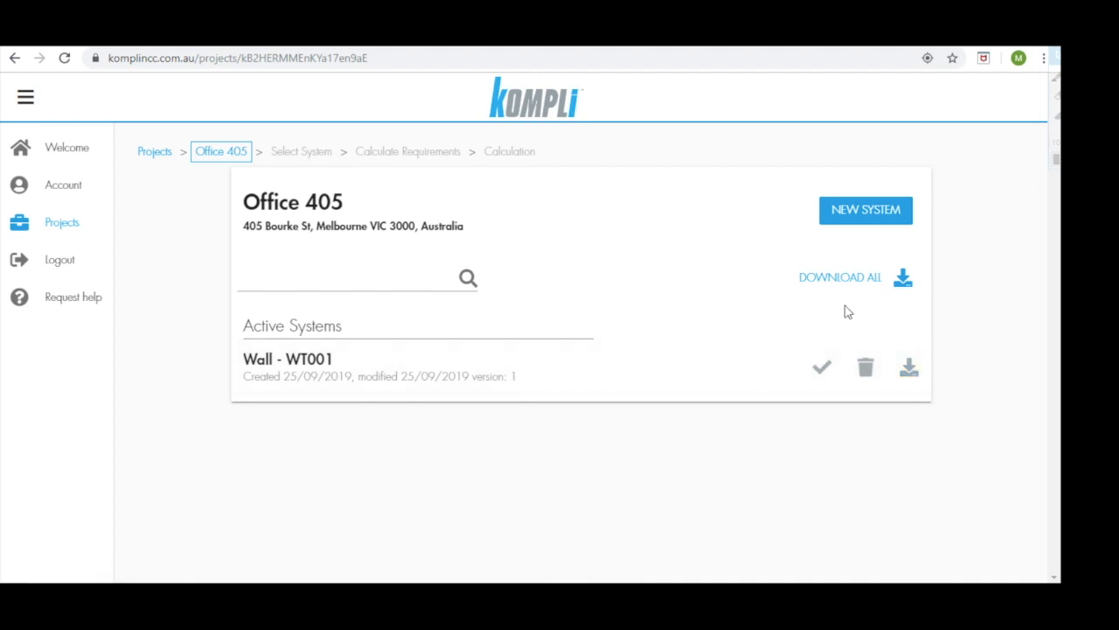
mouse_move(839, 277)
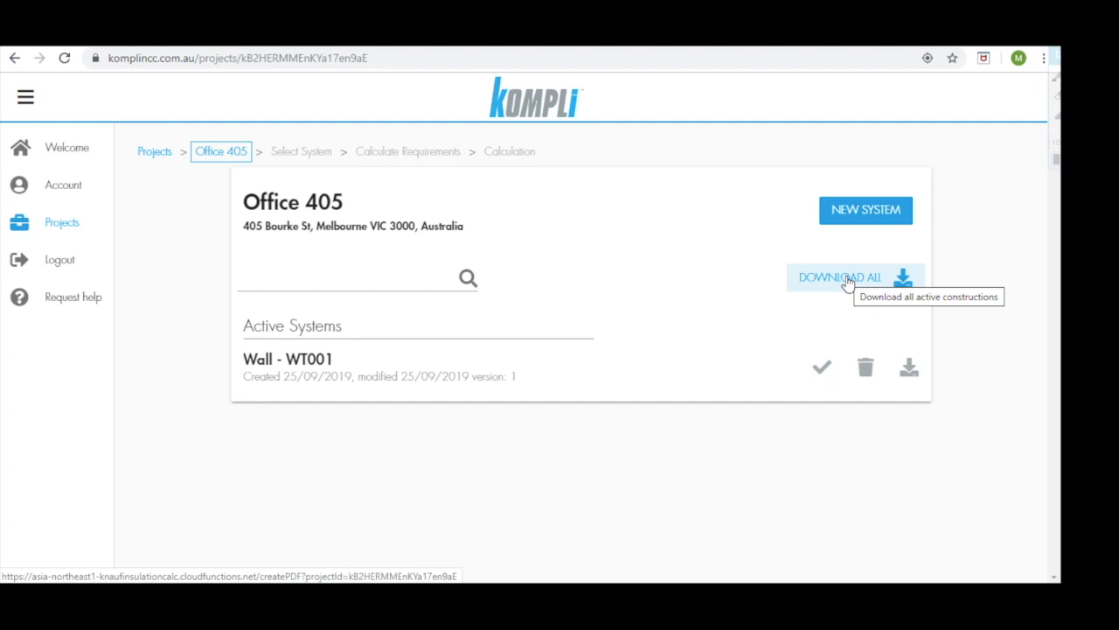
click(839, 278)
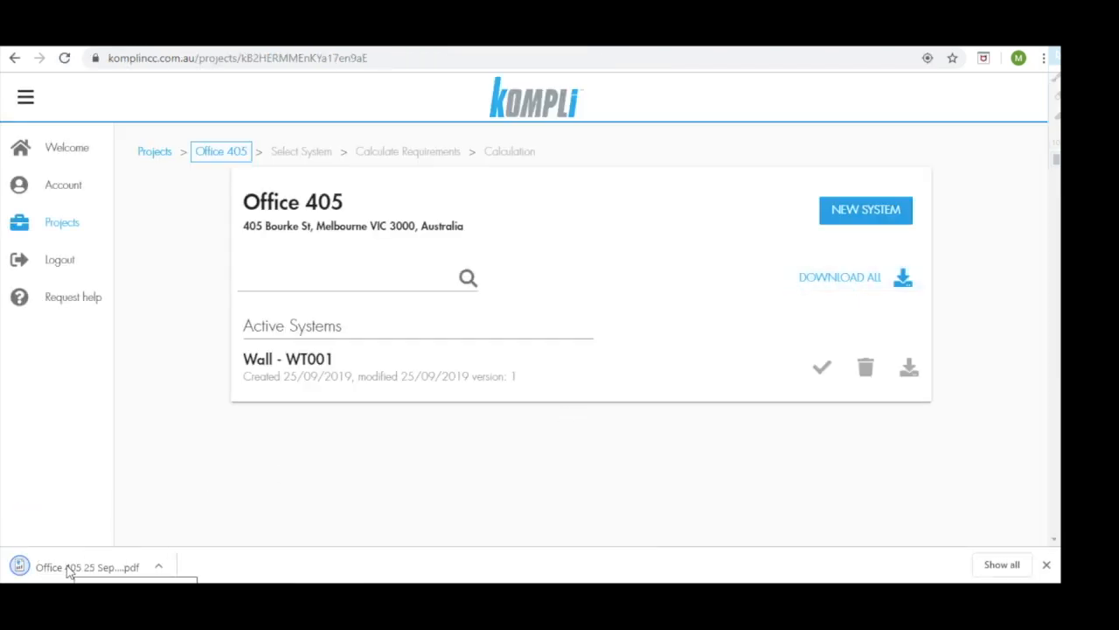
Open the Office 405 PDF and scroll through WT001's assumptions and specified materials
click(88, 567)
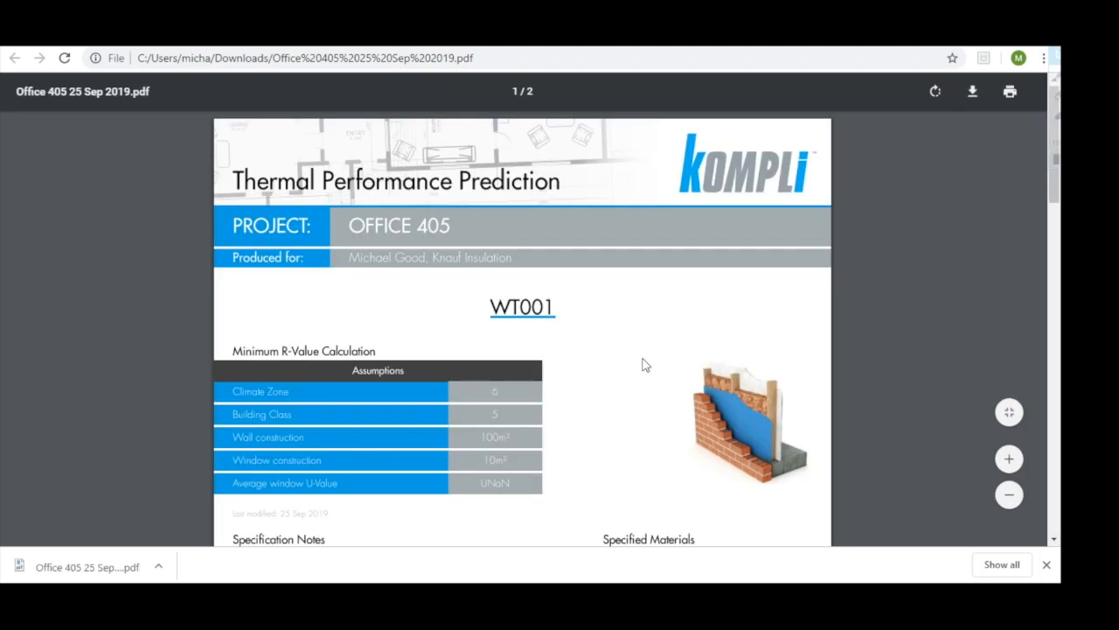
mouse_move(550, 257)
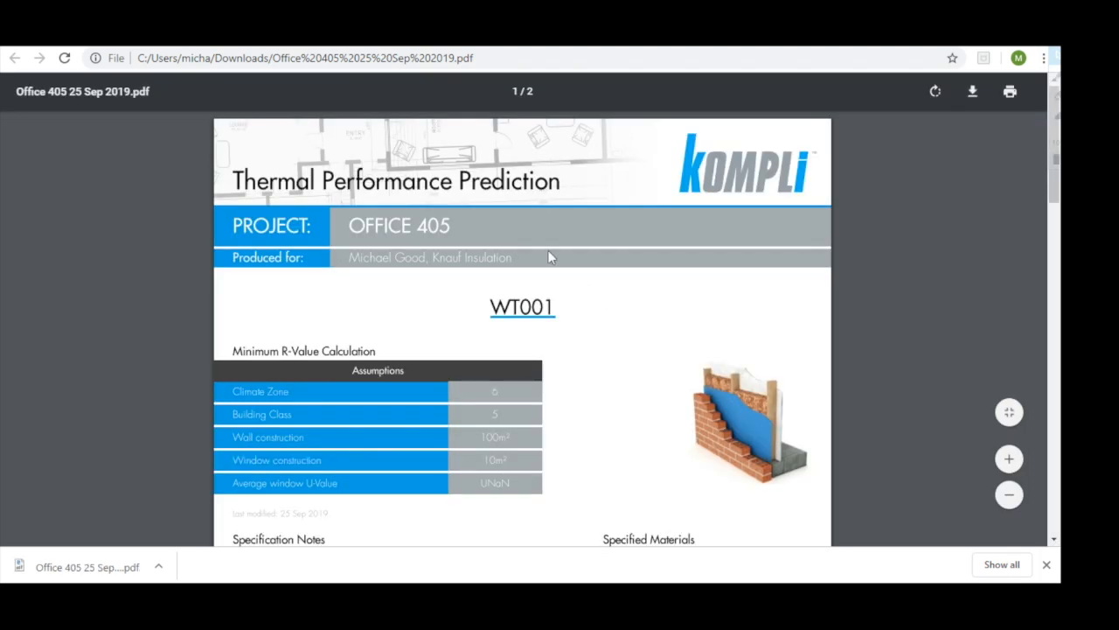
scroll(down, 3)
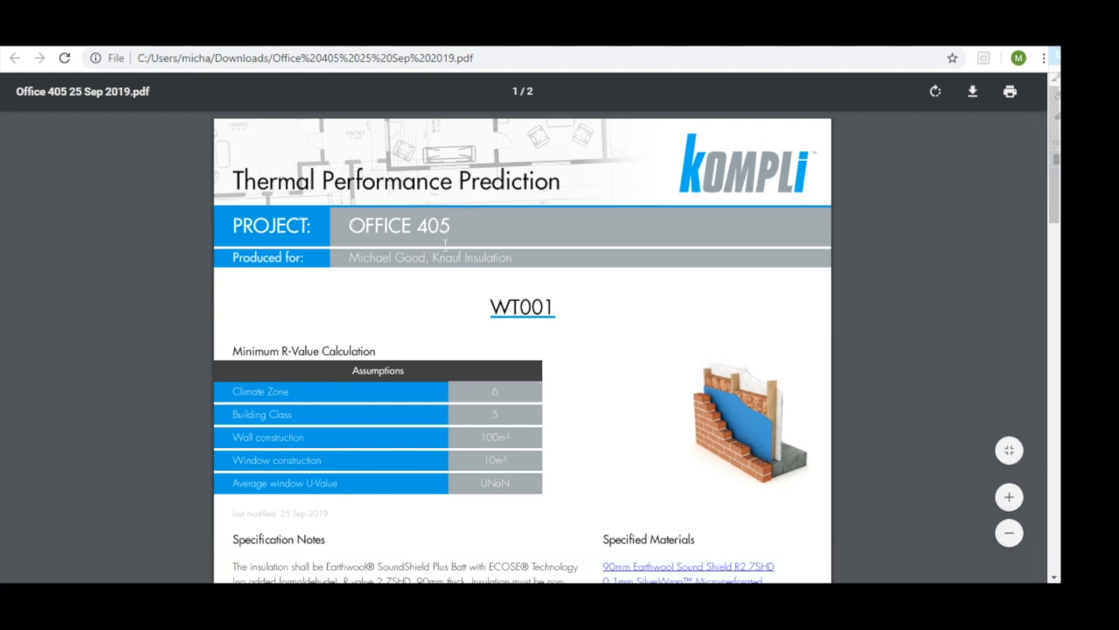
scroll(down, 3)
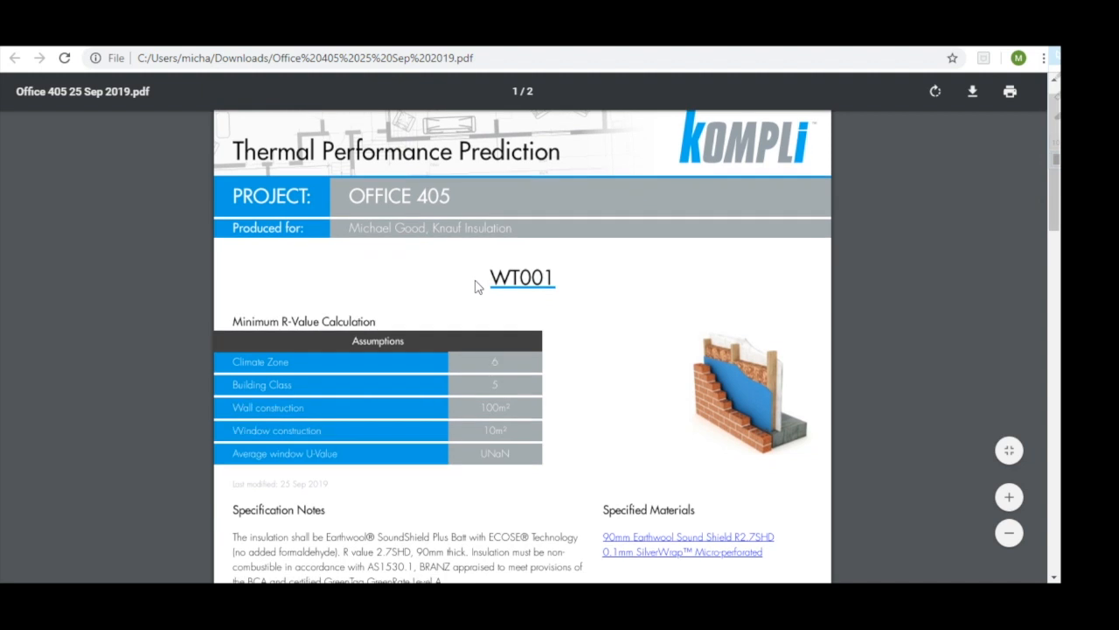
scroll(down, 3)
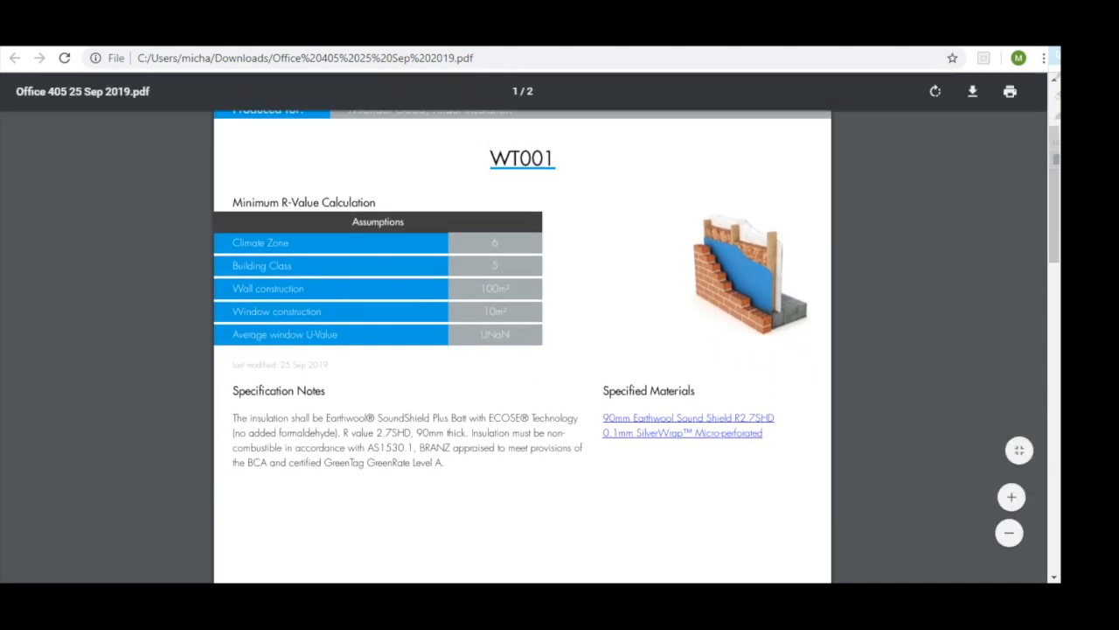
mouse_move(750, 349)
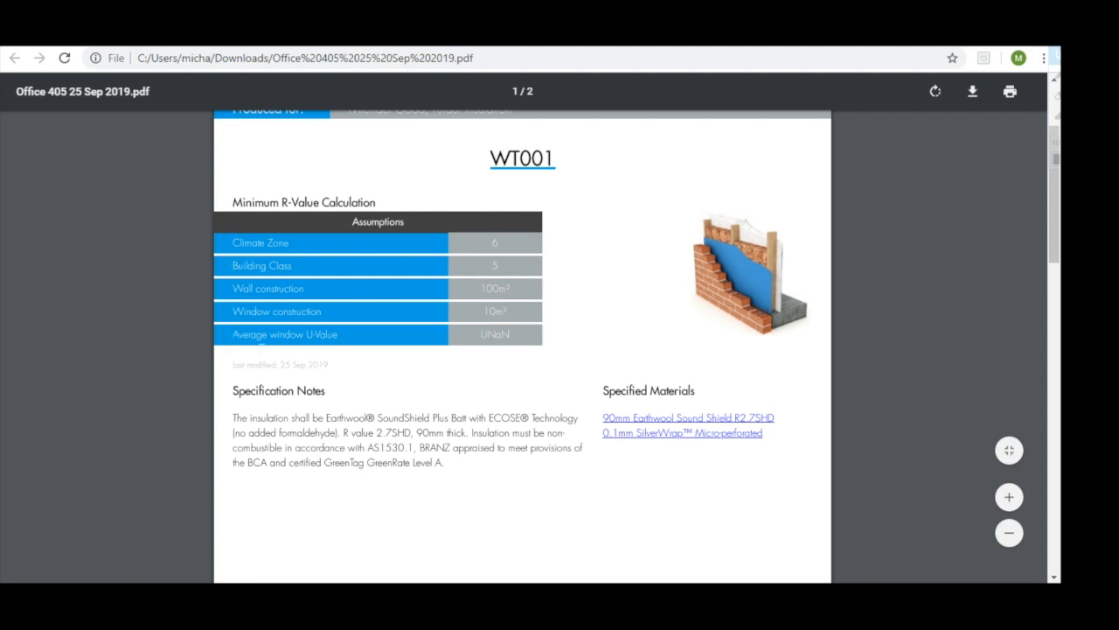
scroll(down, 3)
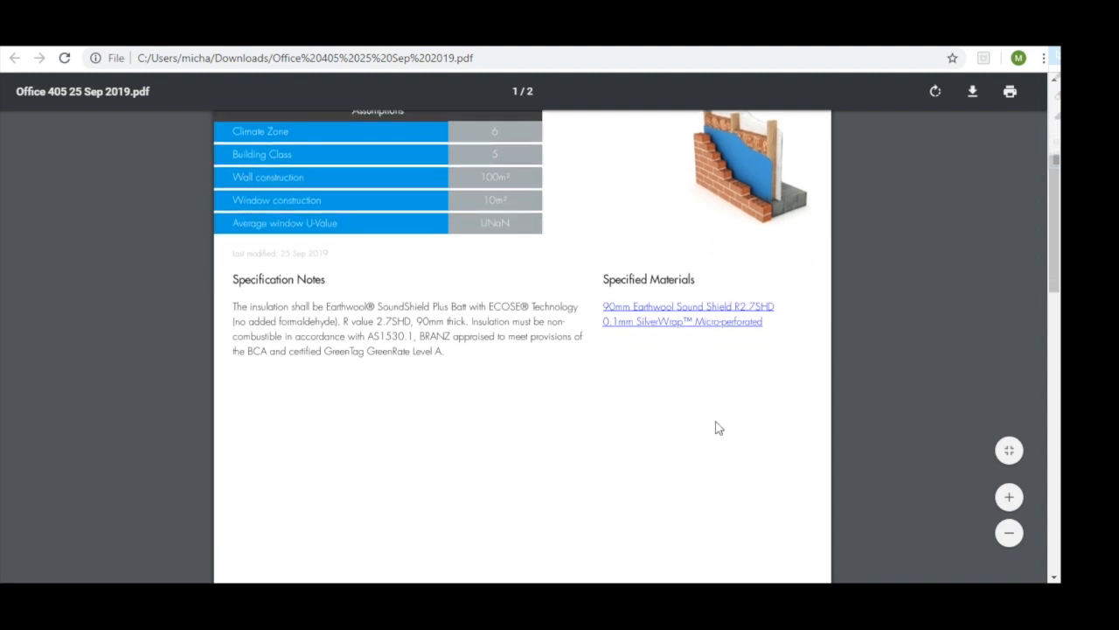
scroll(down, 3)
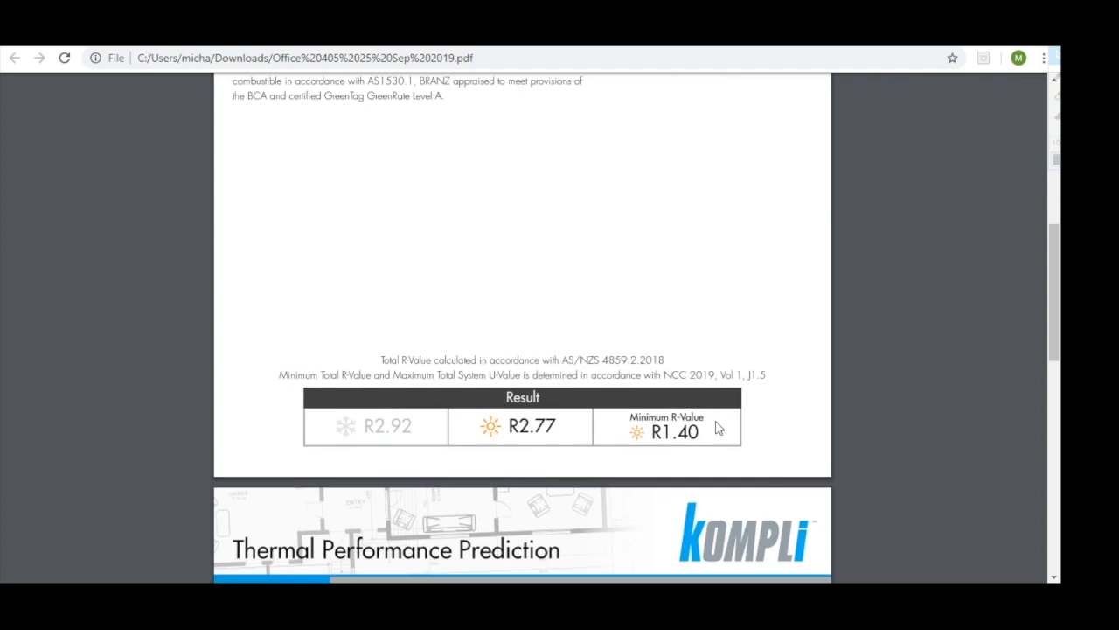
mouse_move(552, 461)
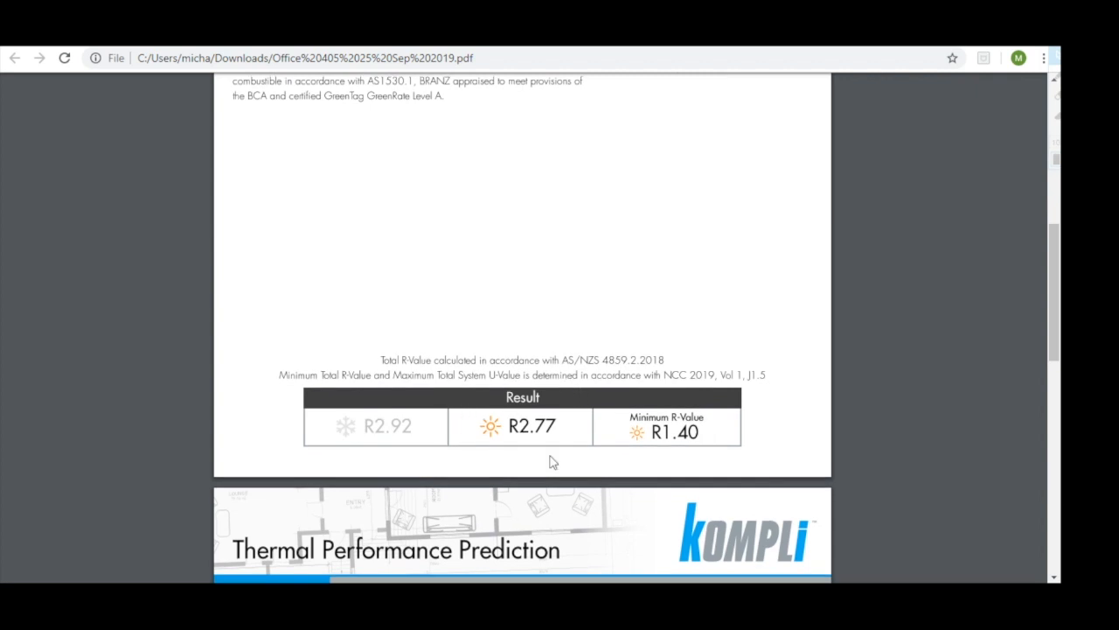
mouse_move(667, 399)
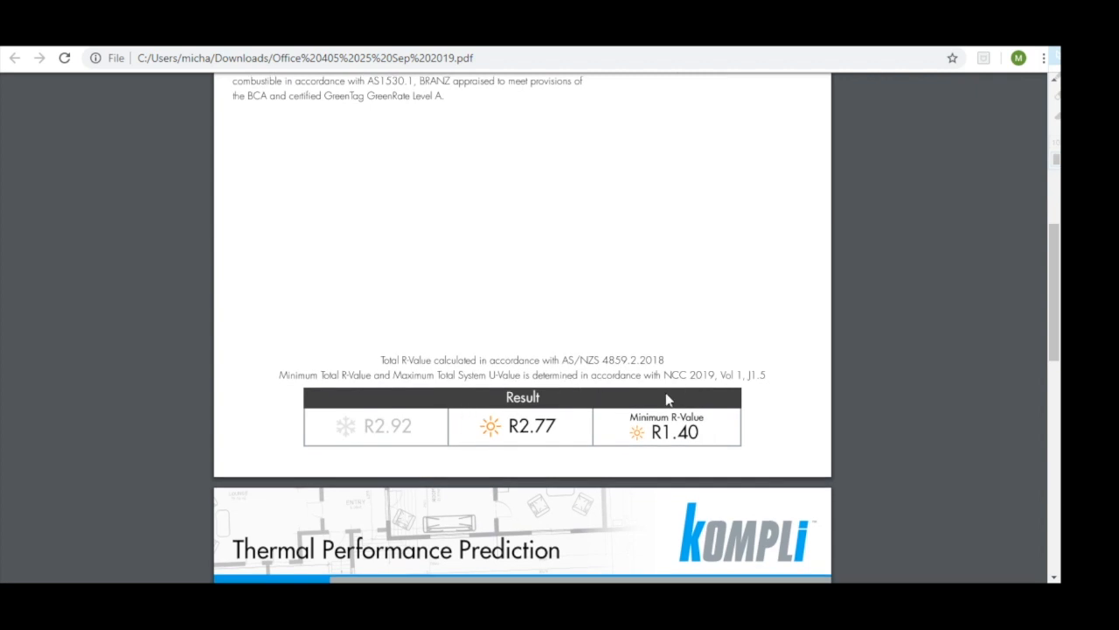
mouse_move(619, 396)
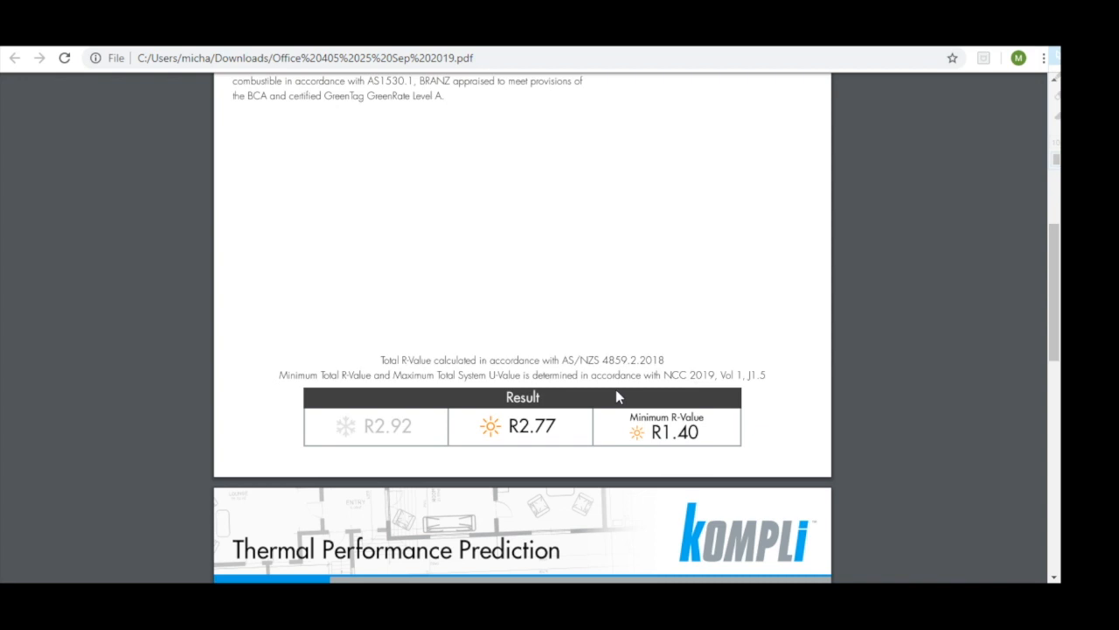
scroll(down, 3)
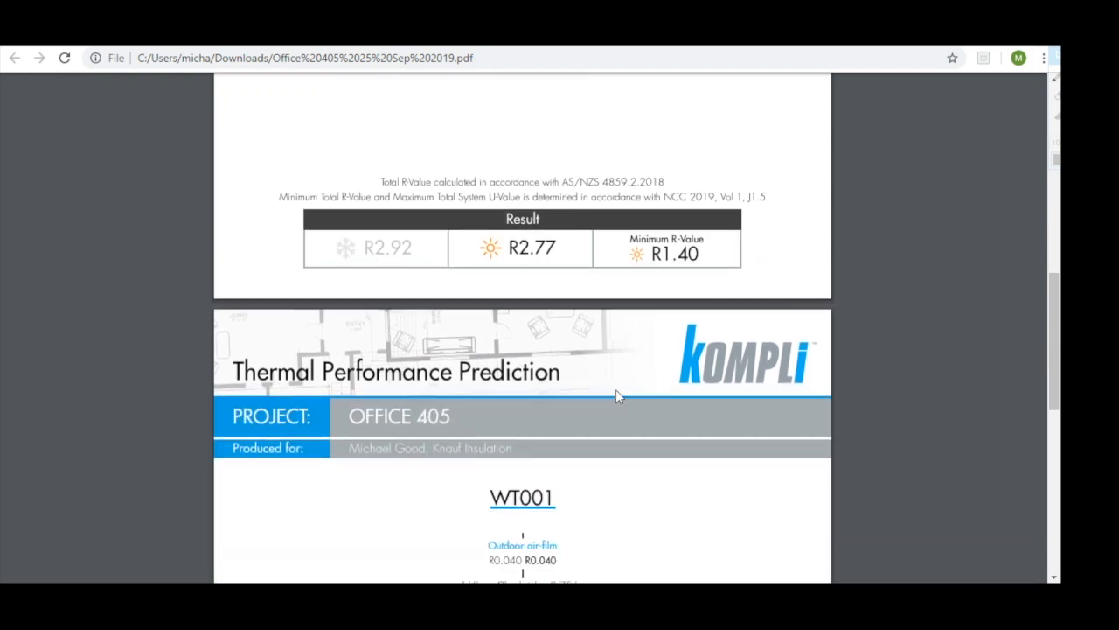
scroll(down, 3)
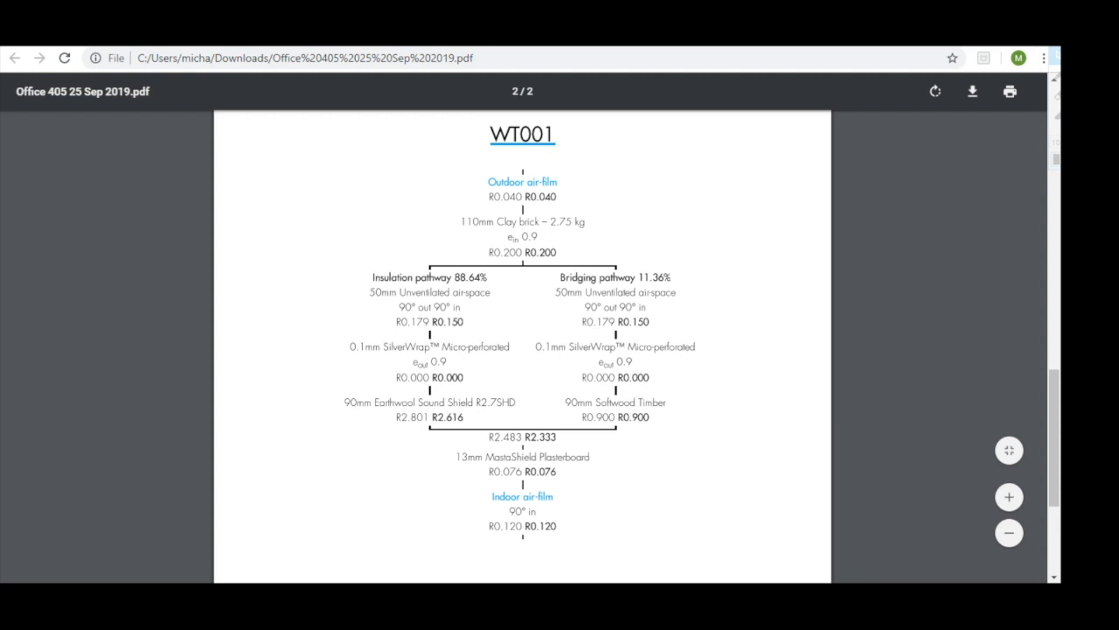
scroll(up, 3)
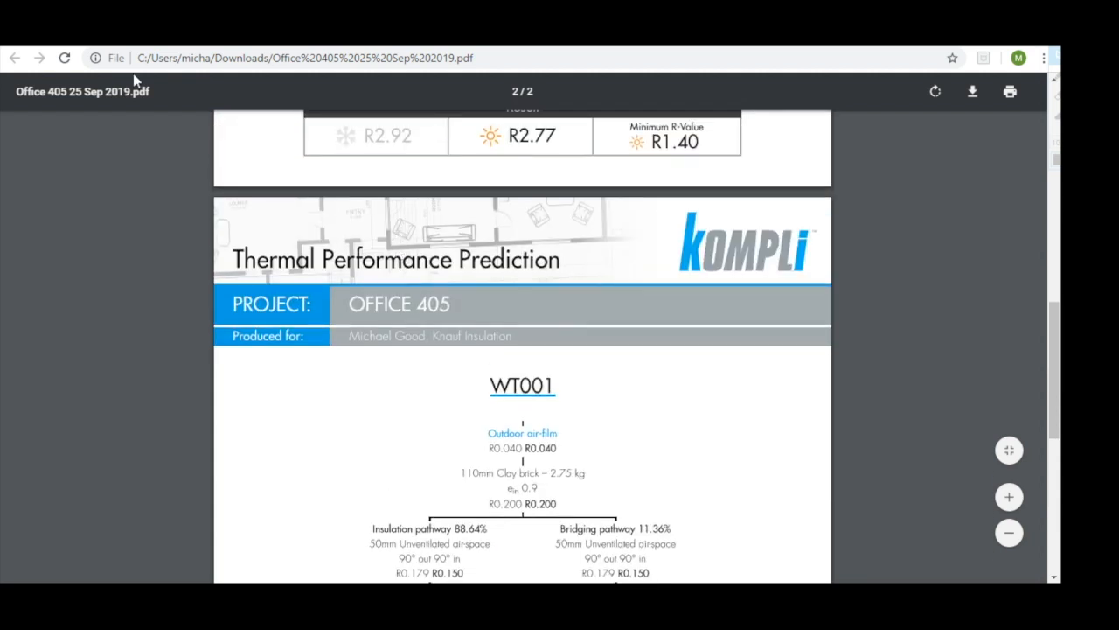